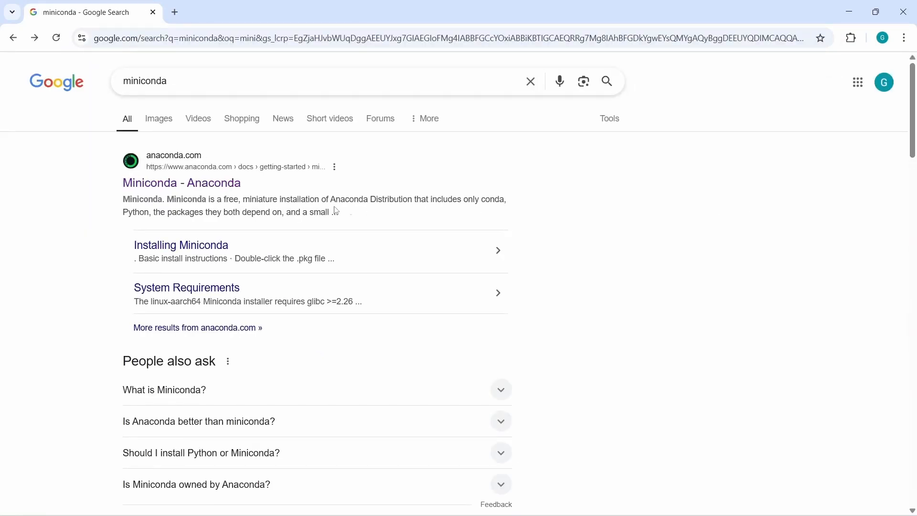
mouse_move(182, 183)
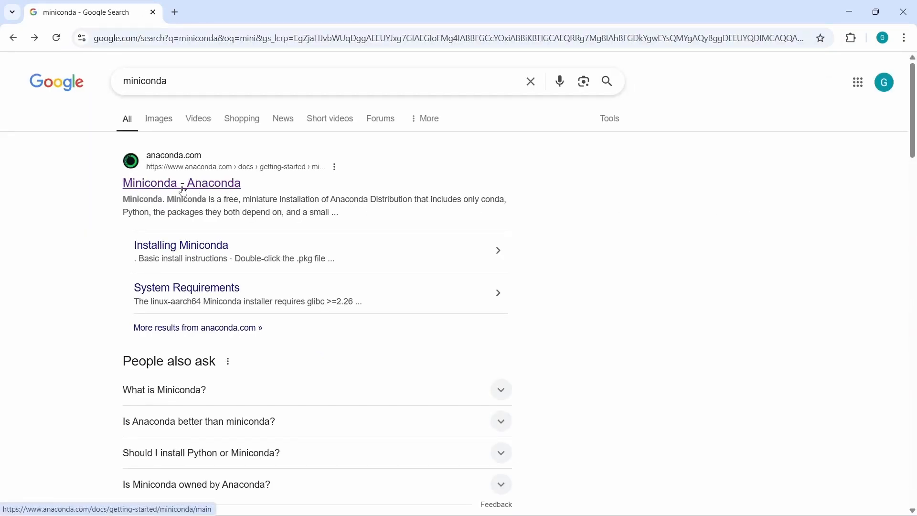
mouse_move(165, 164)
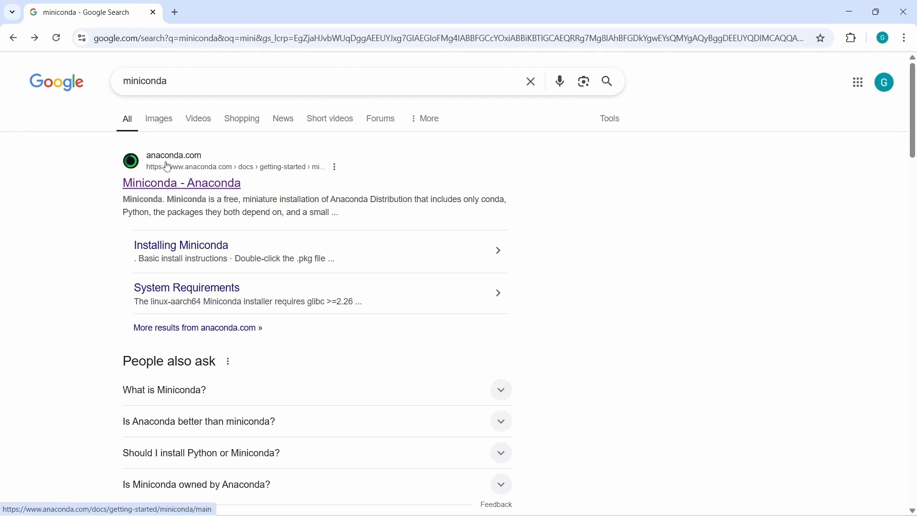
mouse_move(200, 188)
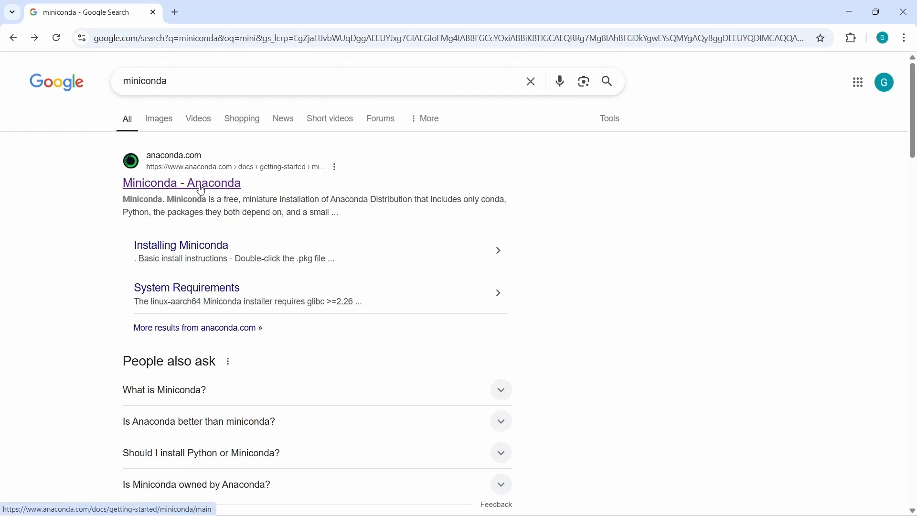
Open the 'Miniconda - Anaconda' search result and skim the documentation page
left_click(182, 183)
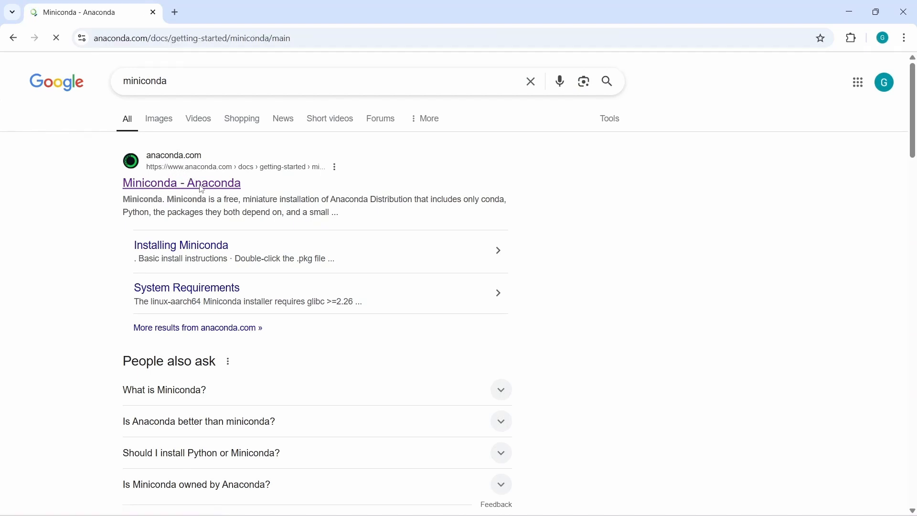
left_click(182, 183)
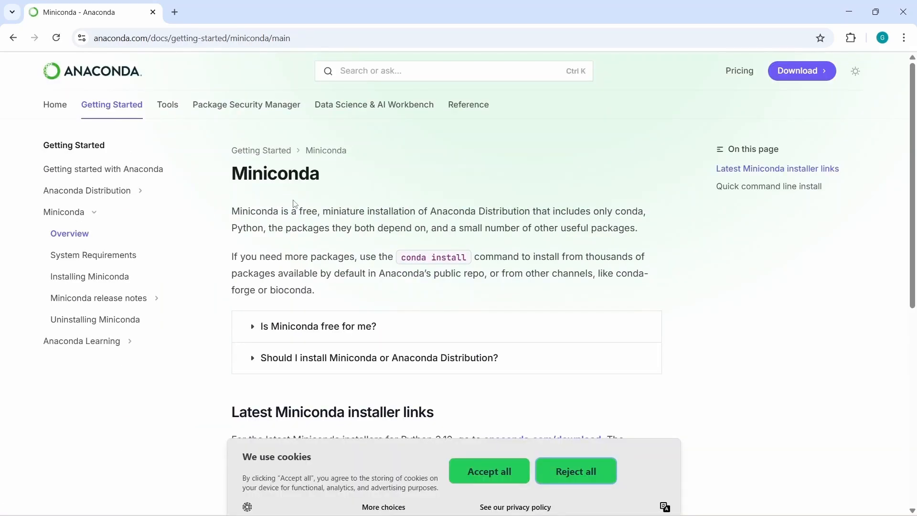
mouse_move(286, 204)
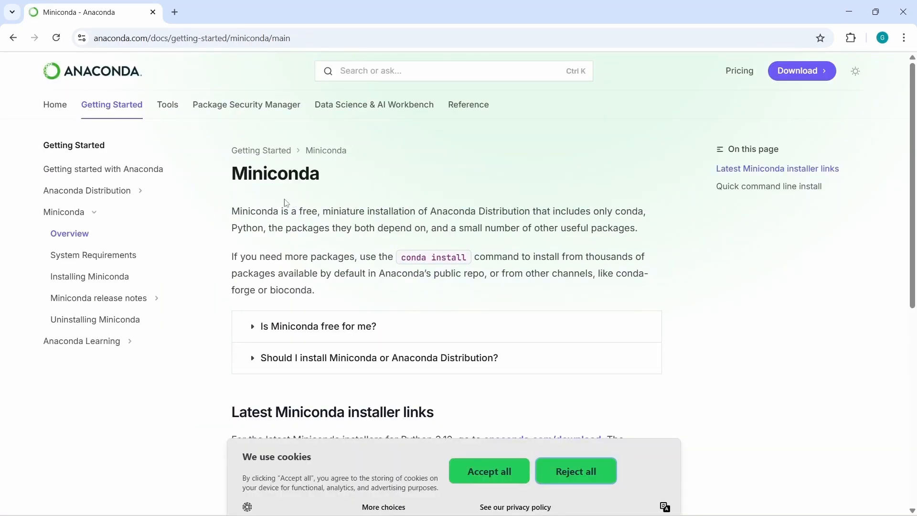
scroll("down", 3)
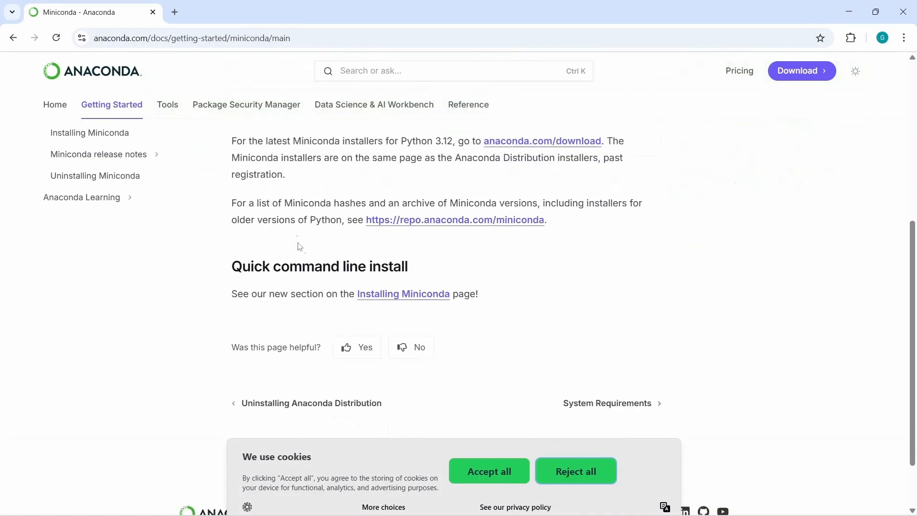
scroll("up", 3)
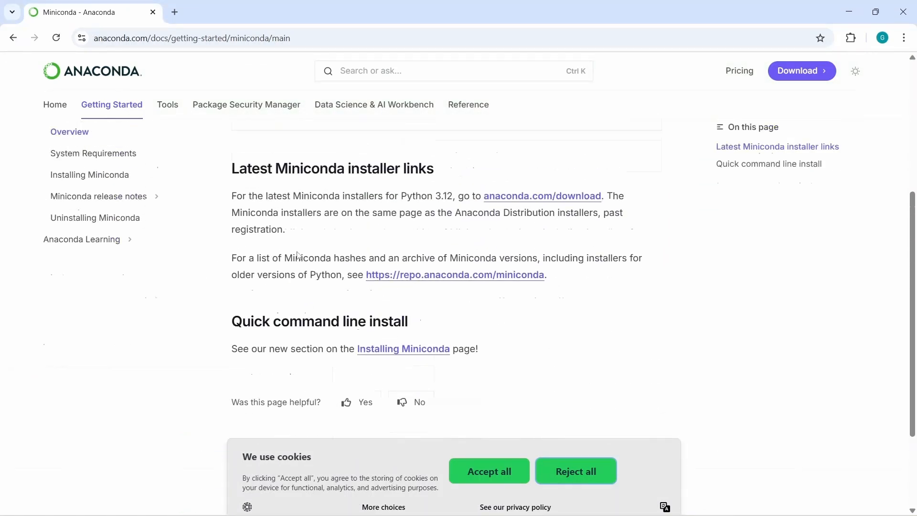
scroll("up", 3)
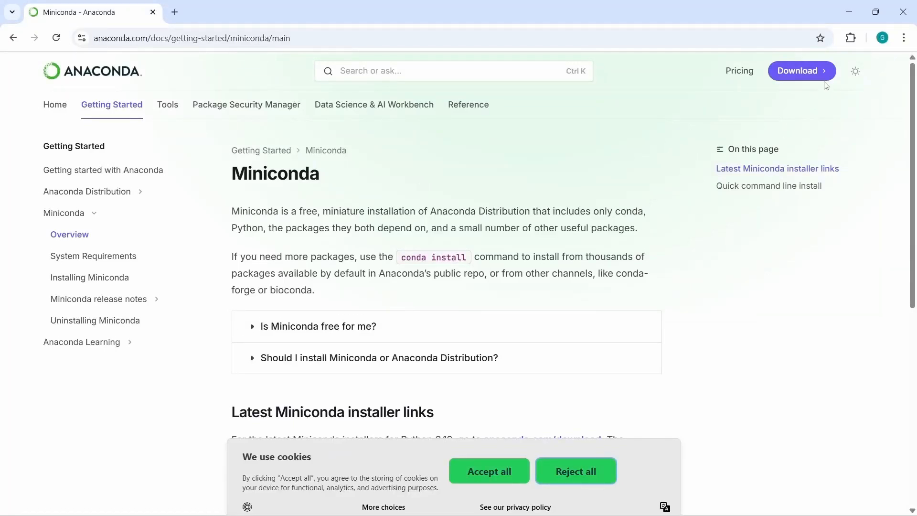
mouse_move(793, 76)
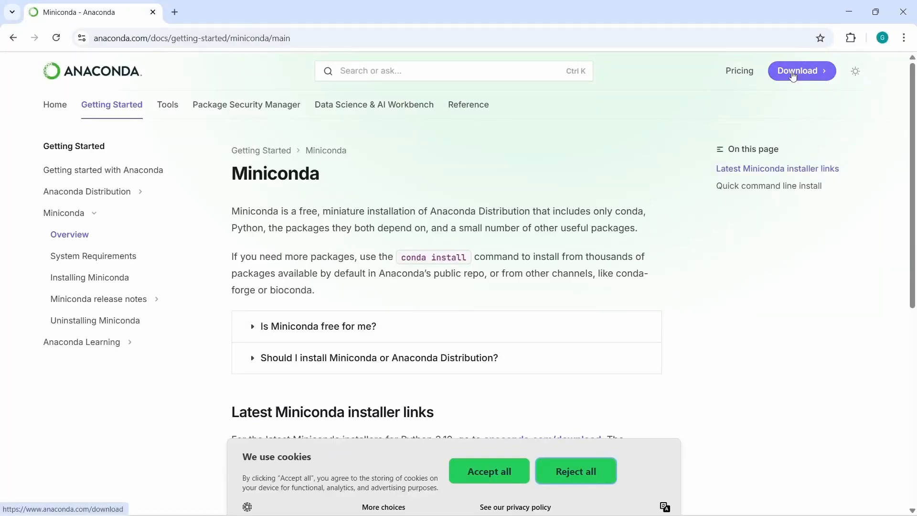
Open anaconda.com/download in a new tab from the docs header Download button
left_click(801, 71)
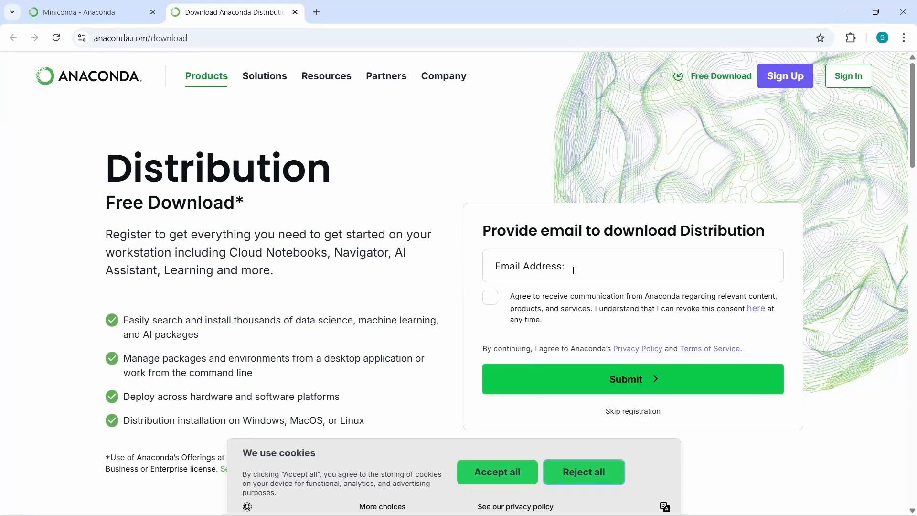
mouse_move(626, 393)
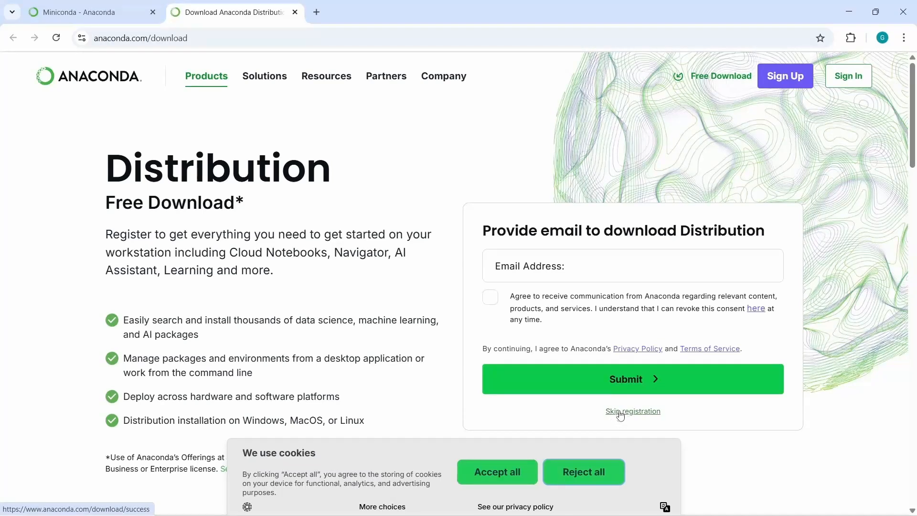
mouse_move(640, 417)
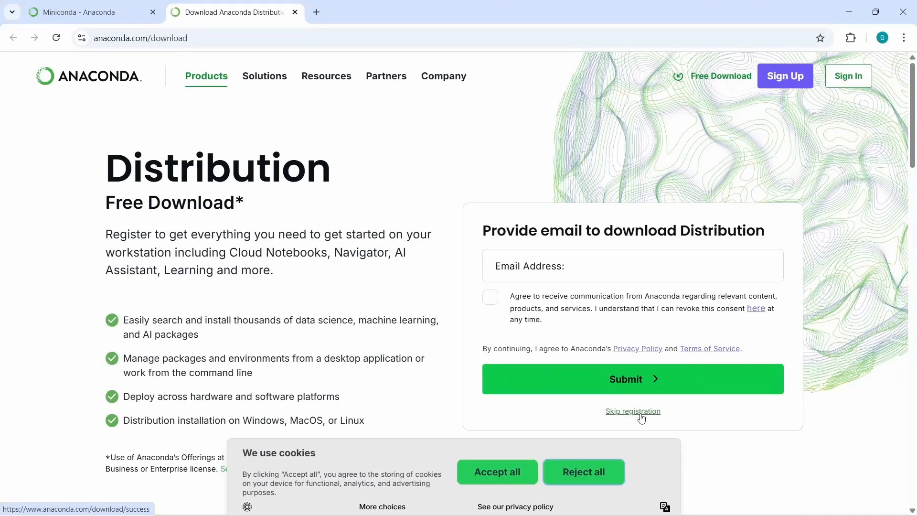
Skip registration and download the Windows 64-Bit Graphical Miniconda installer
left_click(632, 412)
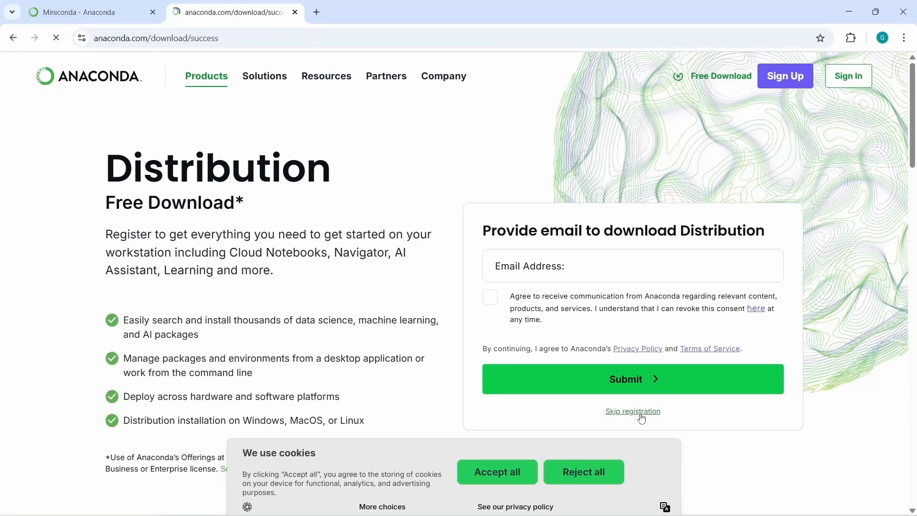
left_click(633, 411)
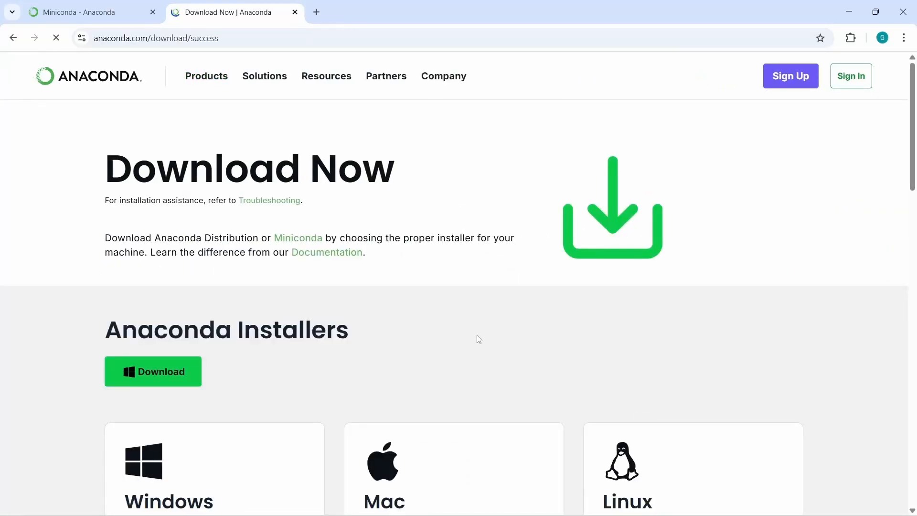
scroll("down", 3)
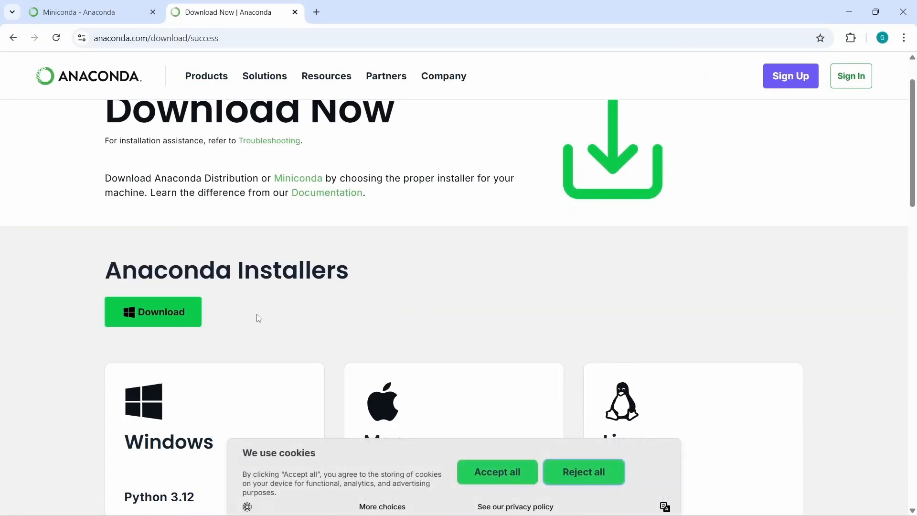
scroll("down", 3)
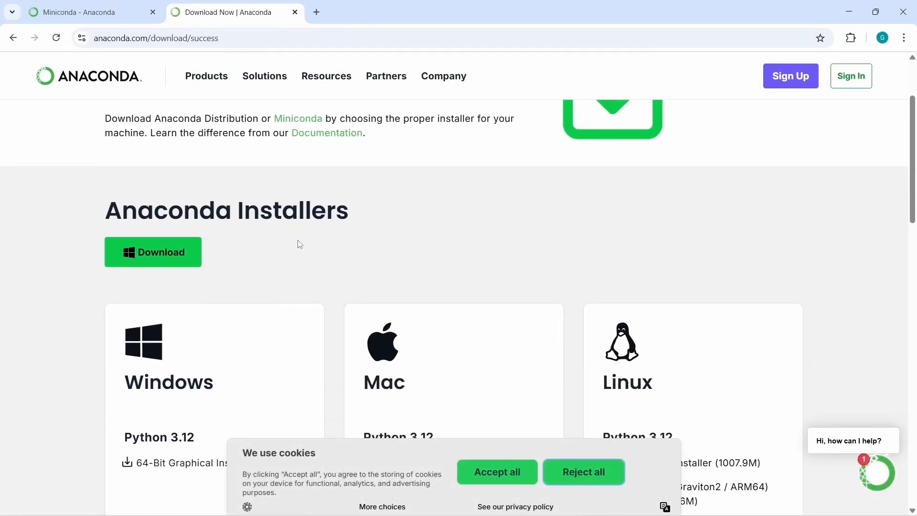
scroll("down", 3)
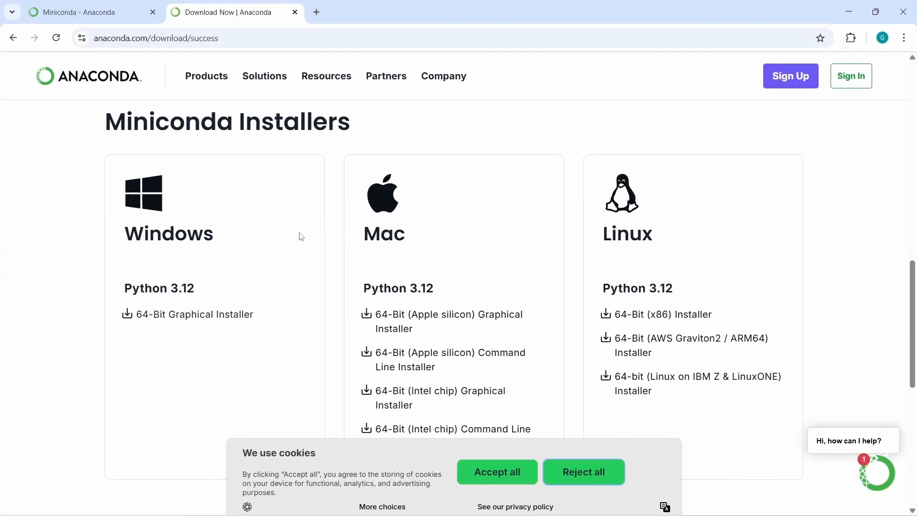
mouse_move(228, 230)
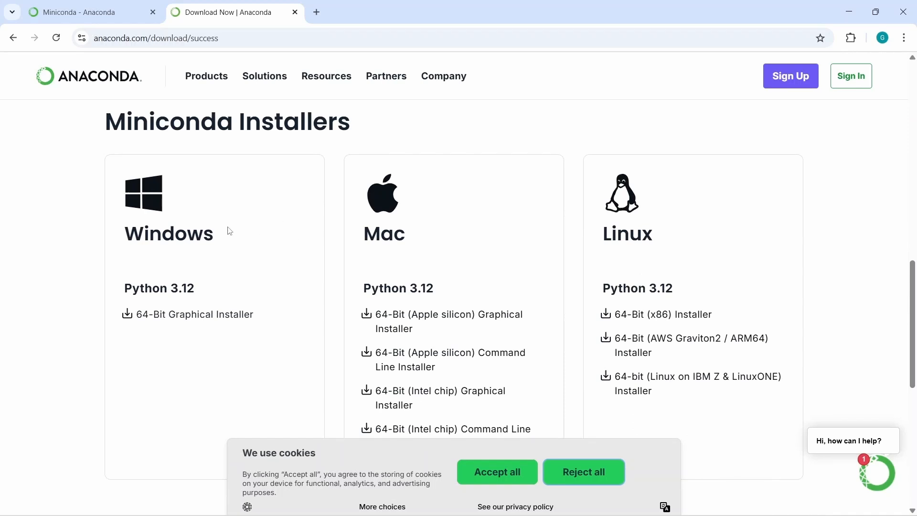
mouse_move(162, 305)
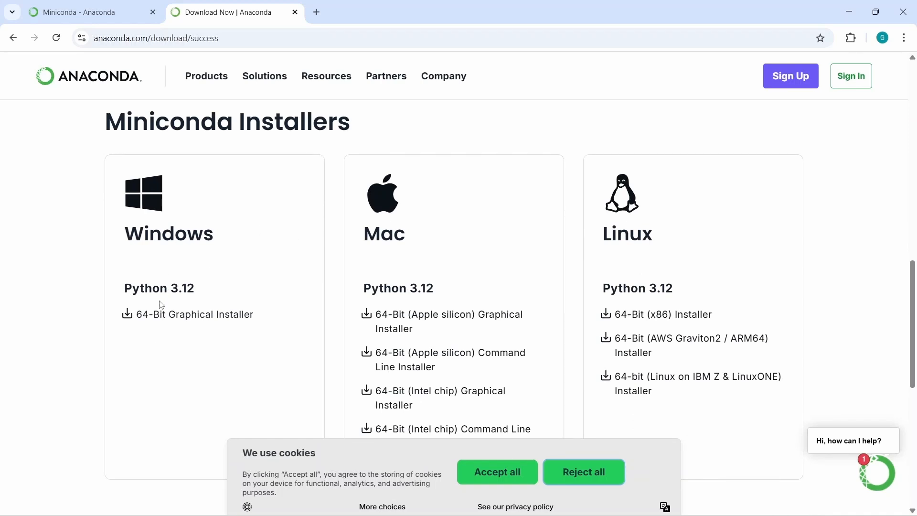
mouse_move(188, 294)
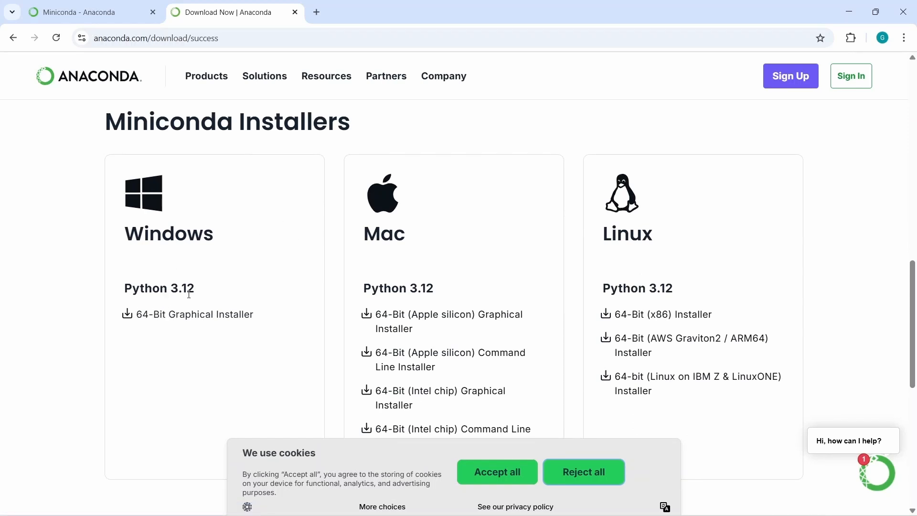
mouse_move(202, 307)
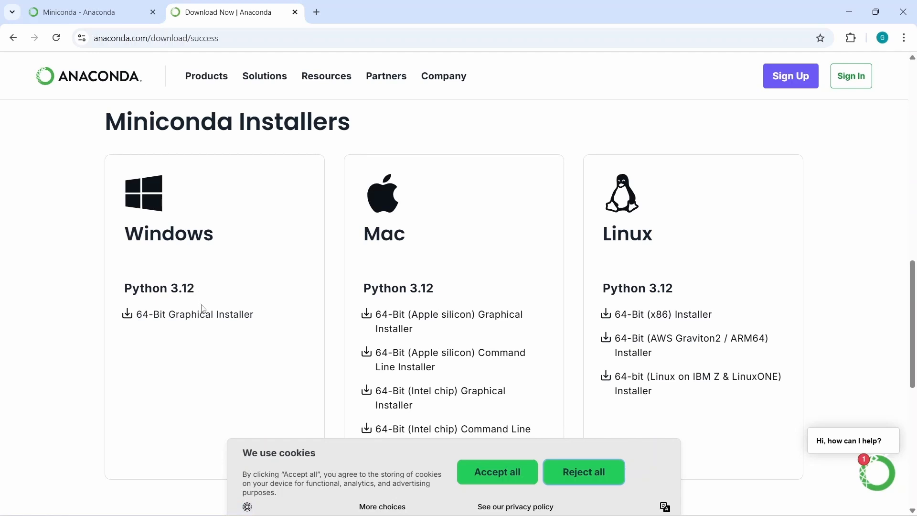
mouse_move(249, 300)
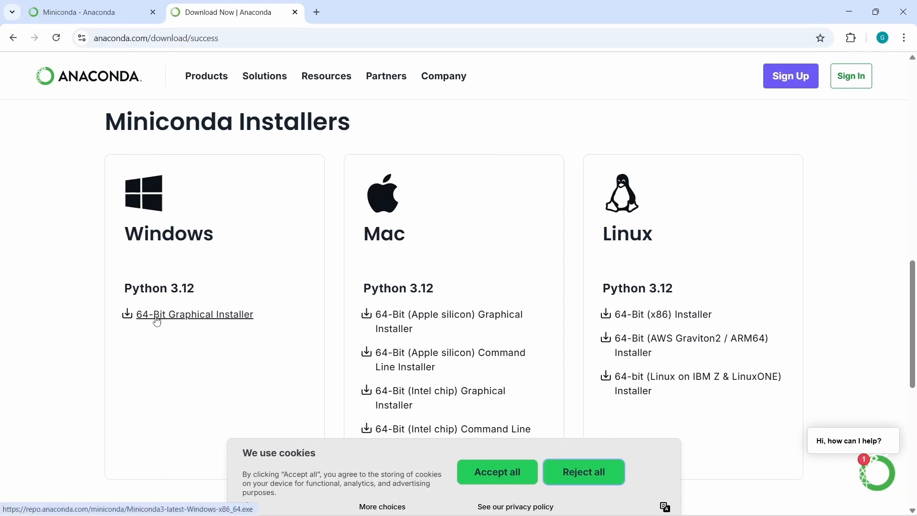
mouse_move(219, 326)
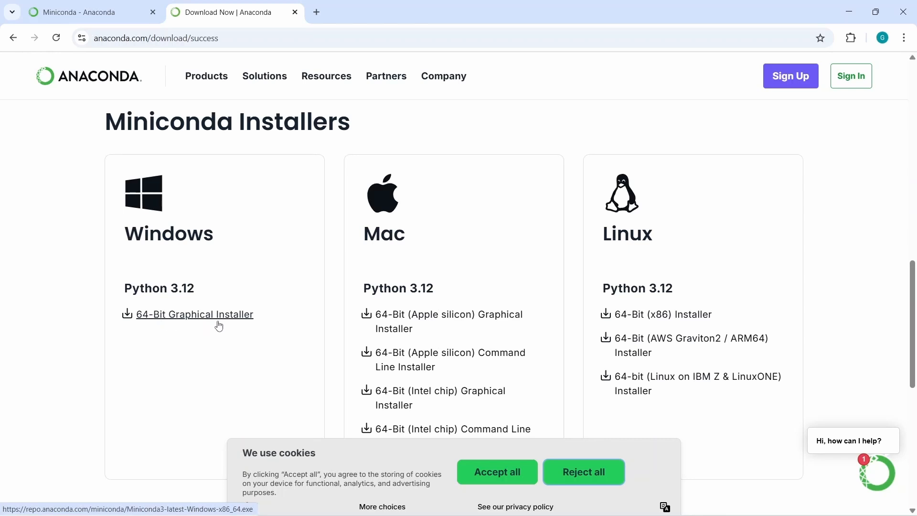
left_click(194, 315)
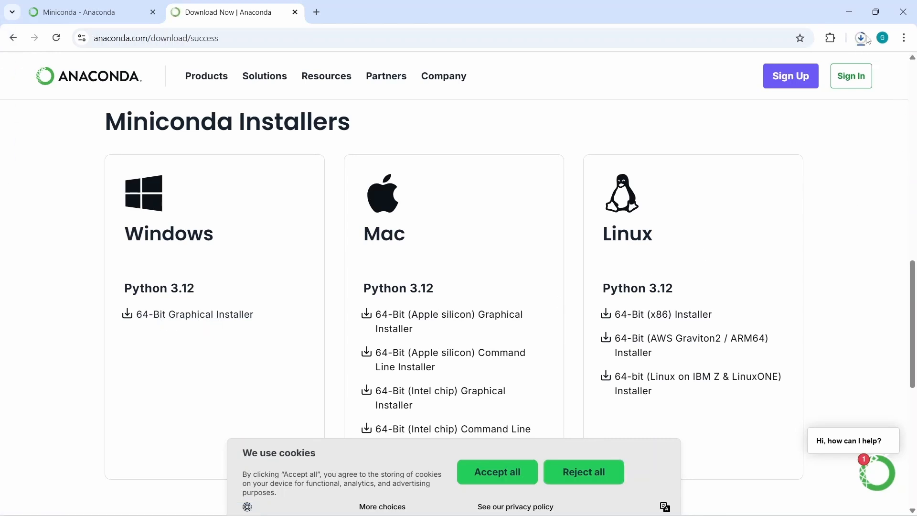
mouse_move(861, 38)
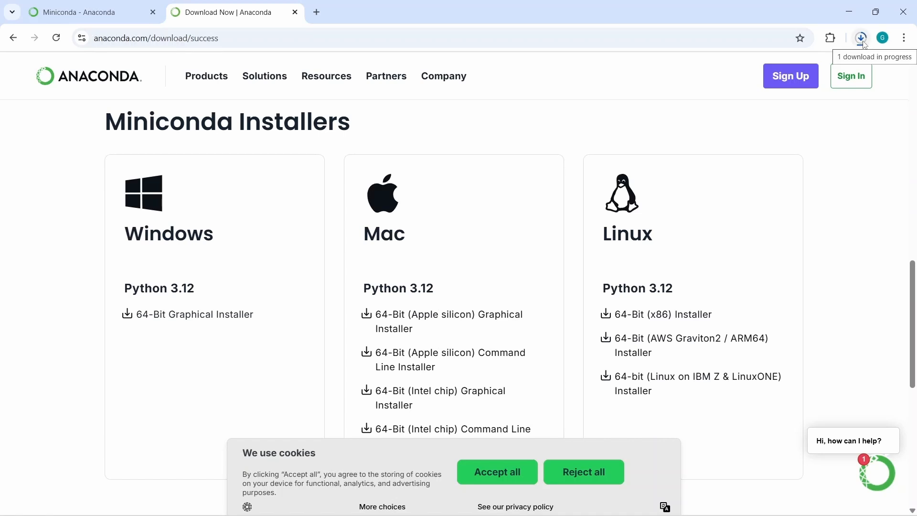
mouse_move(830, 139)
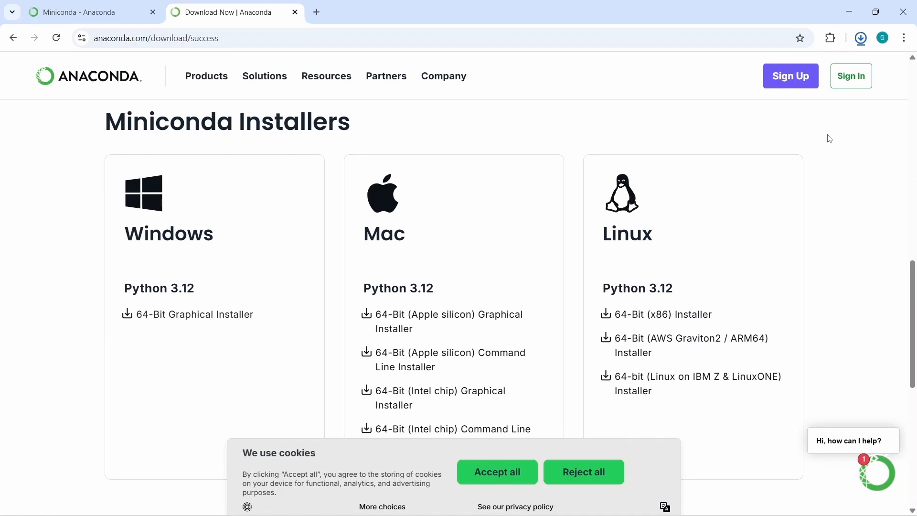
mouse_move(880, 45)
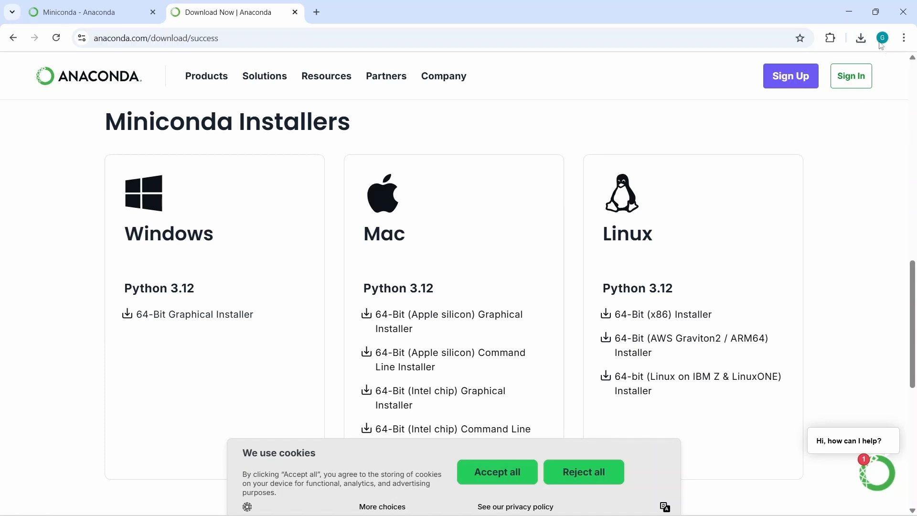
Run Miniconda3-latest-Windows-x86_64.exe from the Downloads folder
left_click(860, 37)
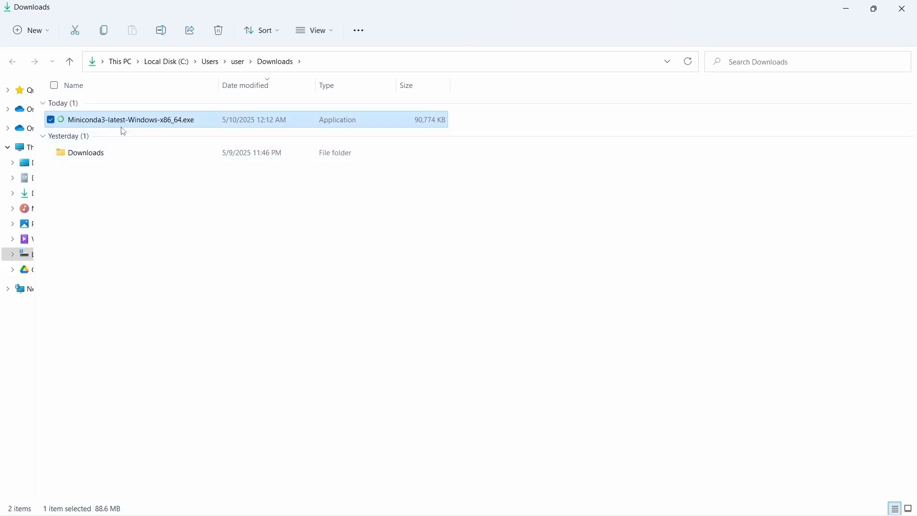
mouse_move(141, 126)
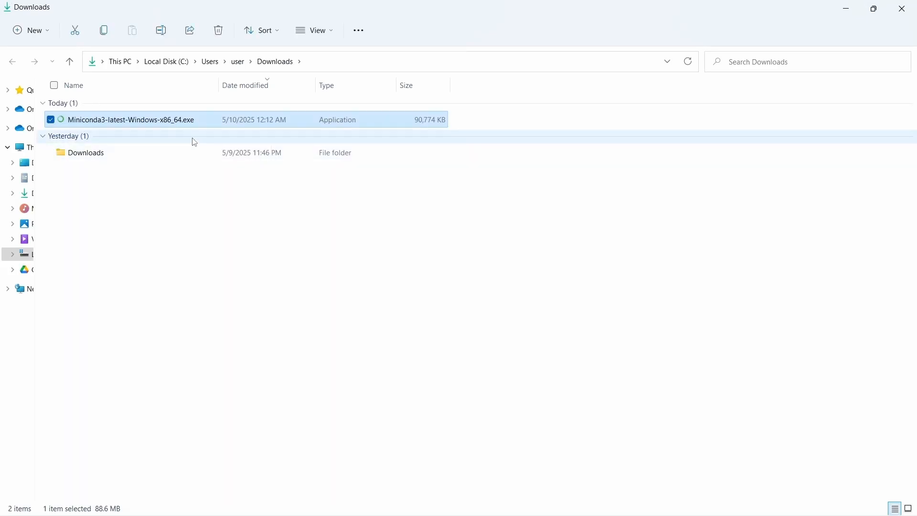
mouse_move(164, 129)
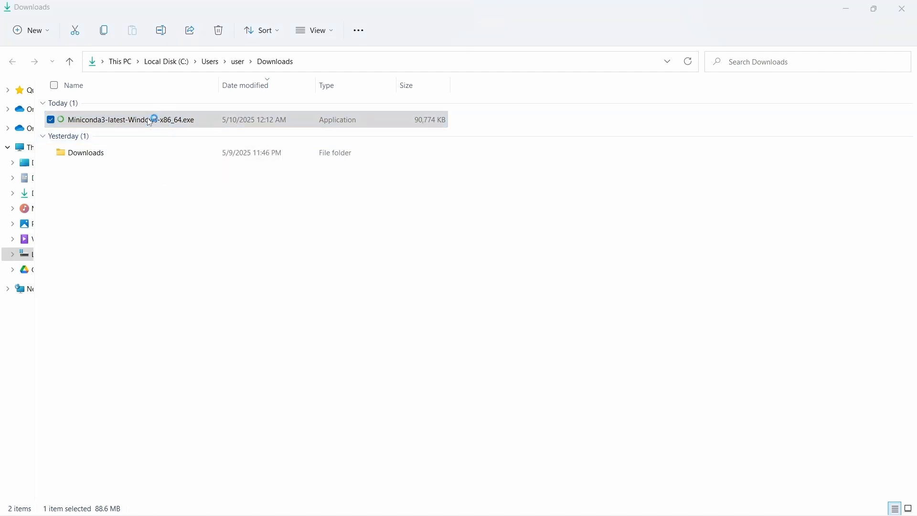
double_click(131, 120)
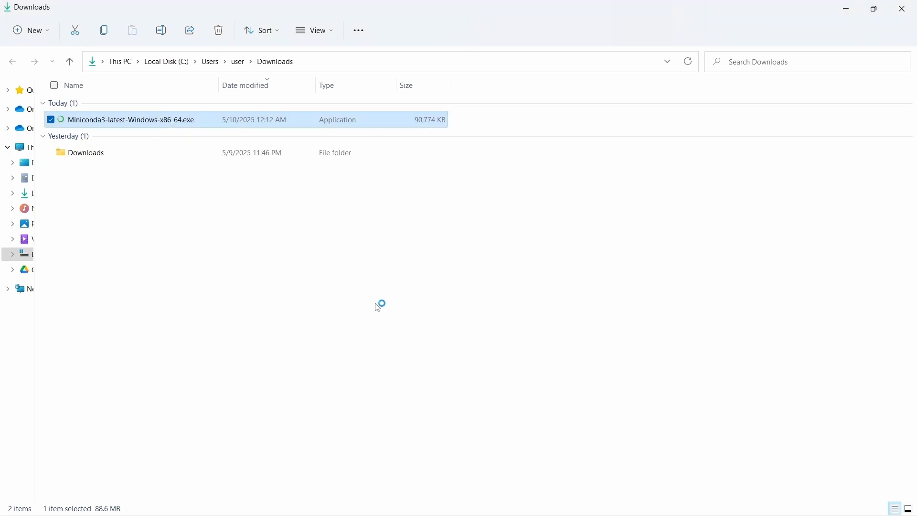
Accept the license, just-me installation and default install folder in Miniconda3 Setup
double_click(131, 120)
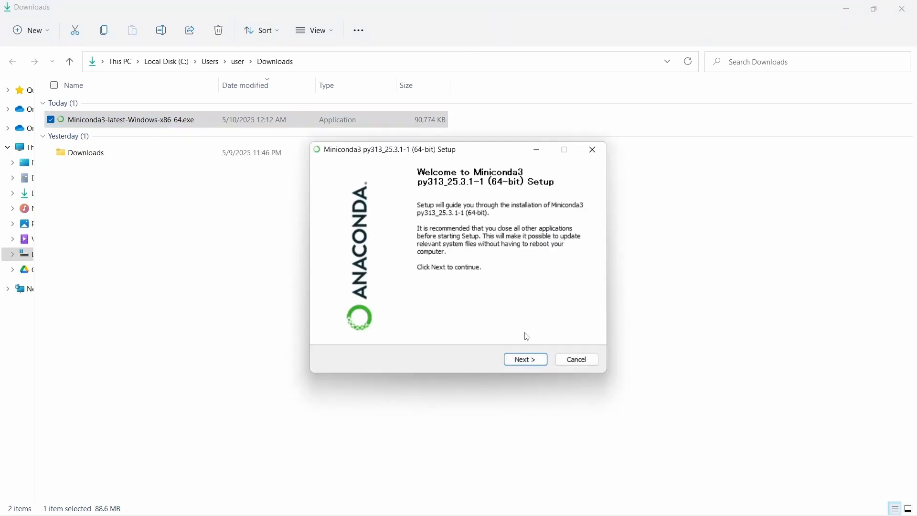
mouse_move(429, 281)
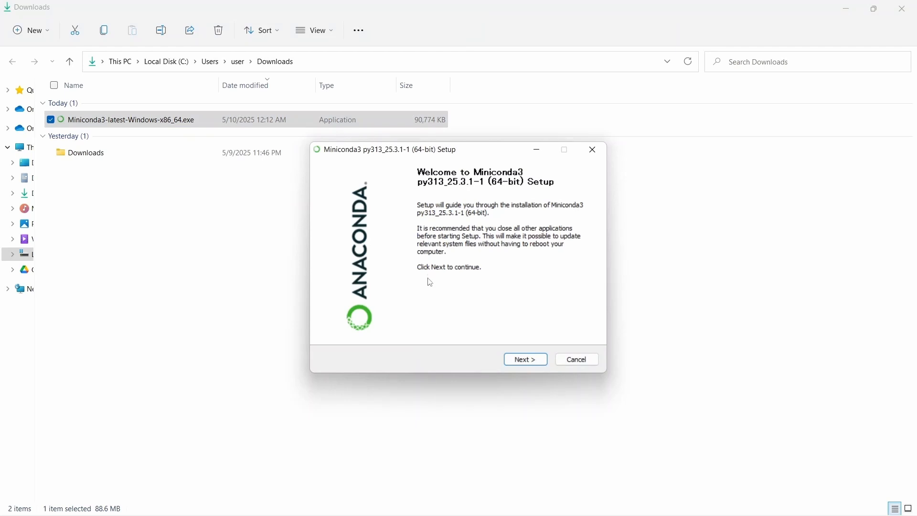
mouse_move(467, 352)
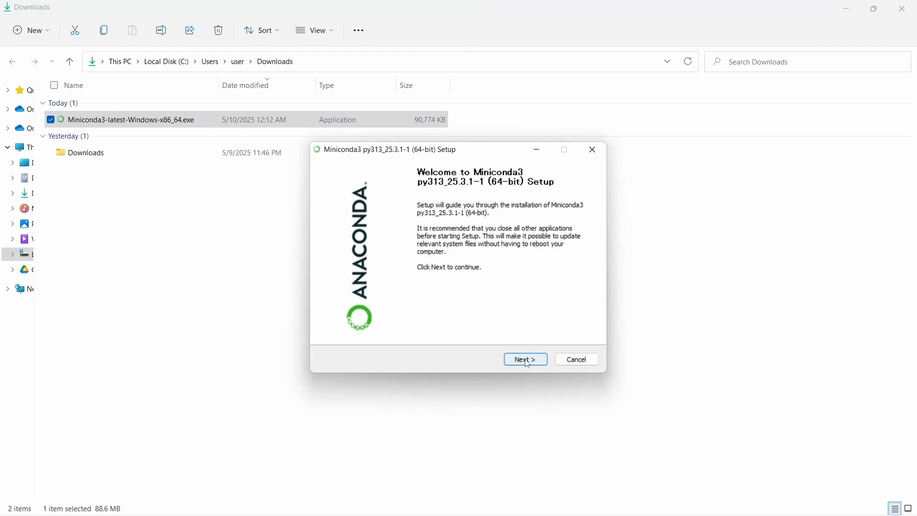
left_click(525, 360)
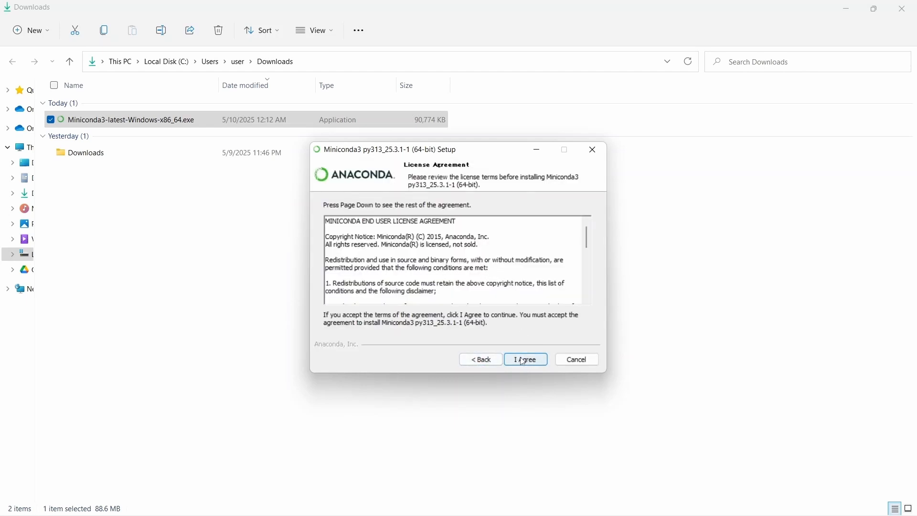
left_click(524, 360)
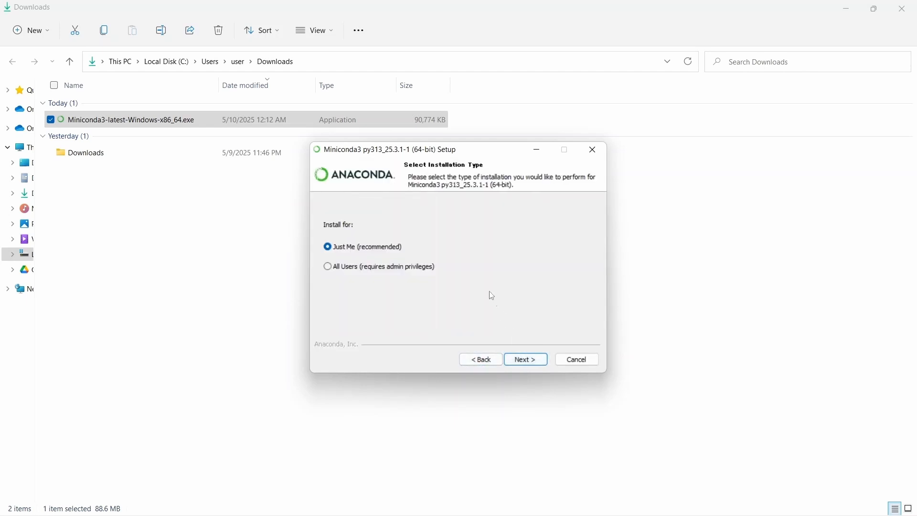
mouse_move(339, 252)
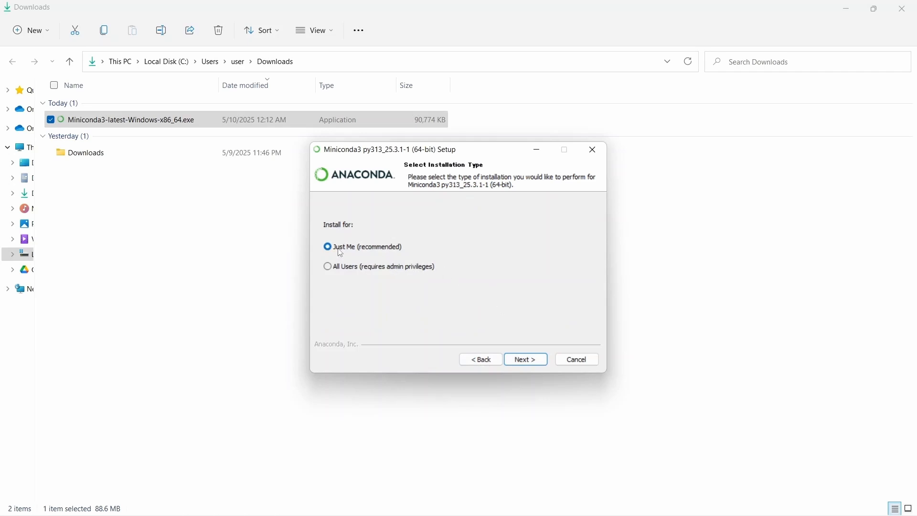
mouse_move(511, 355)
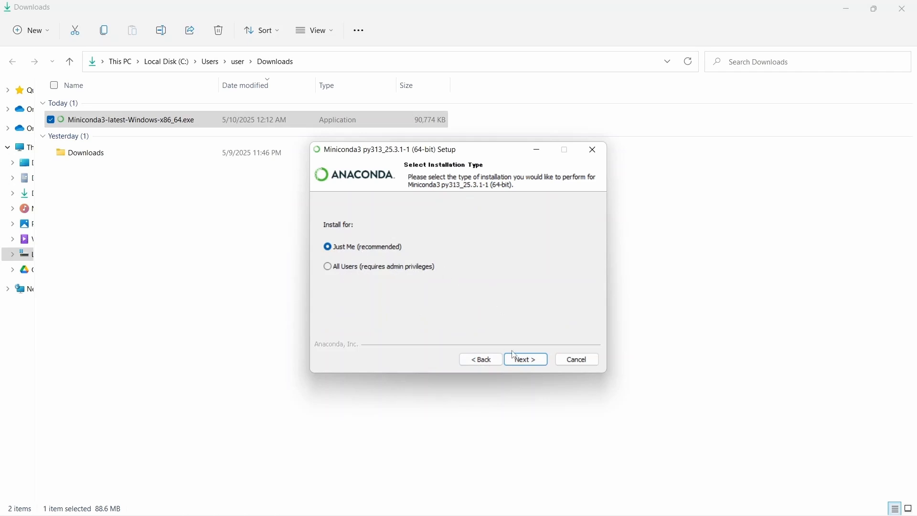
left_click(525, 359)
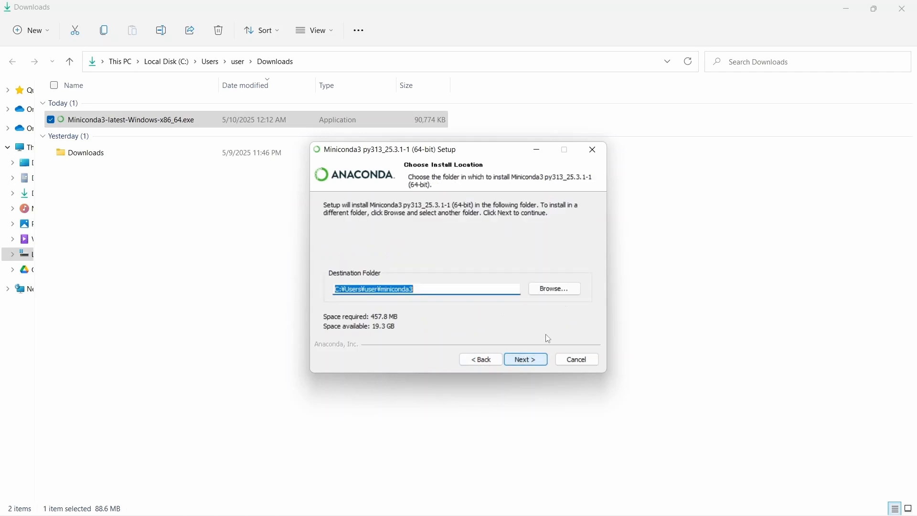
mouse_move(458, 277)
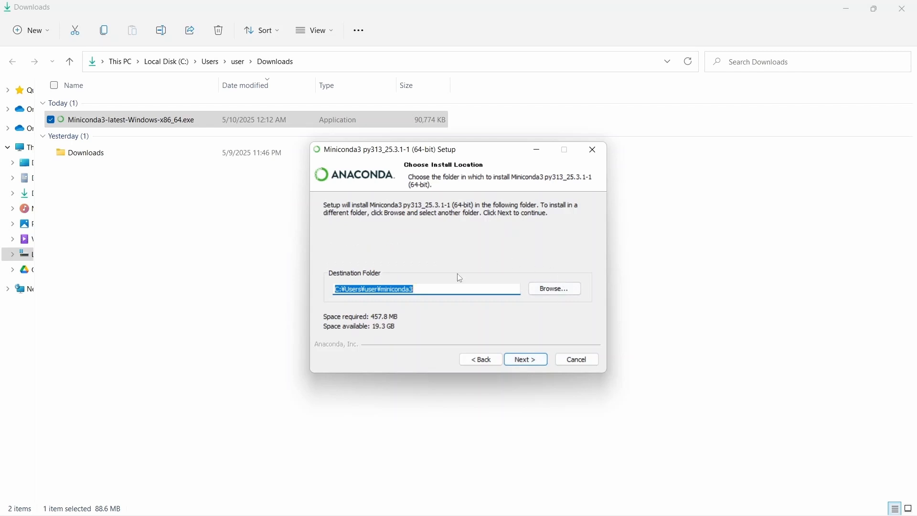
mouse_move(392, 300)
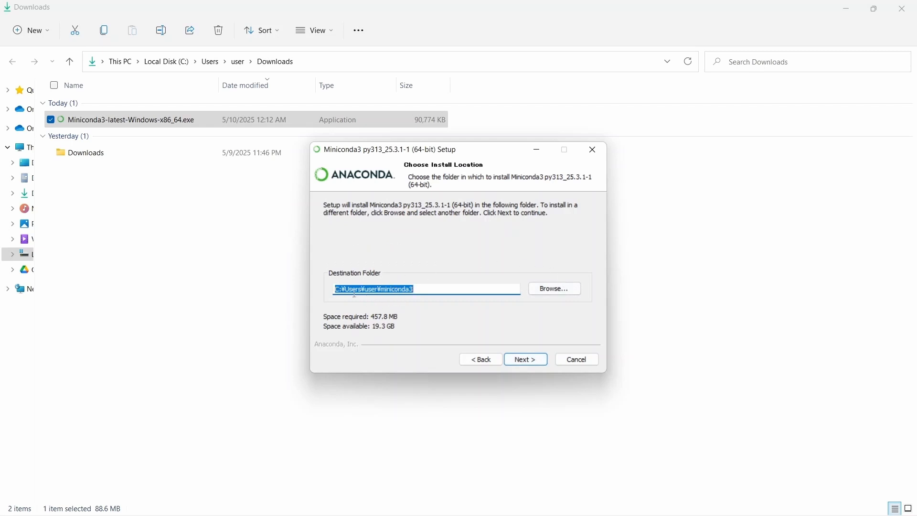
mouse_move(437, 331)
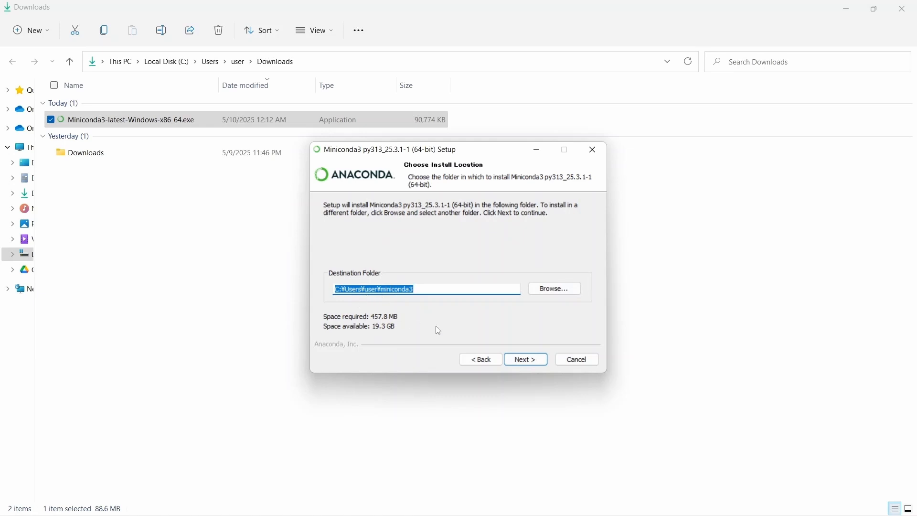
mouse_move(525, 359)
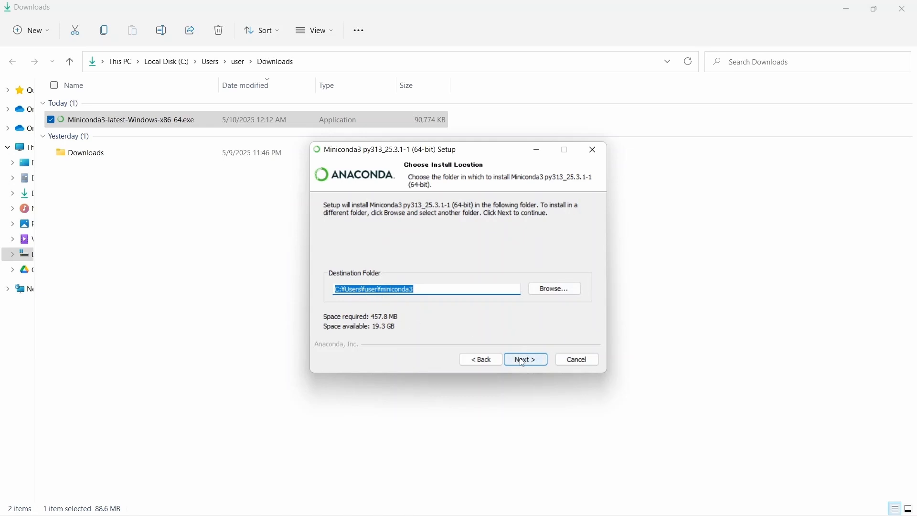
left_click(524, 359)
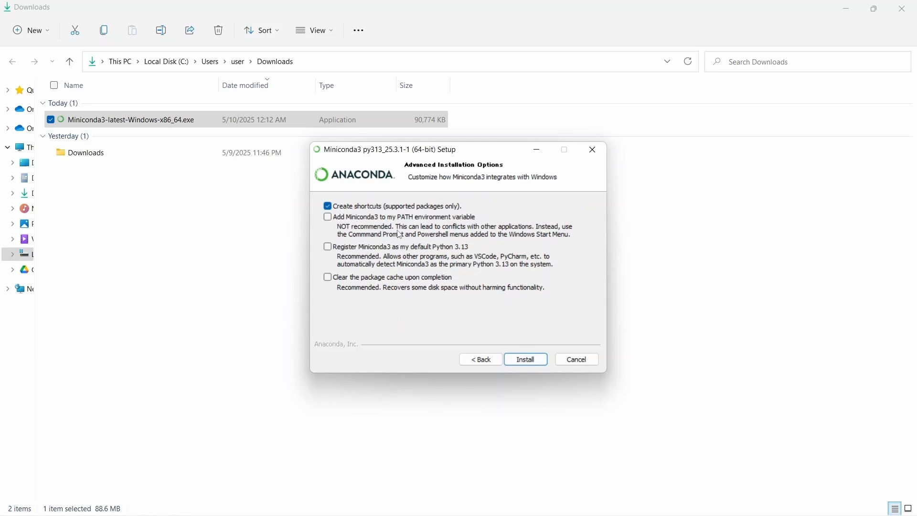
mouse_move(443, 298)
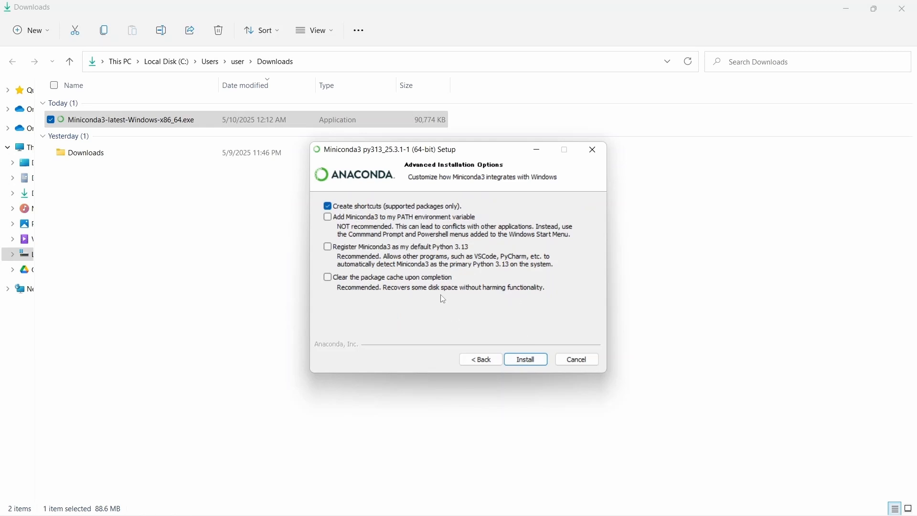
mouse_move(345, 210)
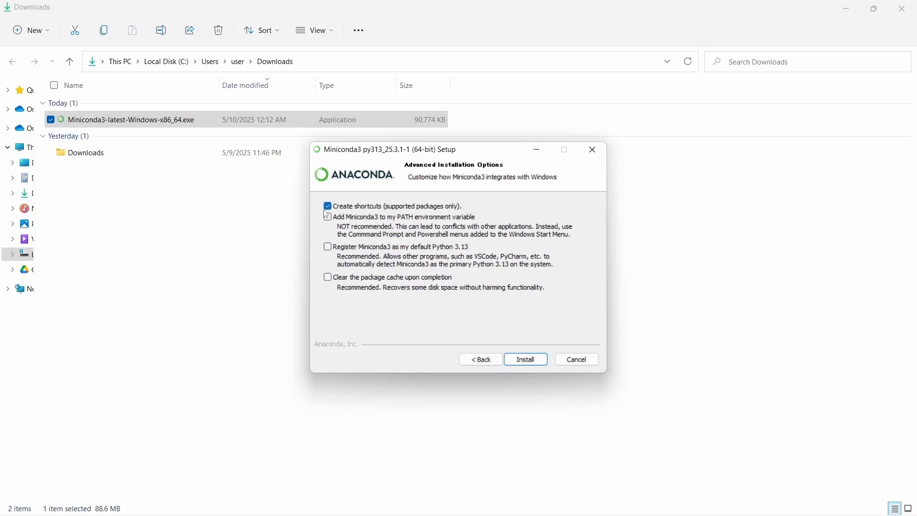
Keep shortcuts, register as default Python 3.13, enable package-cache clearing, and install
left_click(327, 206)
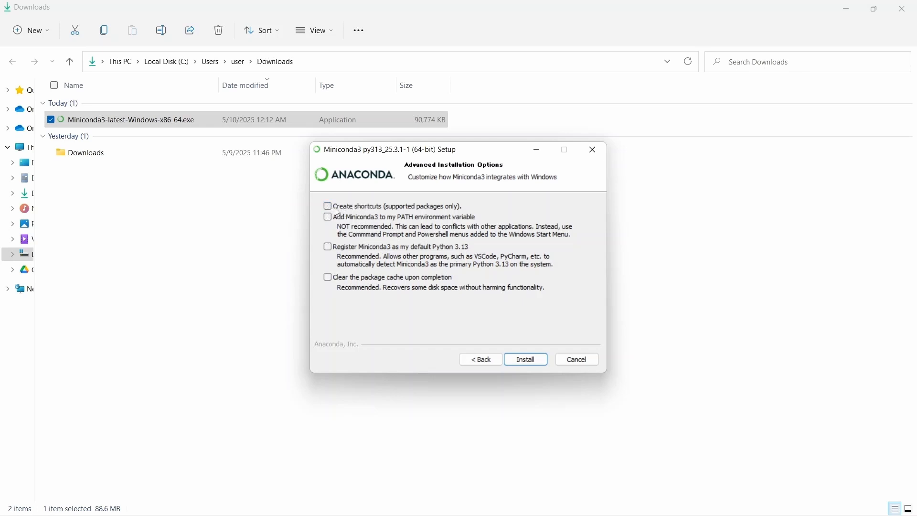
left_click(328, 205)
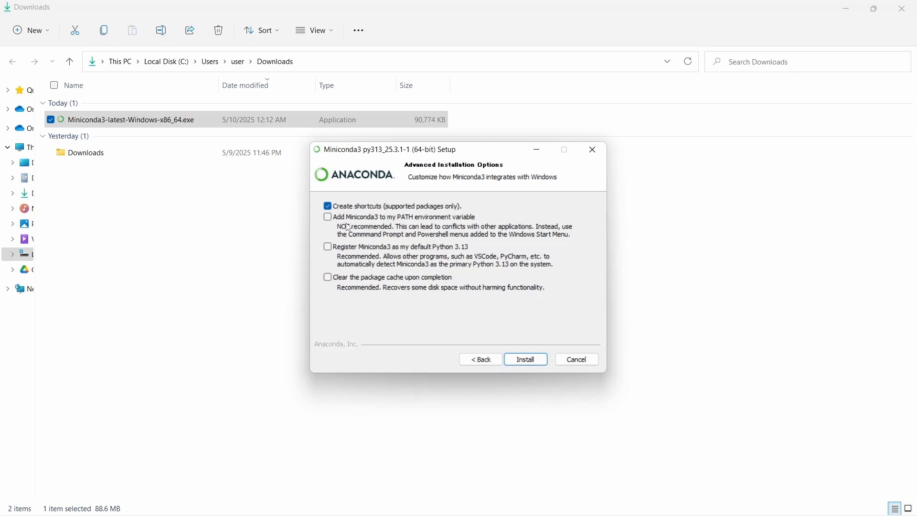
mouse_move(393, 224)
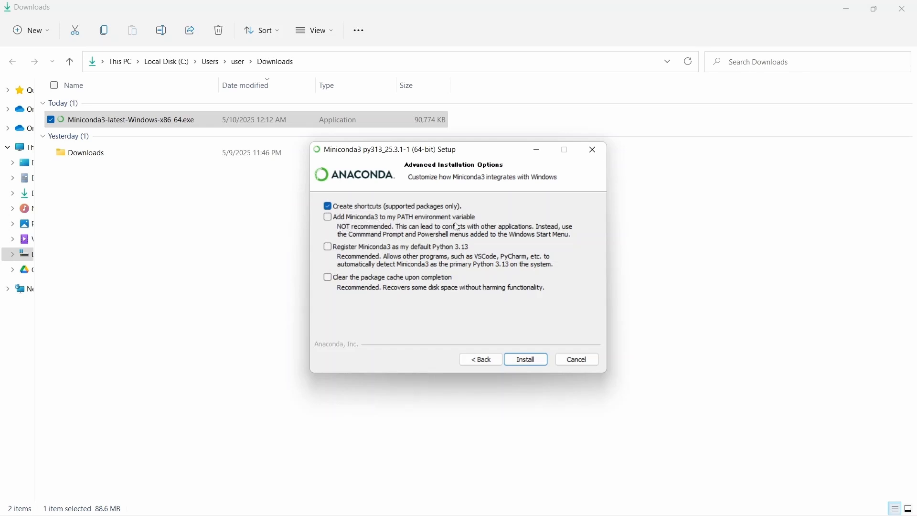
mouse_move(365, 228)
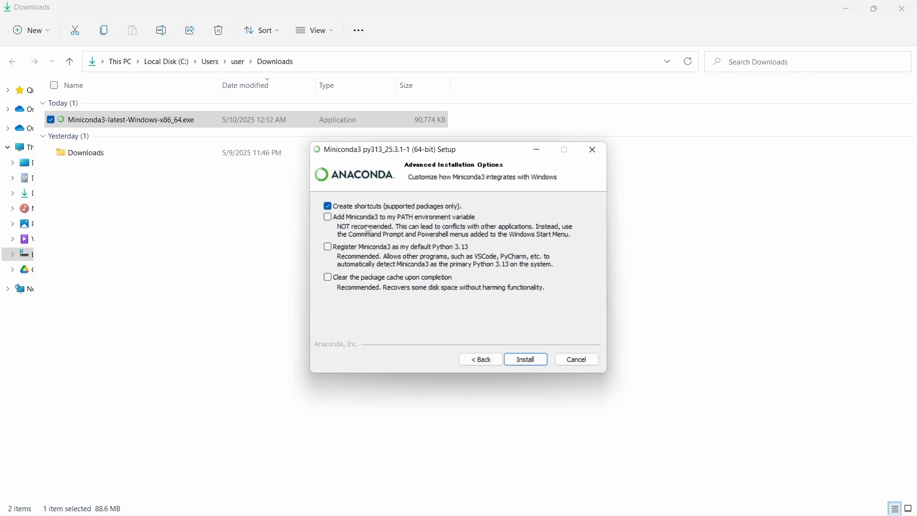
mouse_move(313, 220)
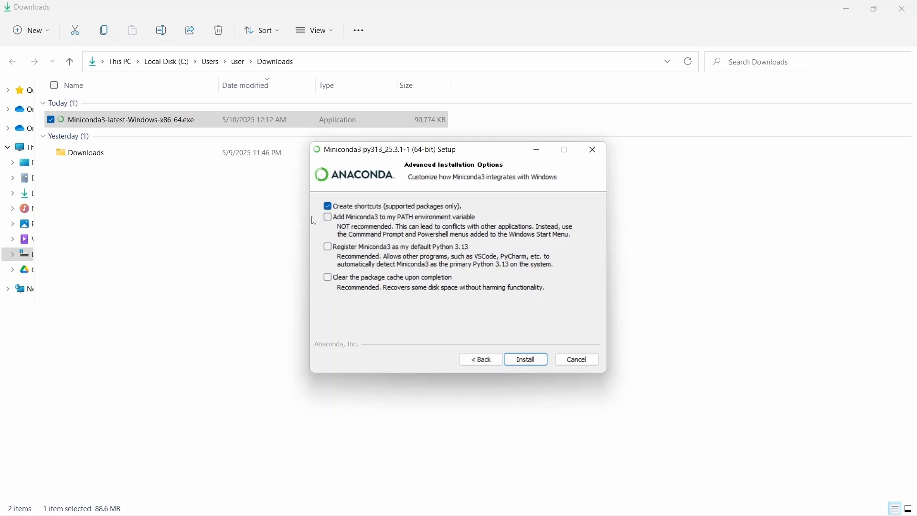
mouse_move(345, 253)
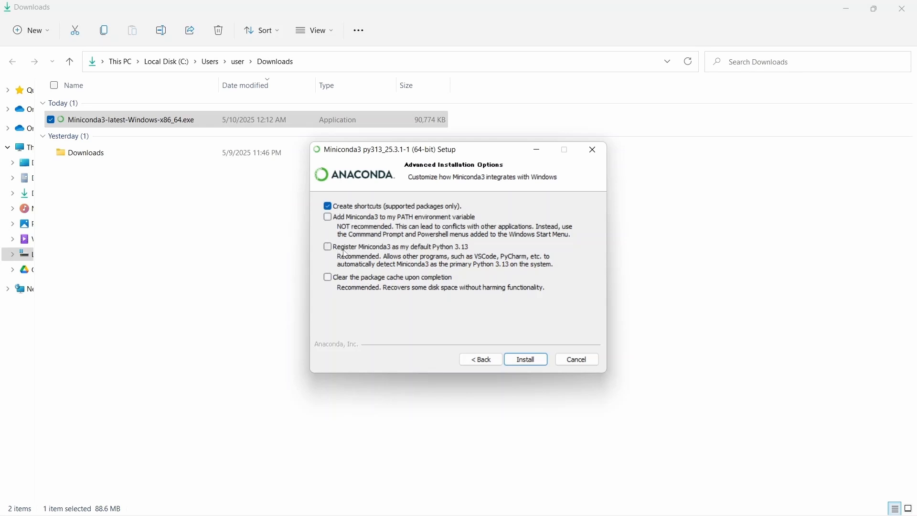
mouse_move(404, 255)
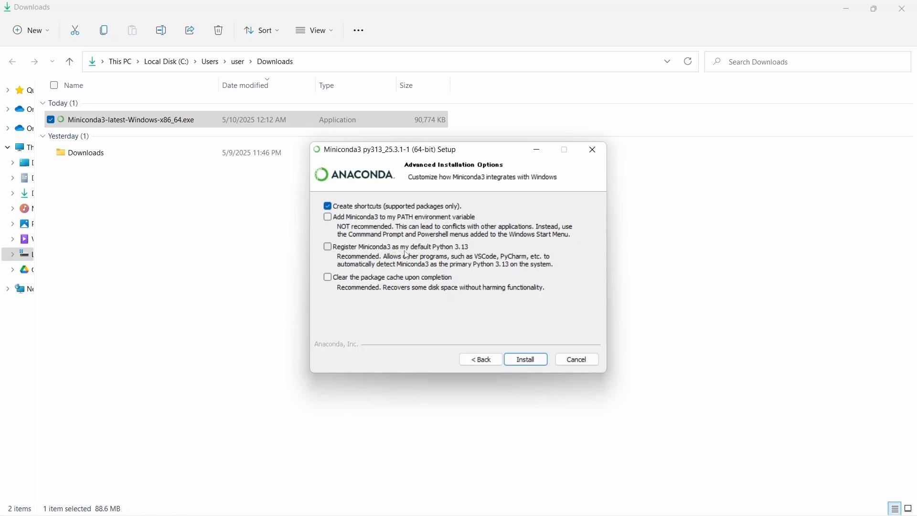
mouse_move(468, 259)
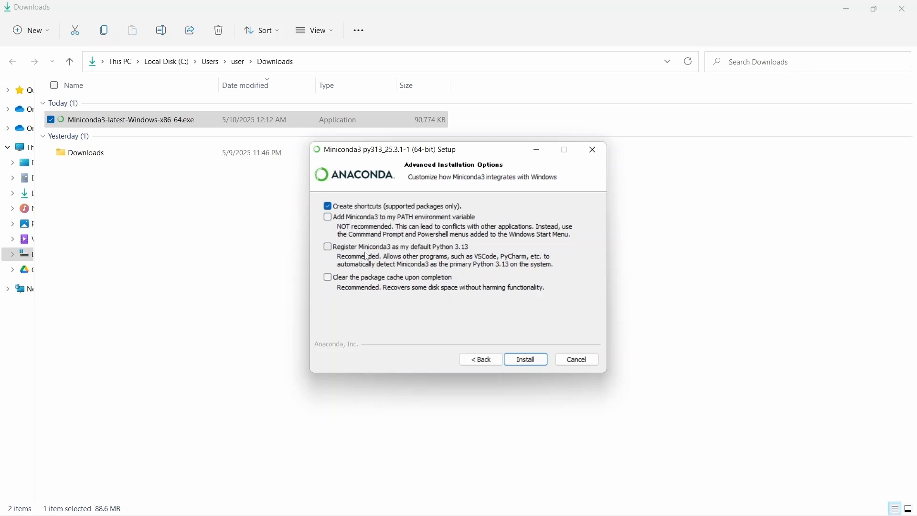
left_click(327, 247)
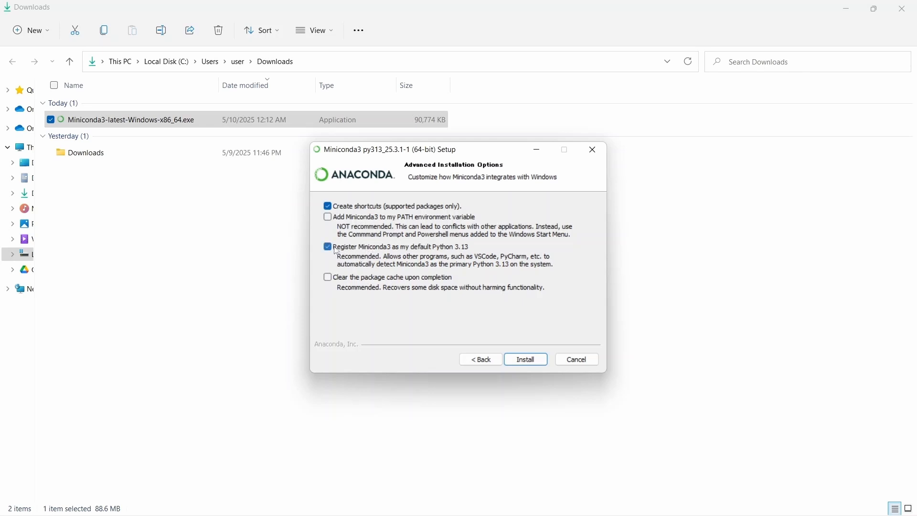
mouse_move(519, 264)
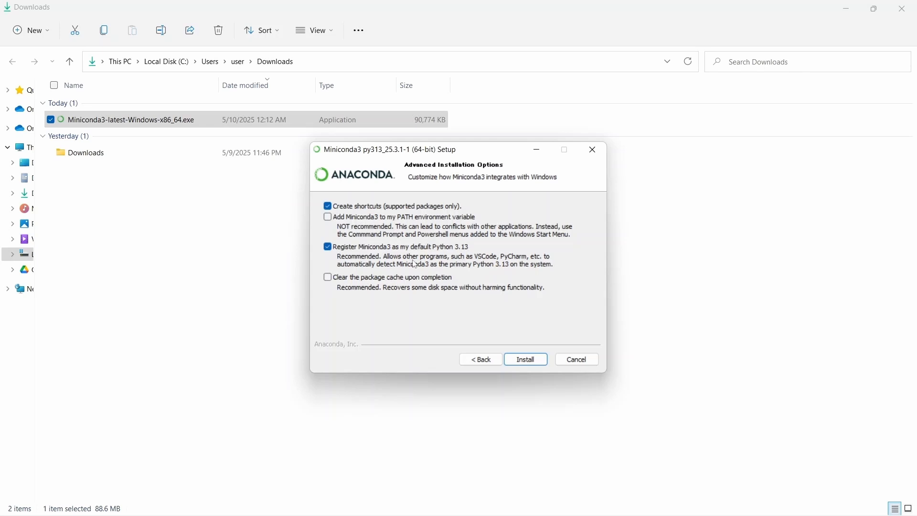
mouse_move(474, 273)
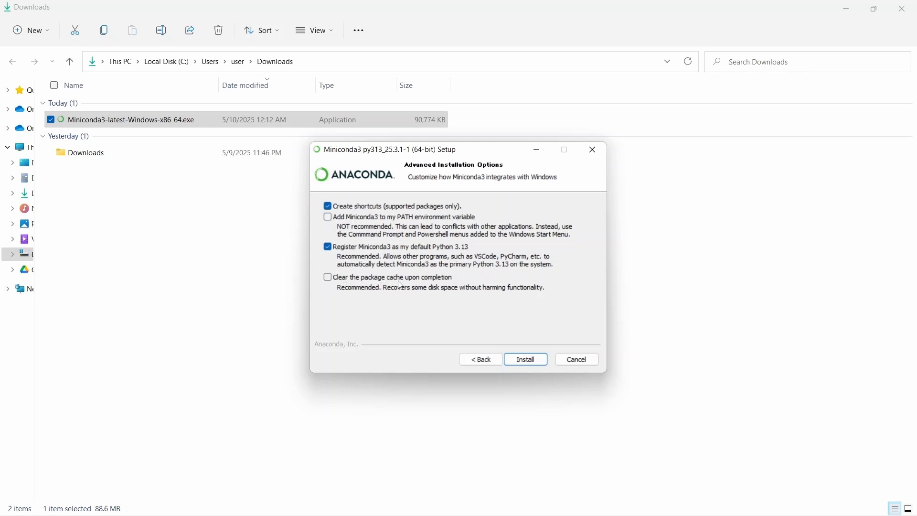
mouse_move(377, 299)
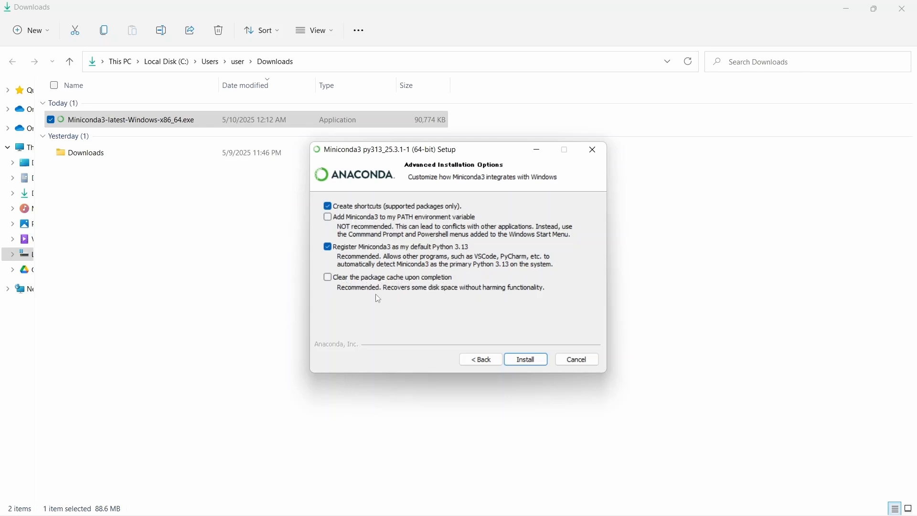
mouse_move(331, 285)
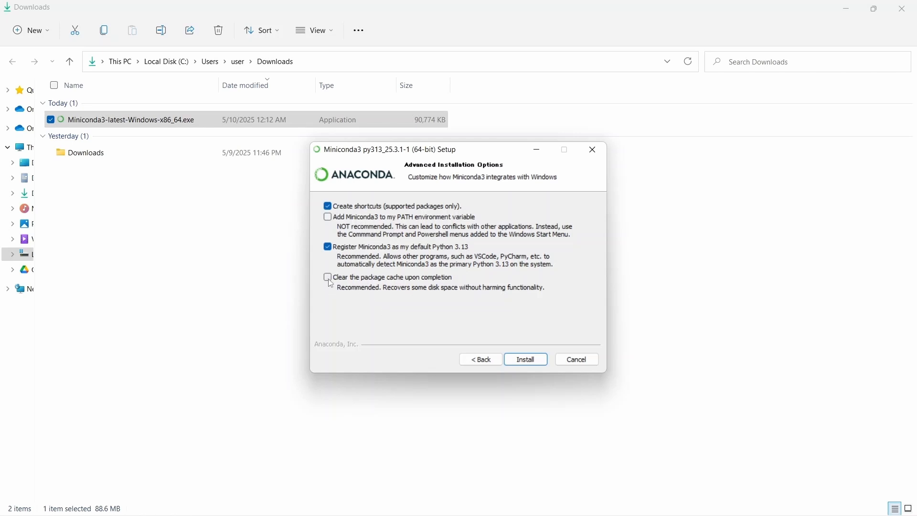
left_click(328, 277)
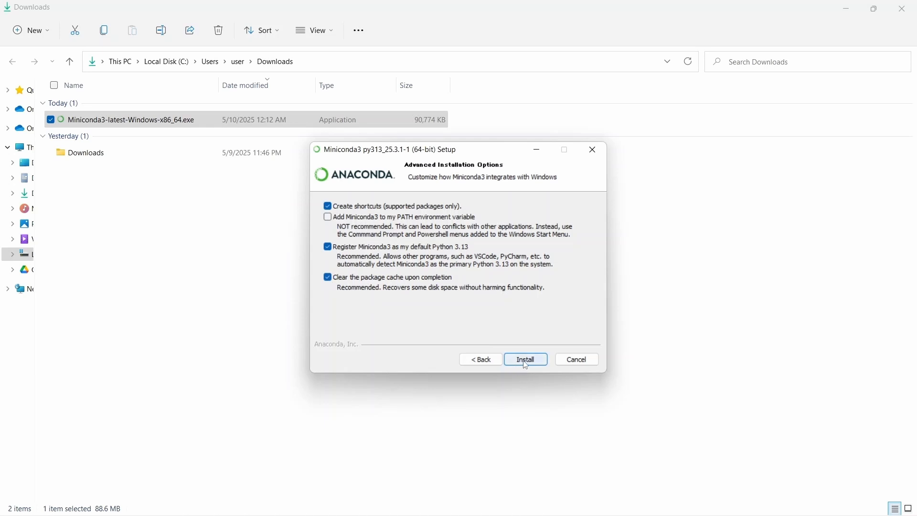
left_click(525, 360)
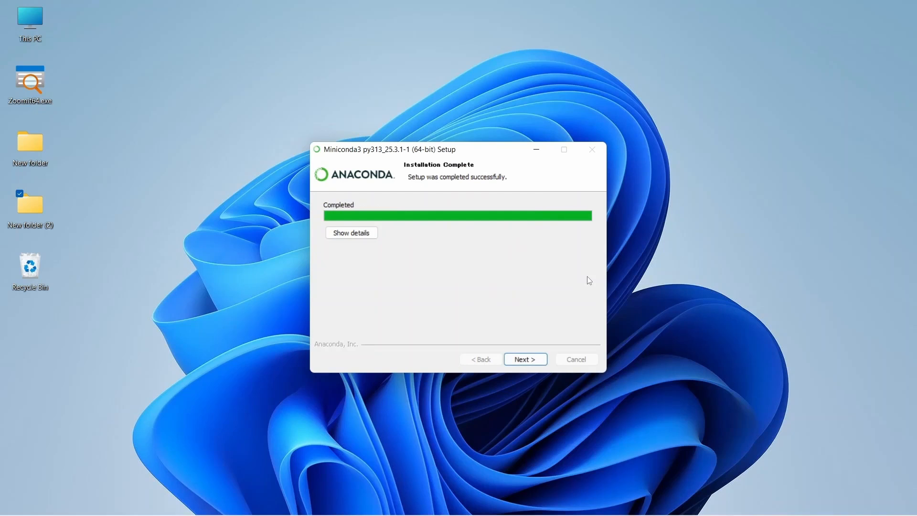
mouse_move(431, 235)
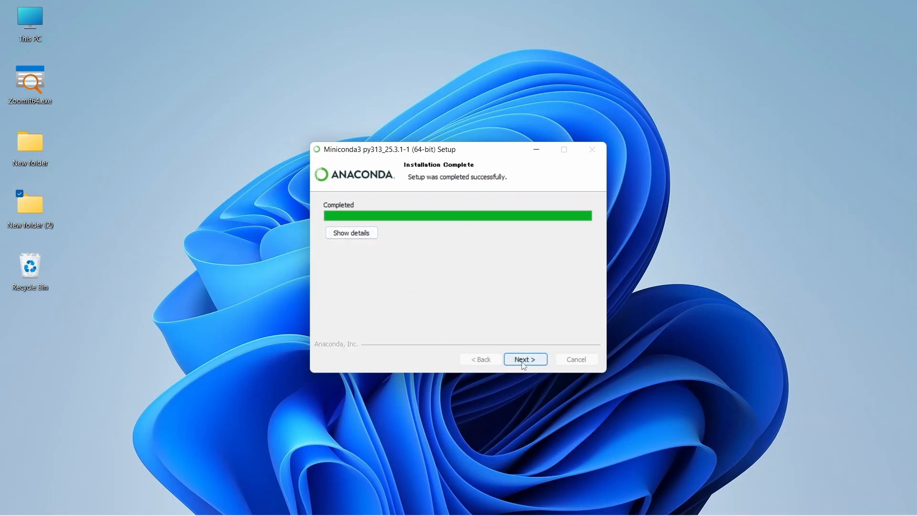
Untick 'Getting started with Conda' and 'Welcome to Anaconda', then finish setup
left_click(525, 360)
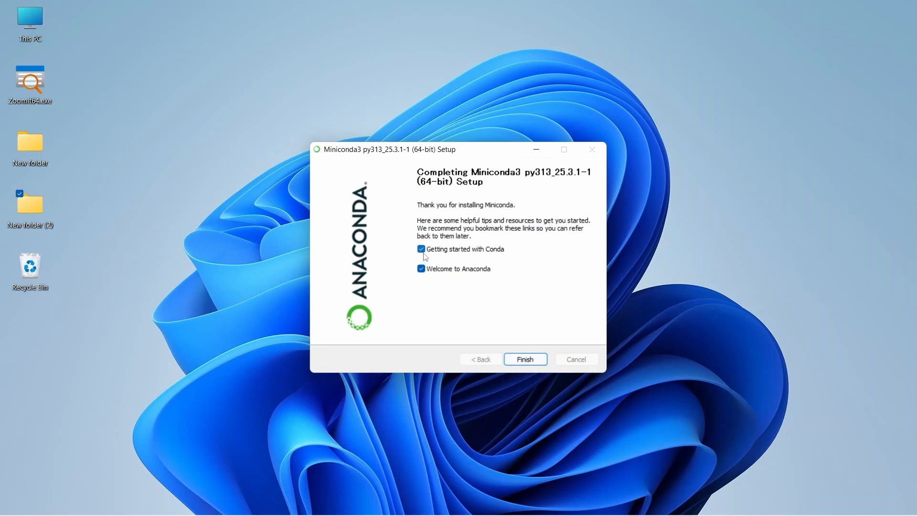
left_click(421, 248)
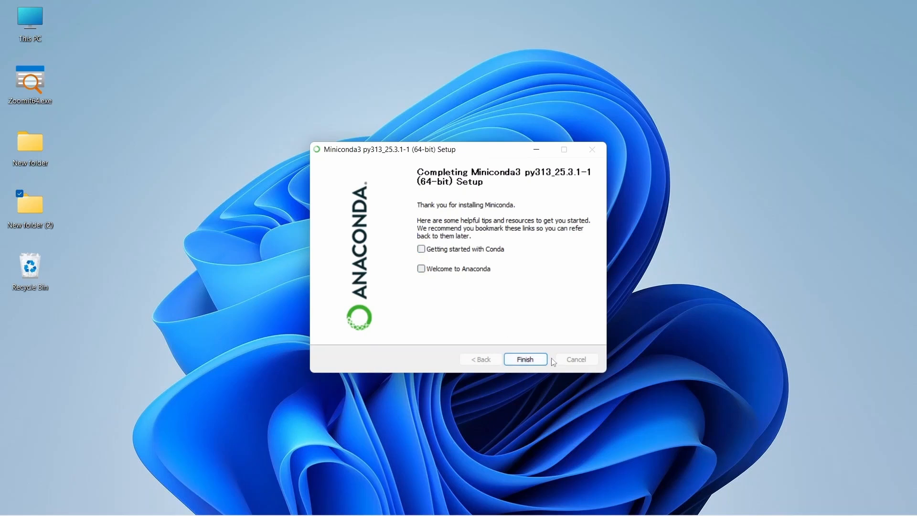
left_click(524, 359)
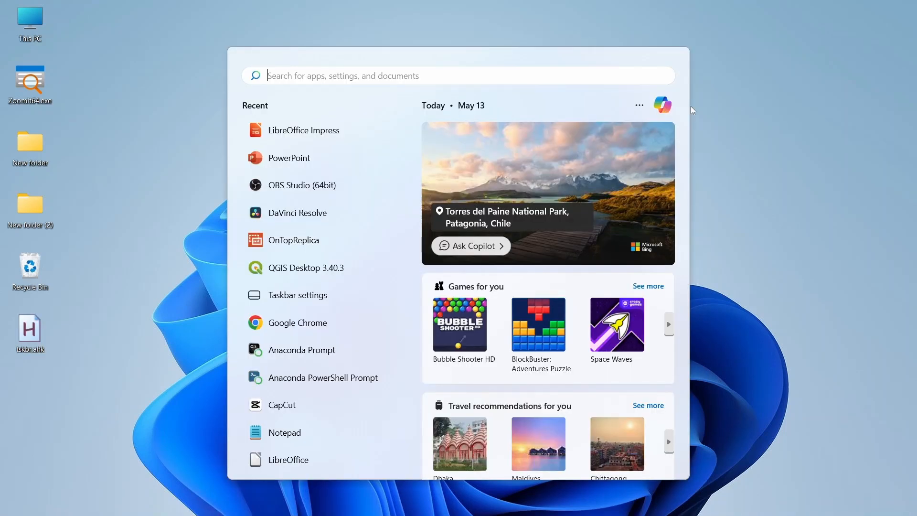
Search the Start menu for 'ana' and launch Anaconda Prompt
type("ana")
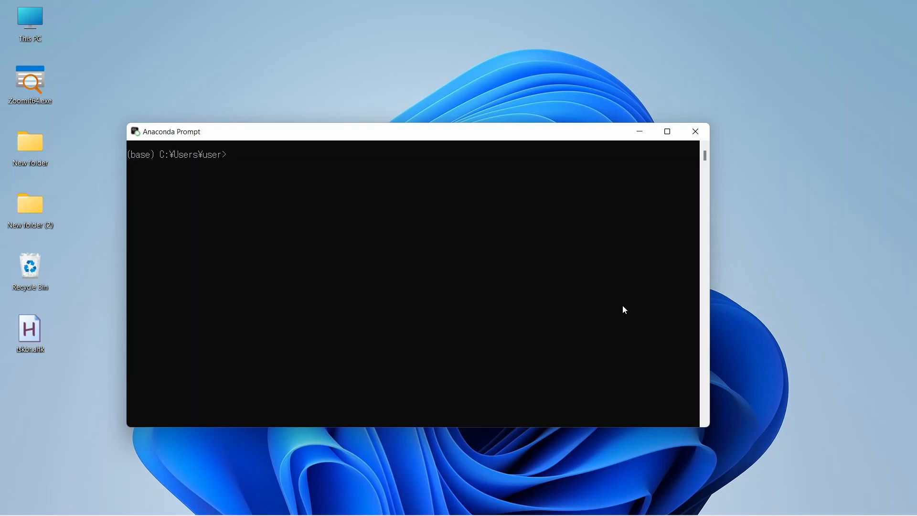
Run 'conda create -n labelme', correcting a typo along the way
type("coda")
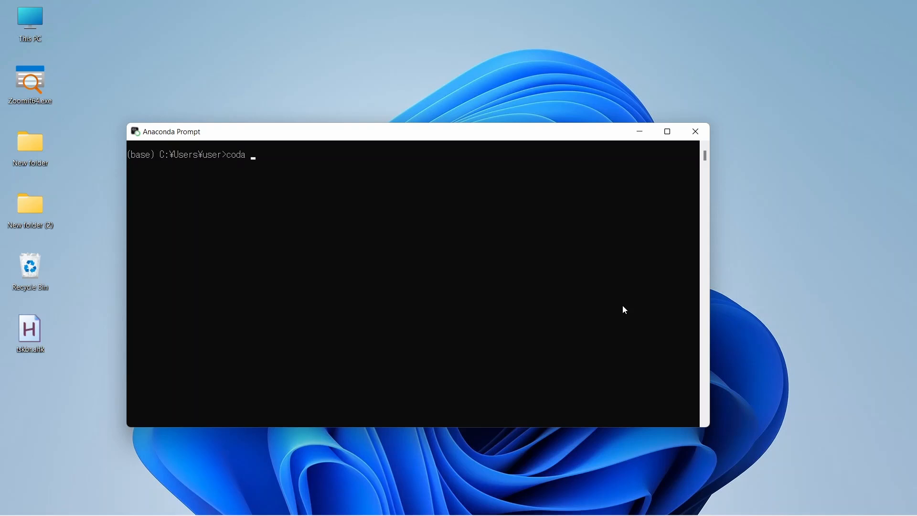
key("Backspace")
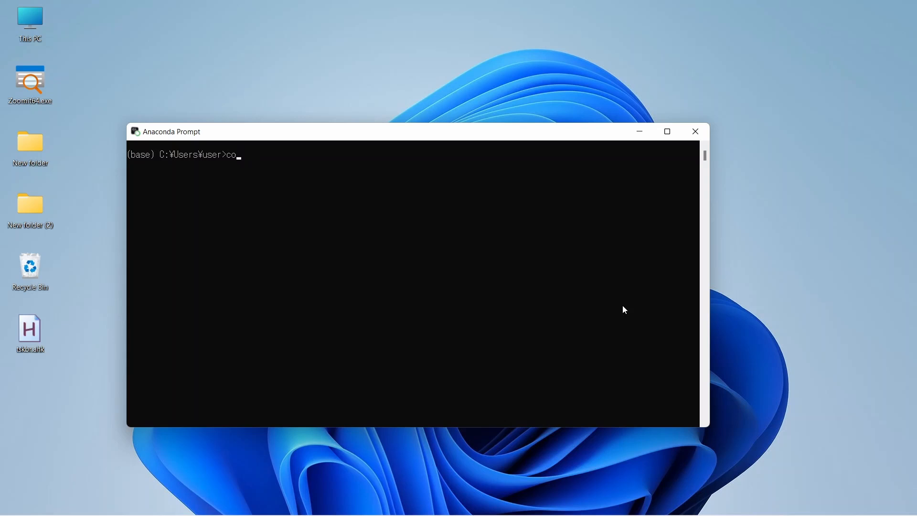
type("nda creat")
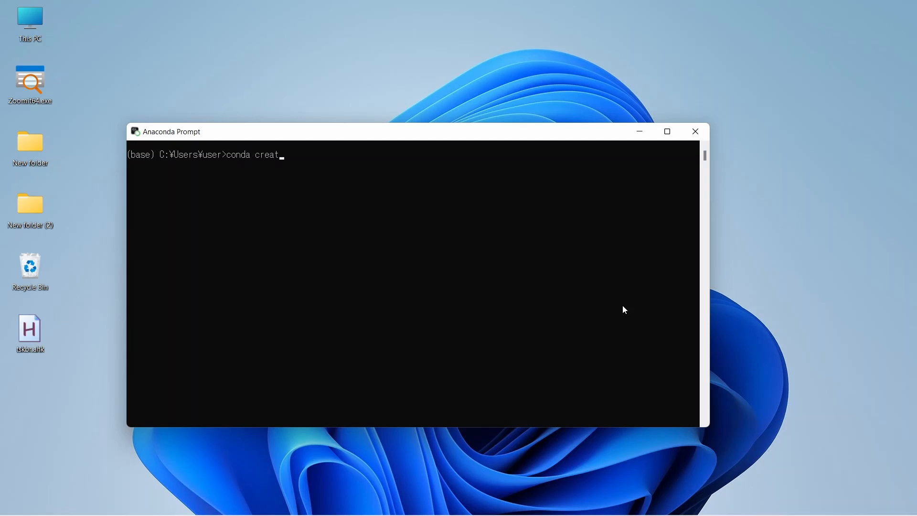
type("e -")
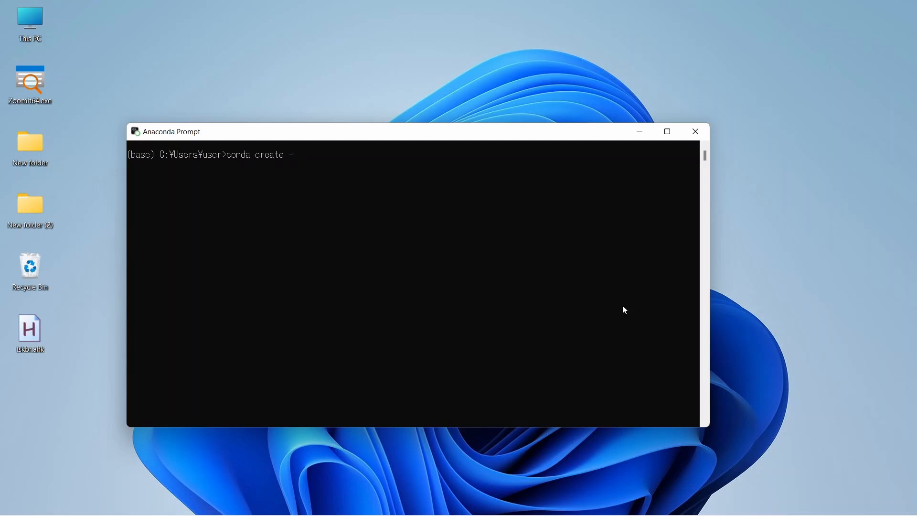
type("n")
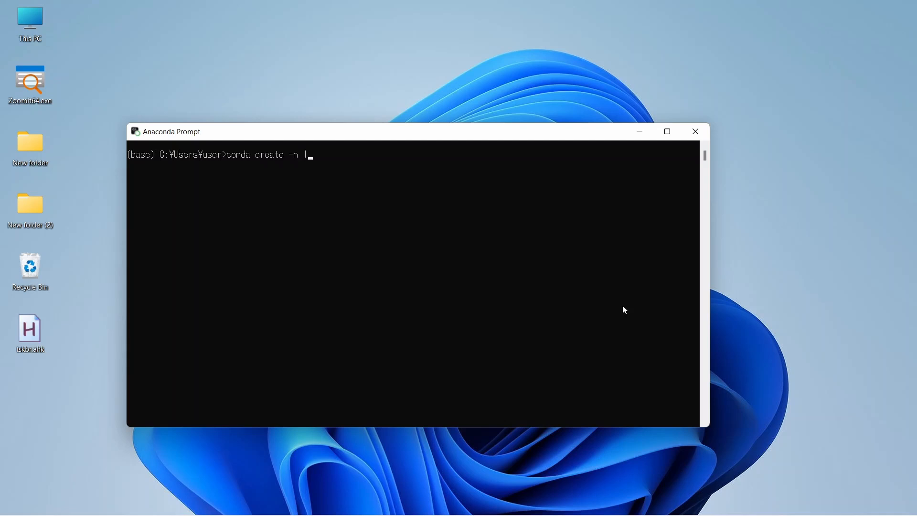
type("labelme")
type("y")
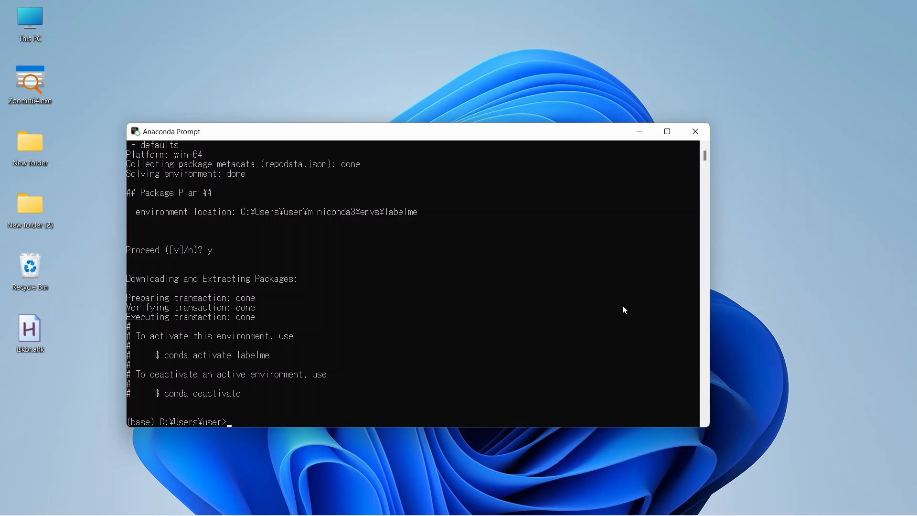
Run 'conda activate labelme' so the prompt shows (labelme)
type("conda")
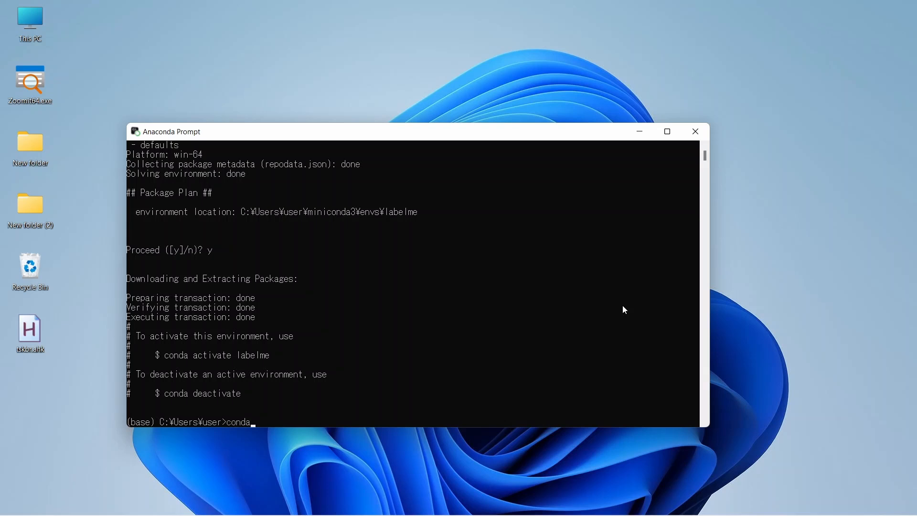
type("a")
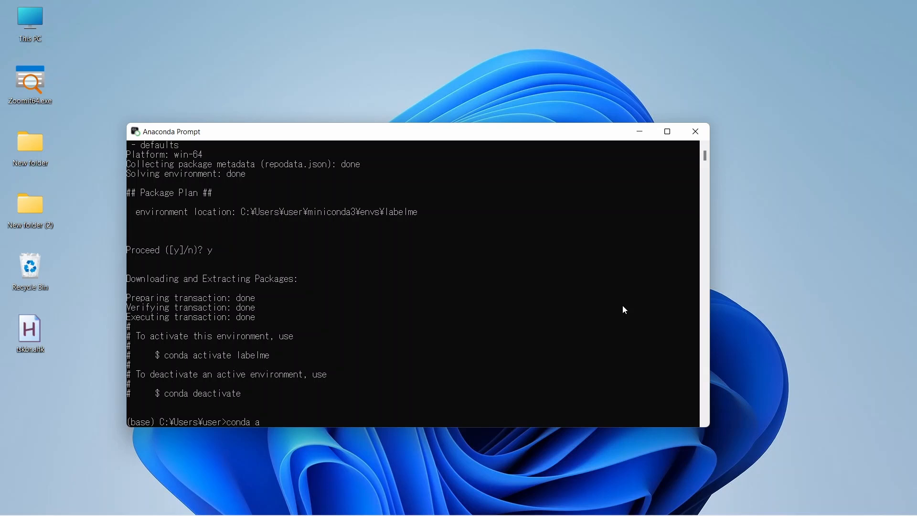
type("ctivate")
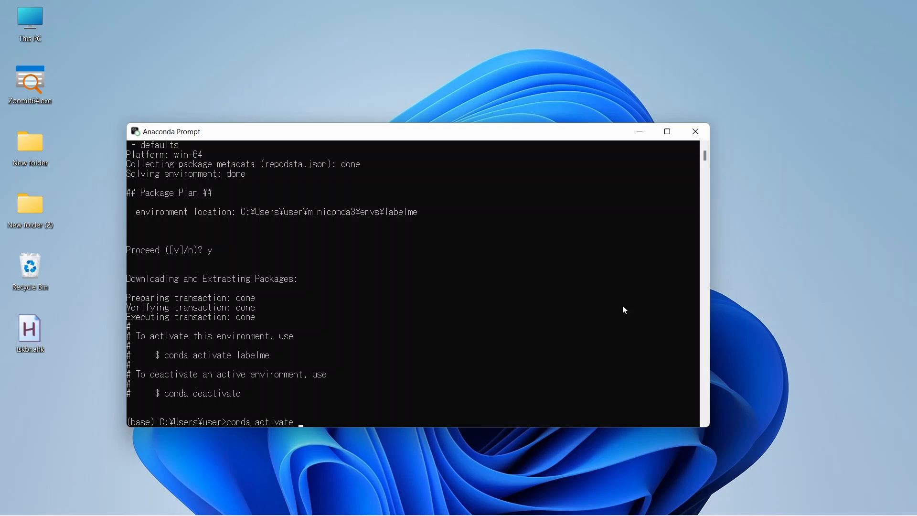
type("labelme")
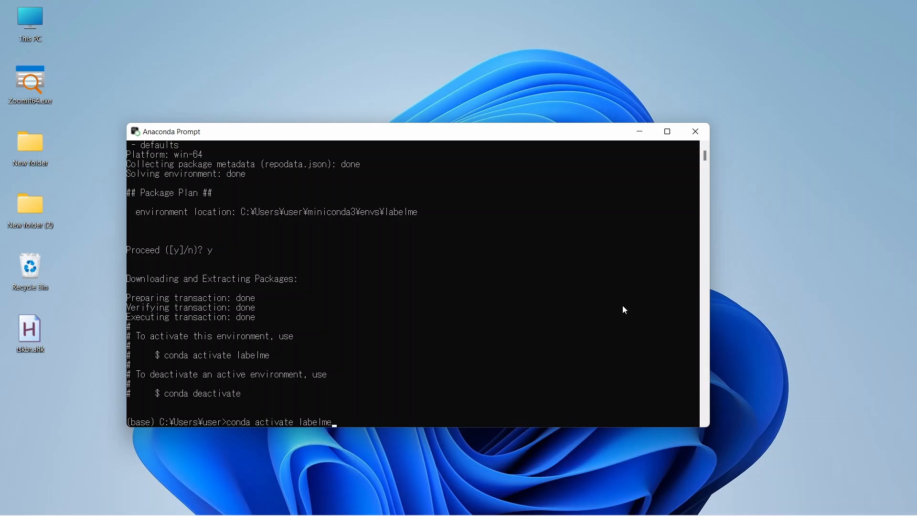
key("Return")
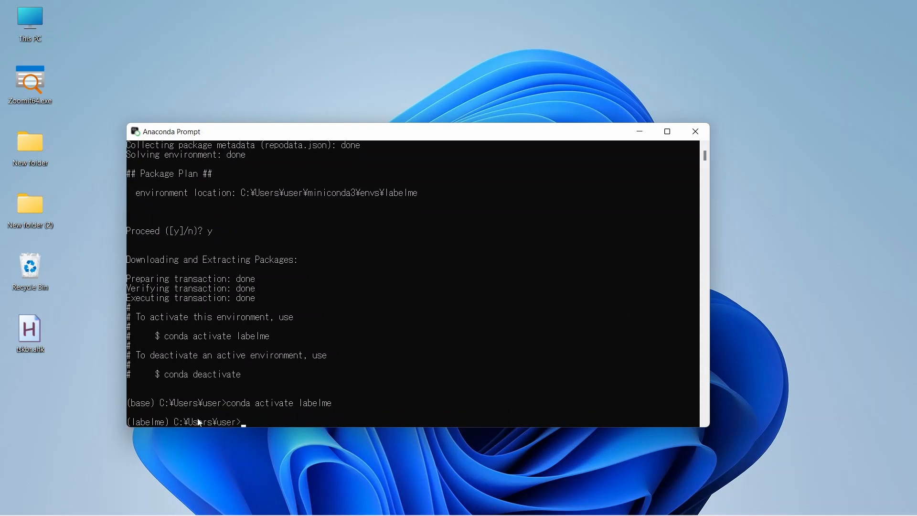
mouse_move(320, 414)
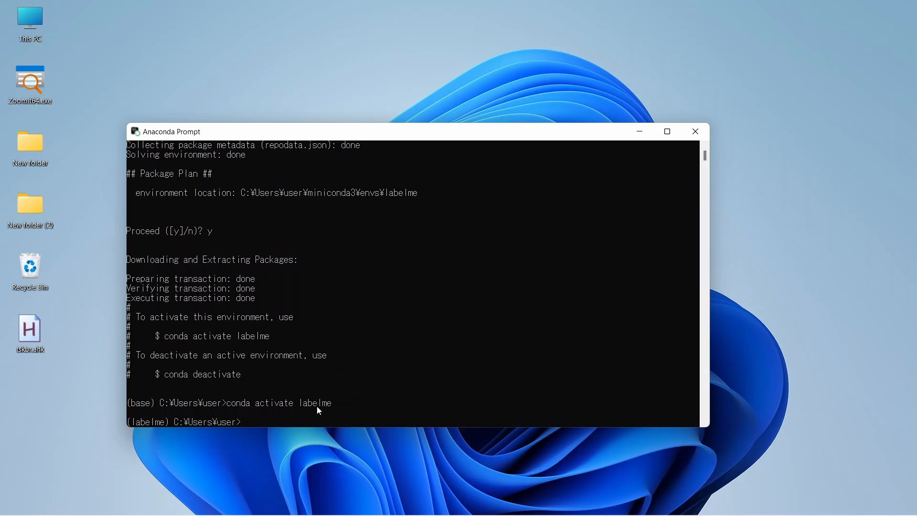
mouse_move(145, 423)
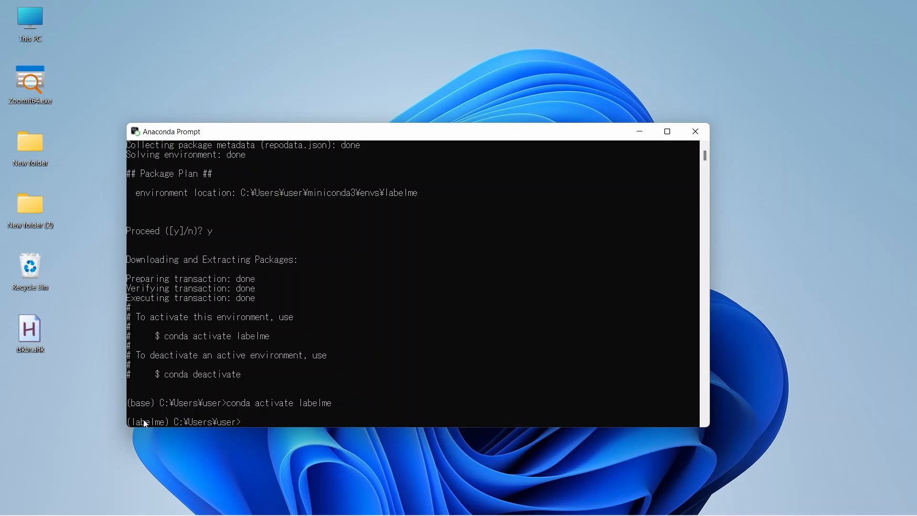
mouse_move(653, 293)
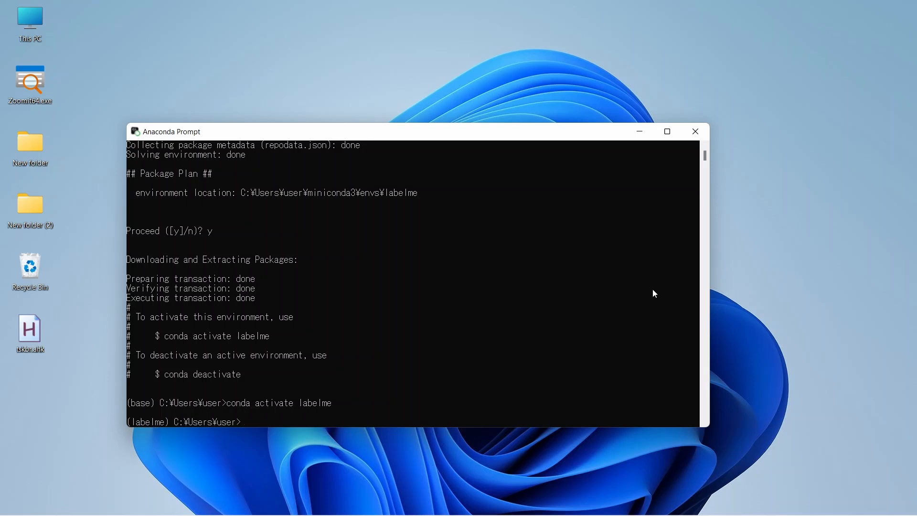
mouse_move(272, 428)
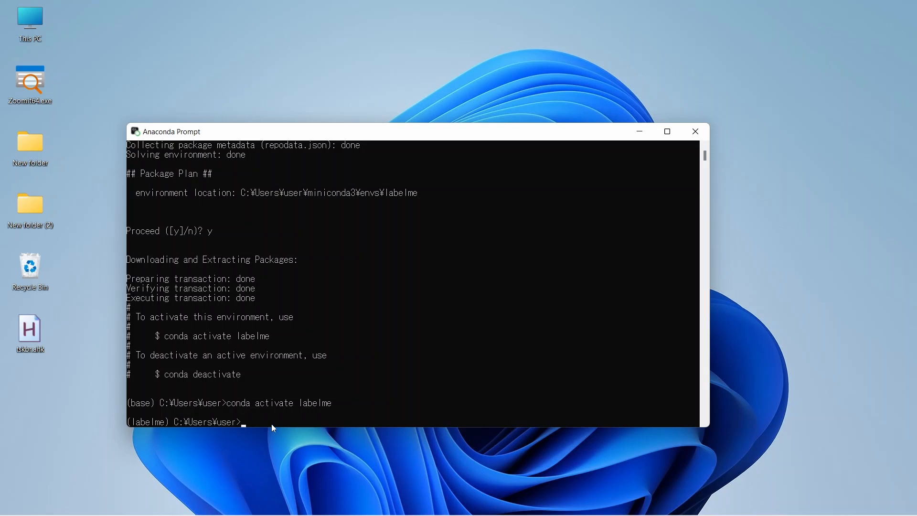
Install labelme with 'conda install -c conda-forge labelme', confirming with y
type("co")
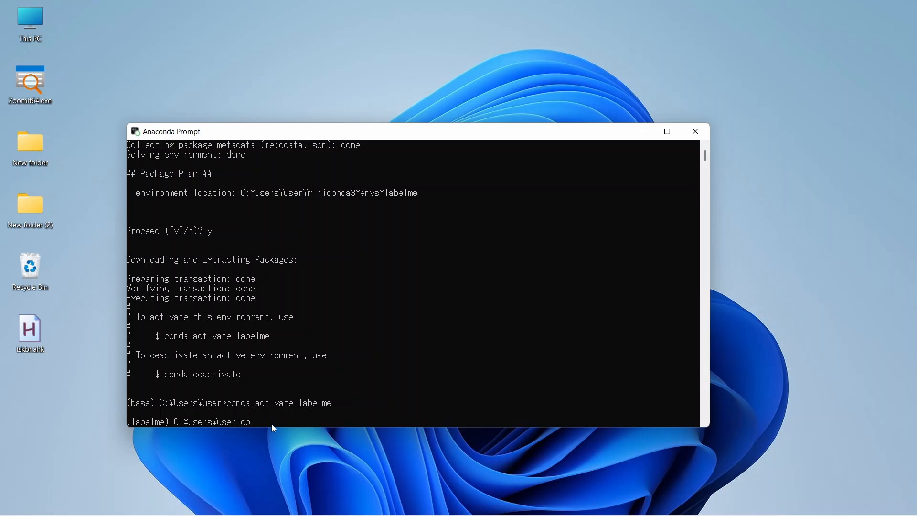
type("nda")
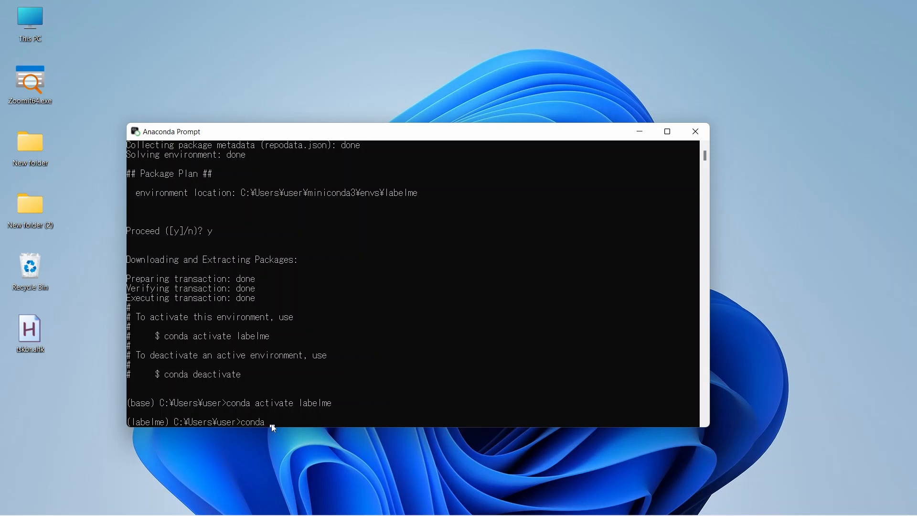
type("install")
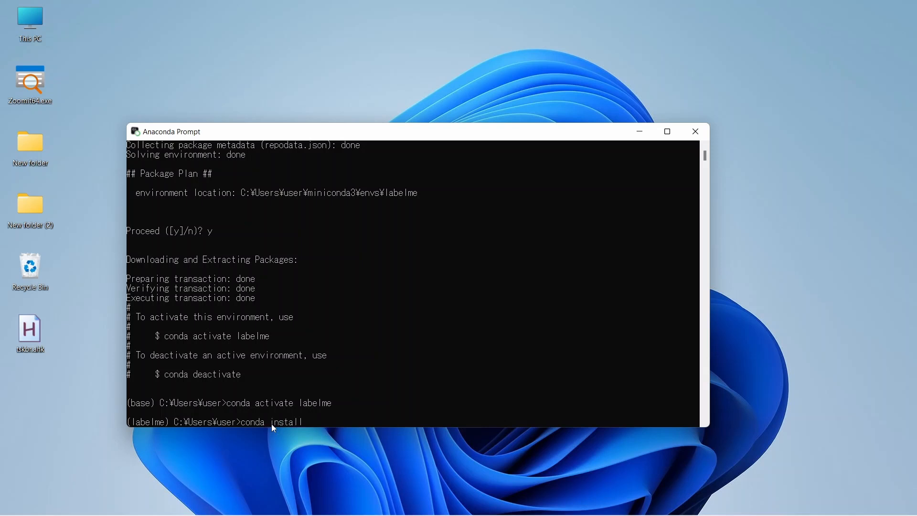
type("-c")
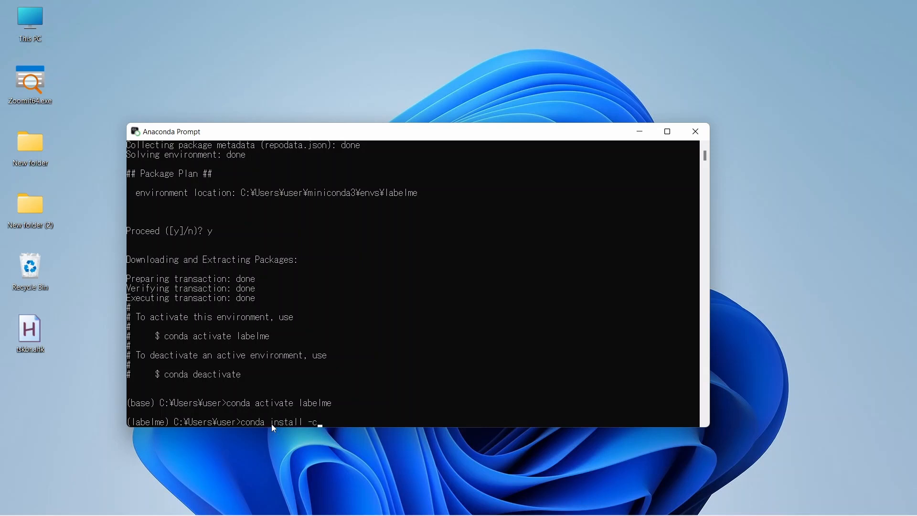
type("conda")
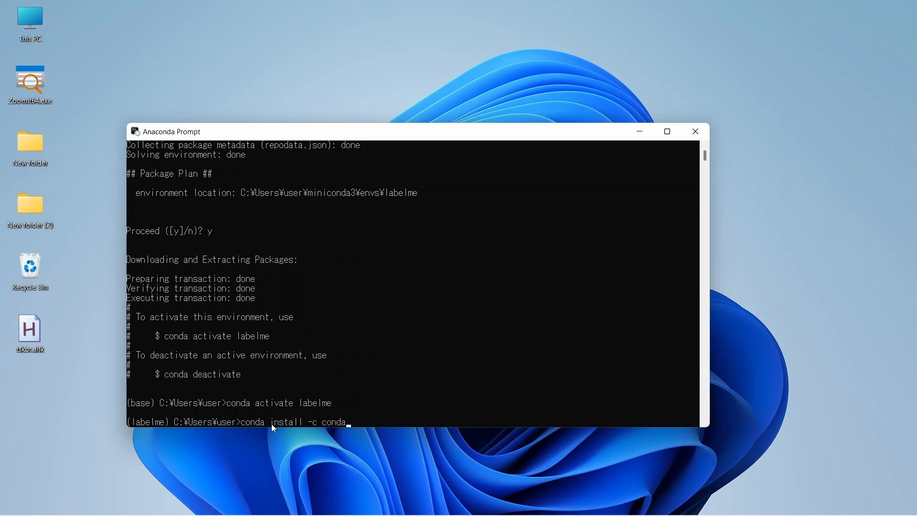
type("-fore")
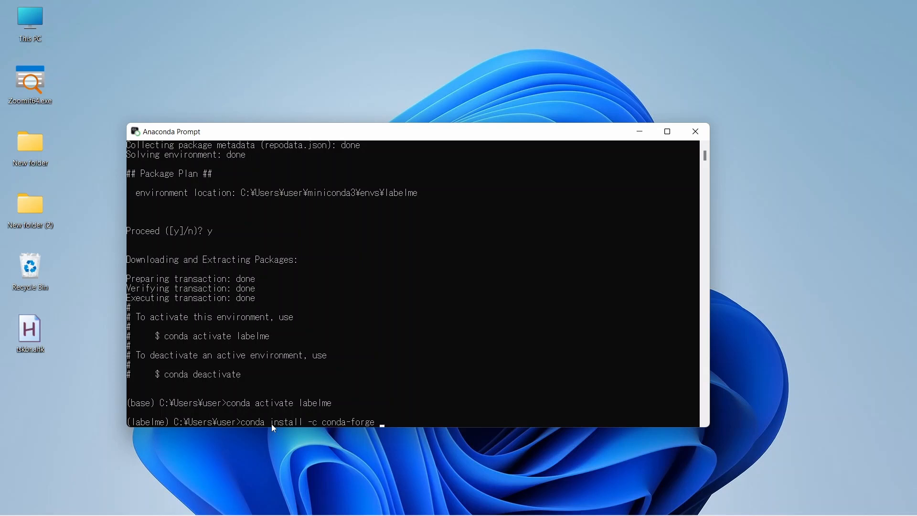
type("labelme")
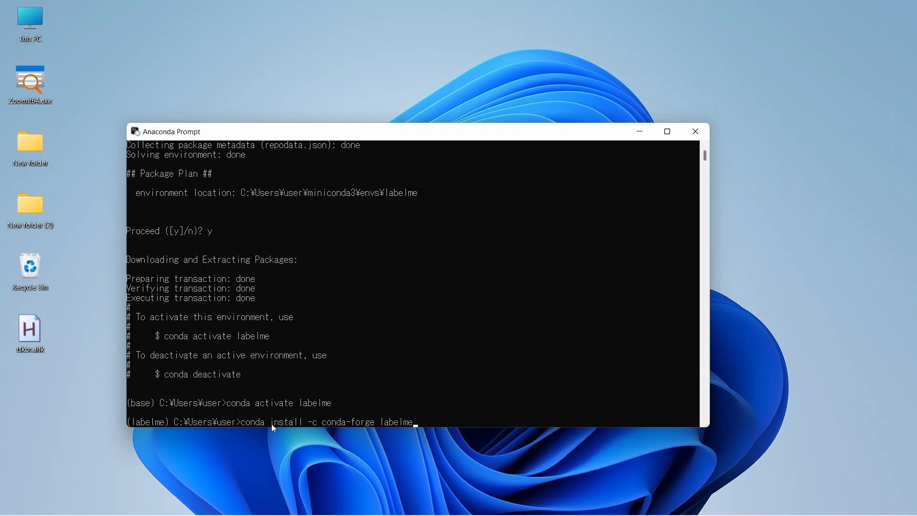
key("Return")
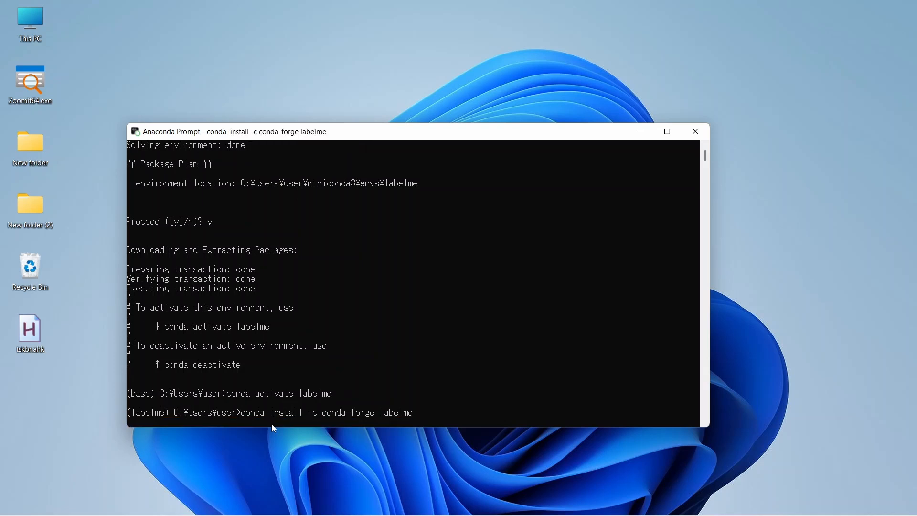
mouse_move(446, 381)
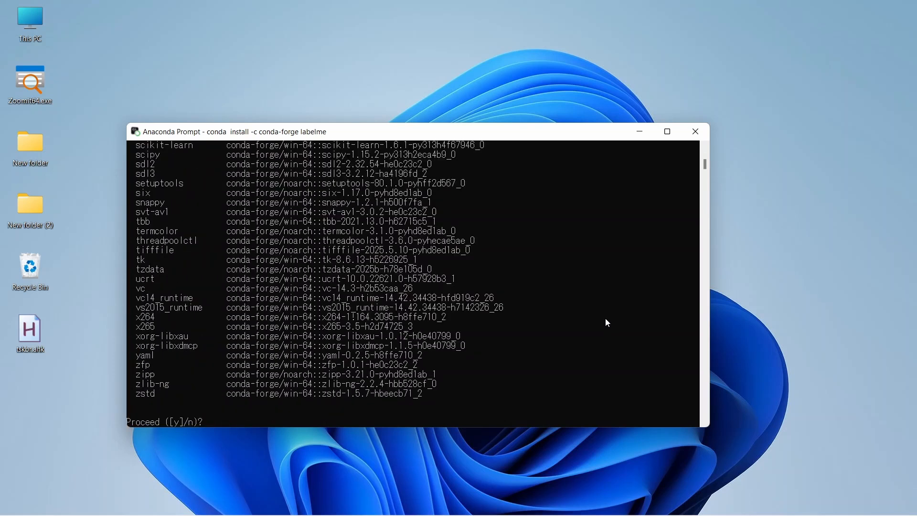
type("y")
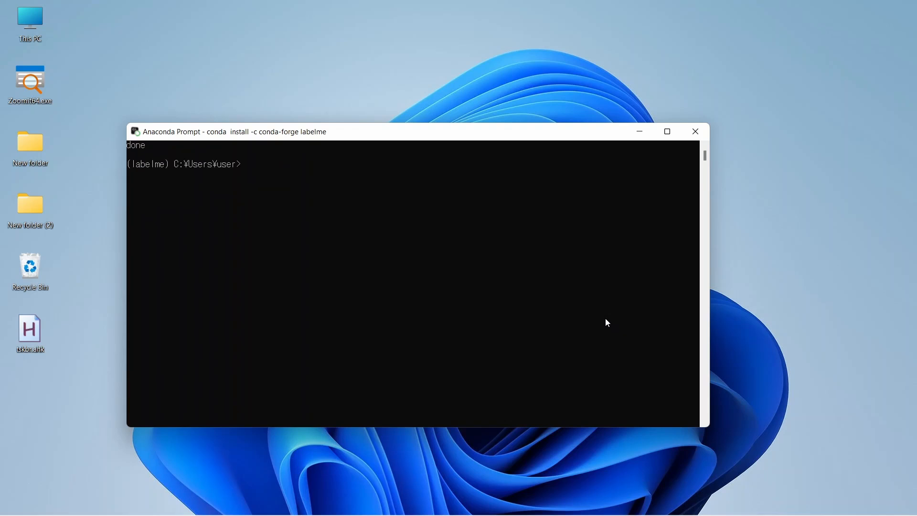
mouse_move(654, 270)
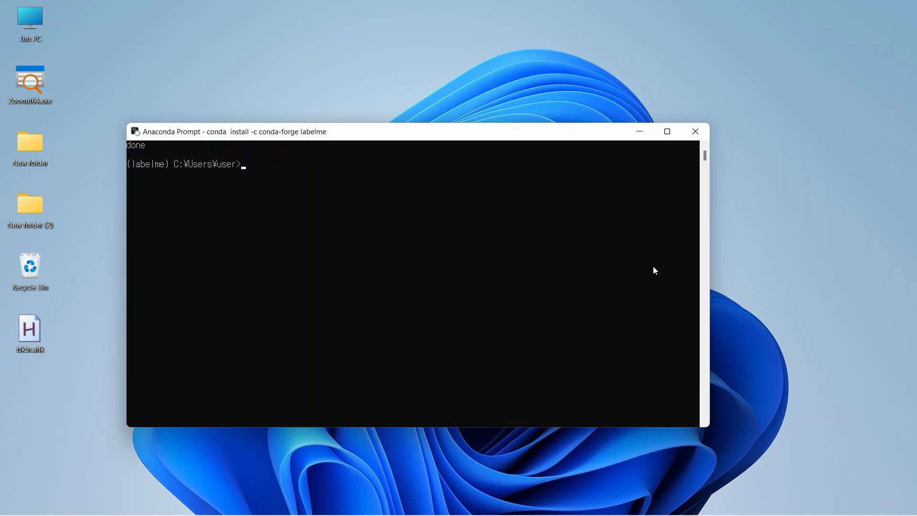
left_click(269, 165)
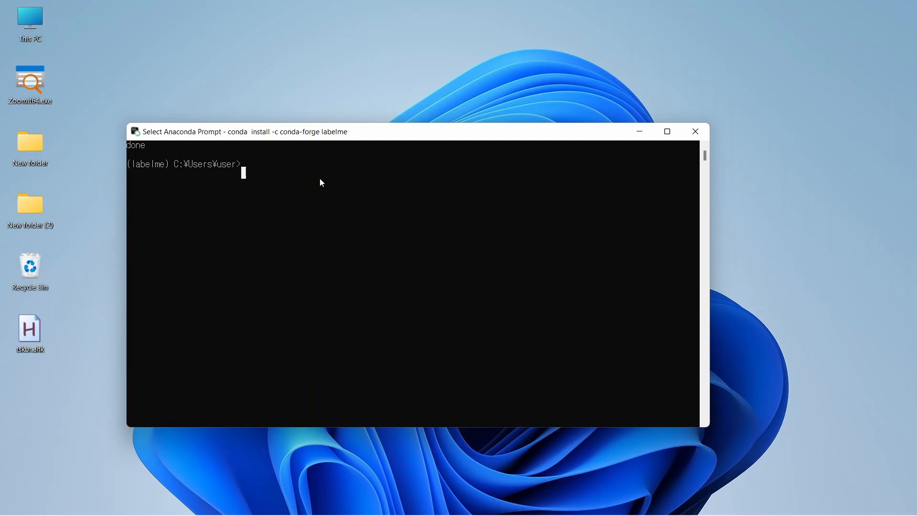
mouse_move(514, 195)
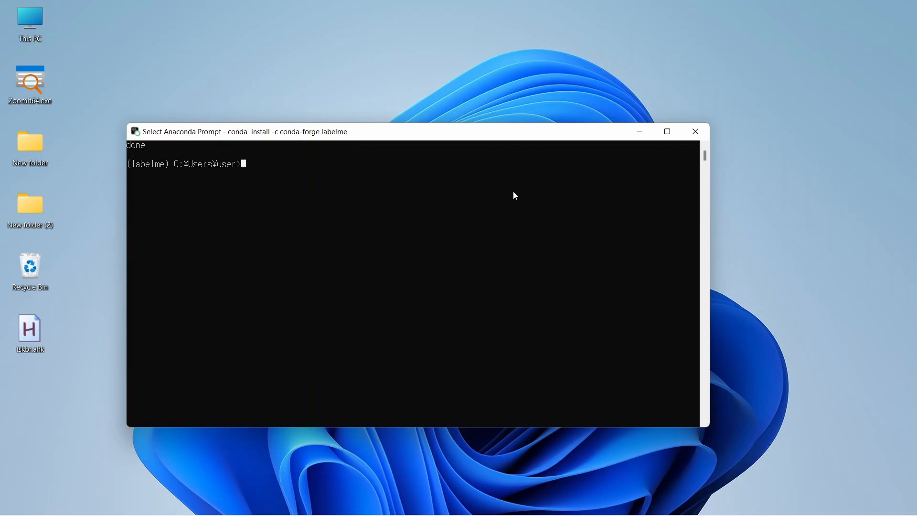
Run labelme from the prompt; it fails with QtBindingsNotFoundError
type("labelm")
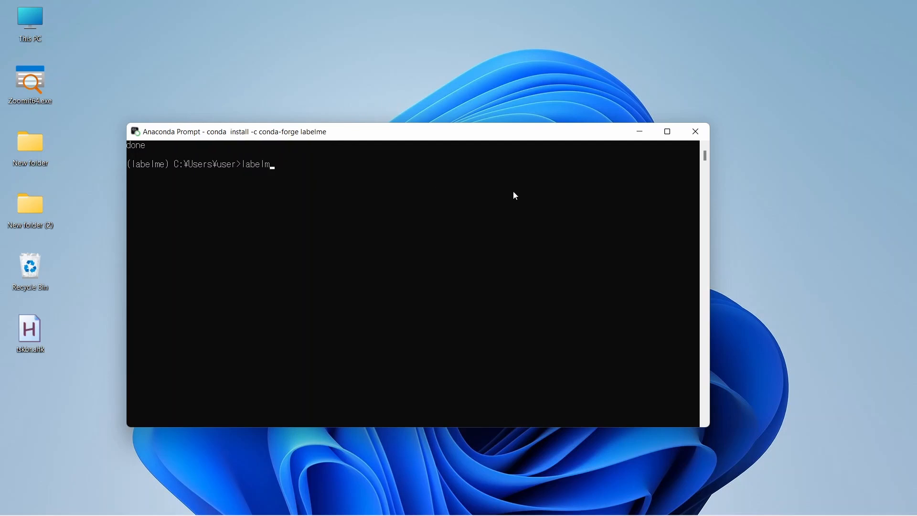
key("Return")
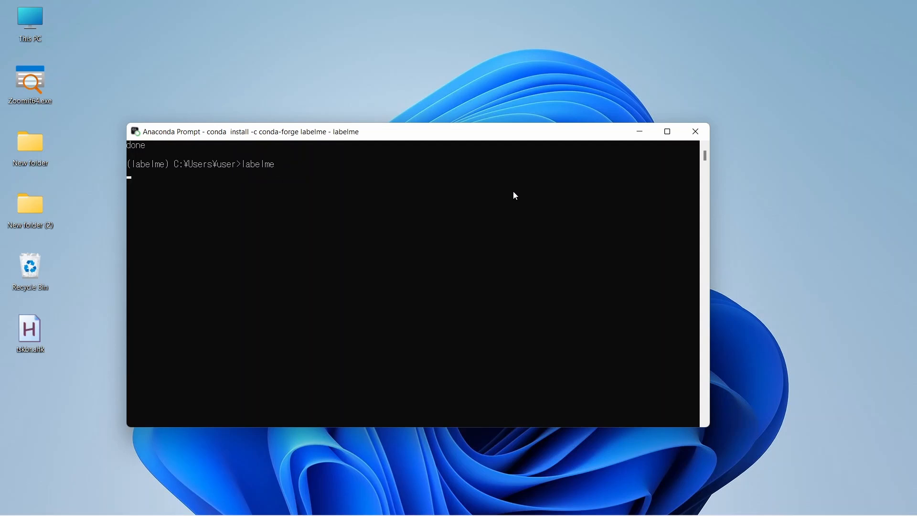
key("Return")
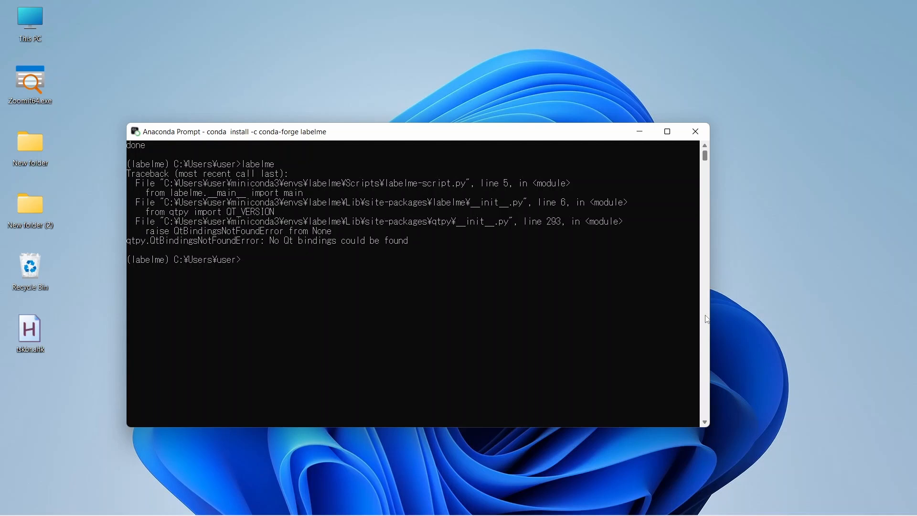
mouse_move(705, 326)
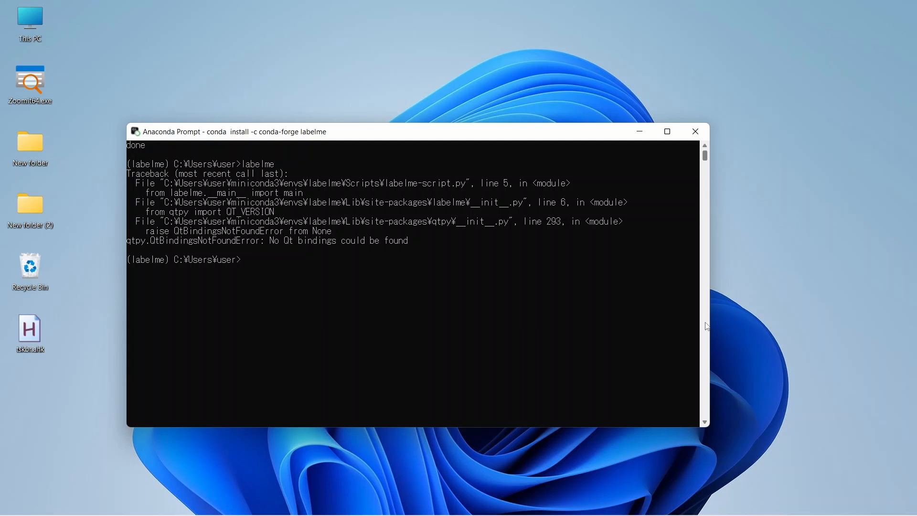
Run 'conda install pyqt' and confirm with y, triggering a gdk-pixbuf ffi.dll error
type("conda")
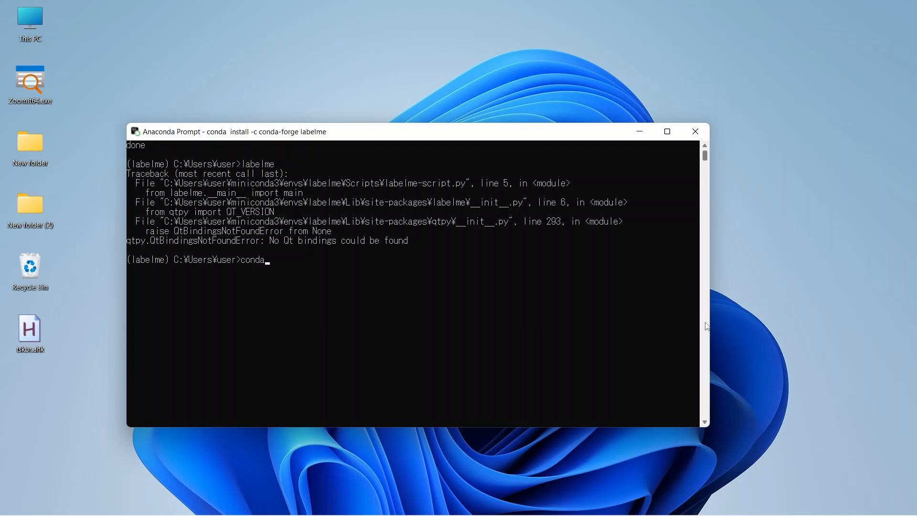
type("install py")
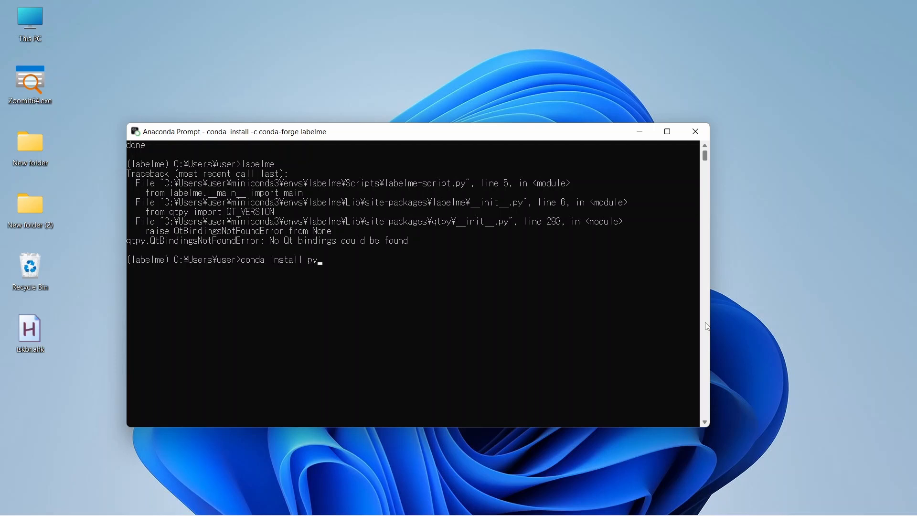
type("qt")
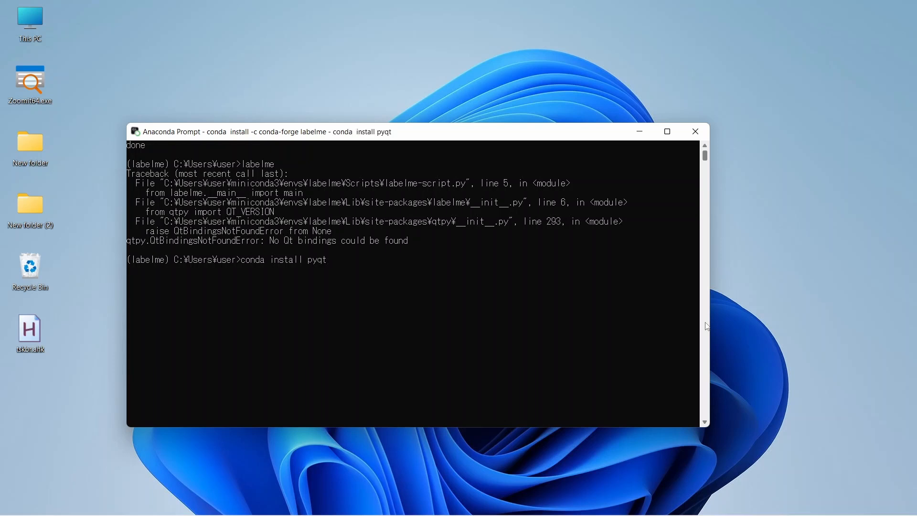
key("Return")
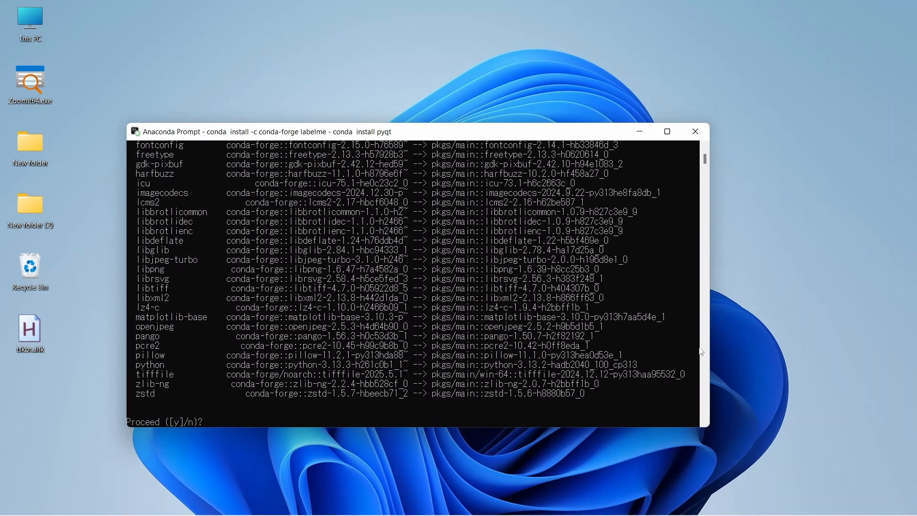
type("y")
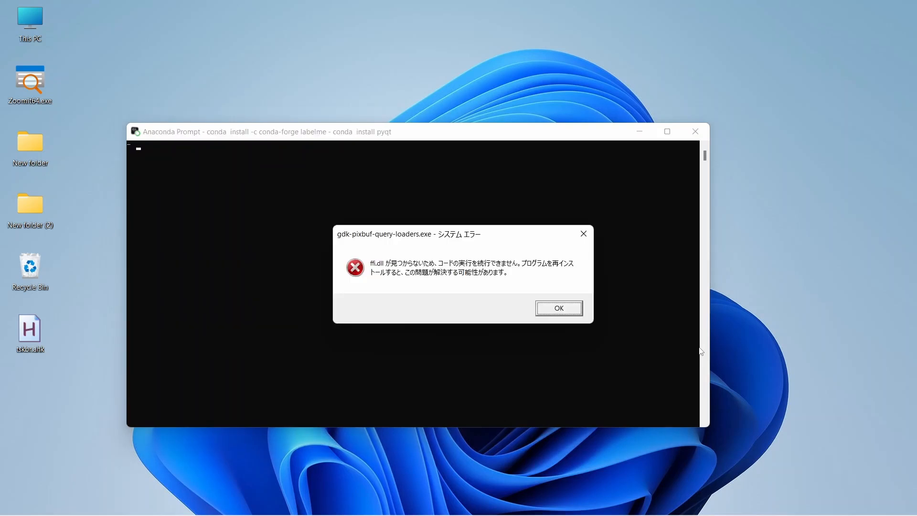
Dismiss the gdk-pixbuf-query-loaders.exe error so conda rolls back the install
left_click(557, 308)
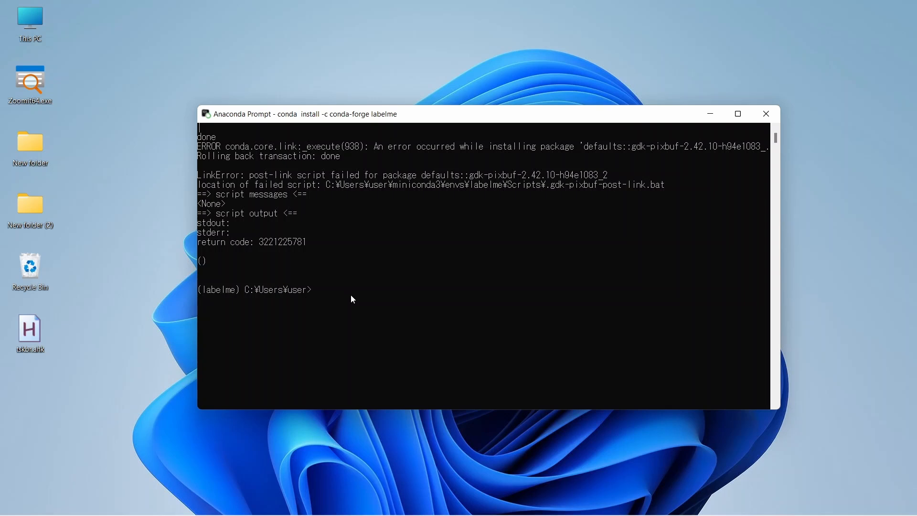
mouse_move(467, 328)
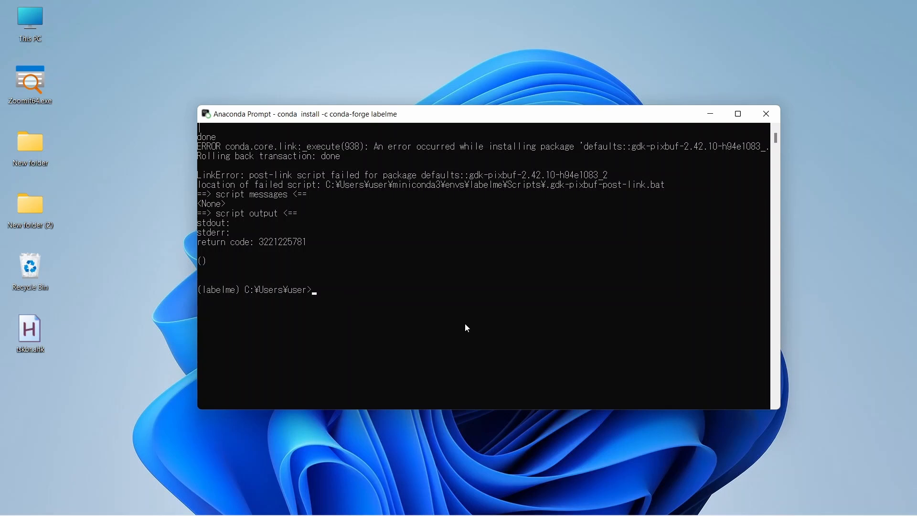
Run 'conda install -c conda-forge pyqt' and confirm with y until it completes
type("conda")
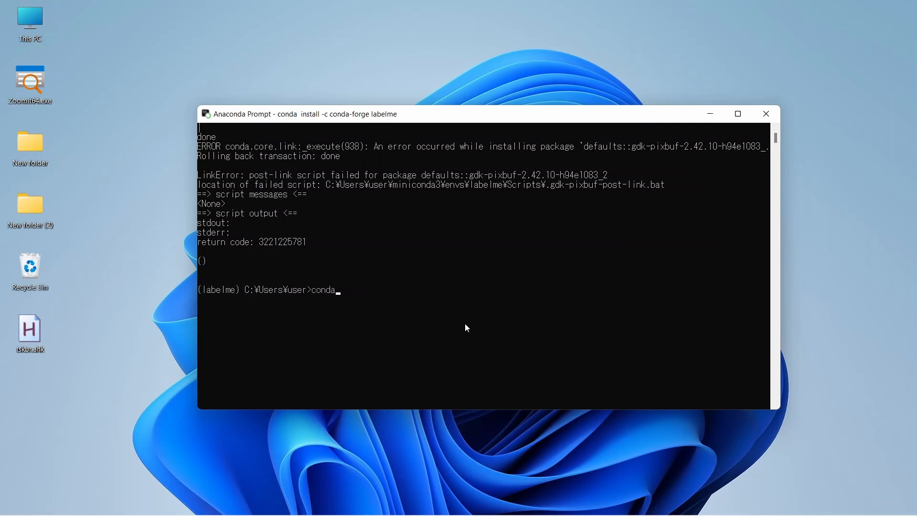
type("insta")
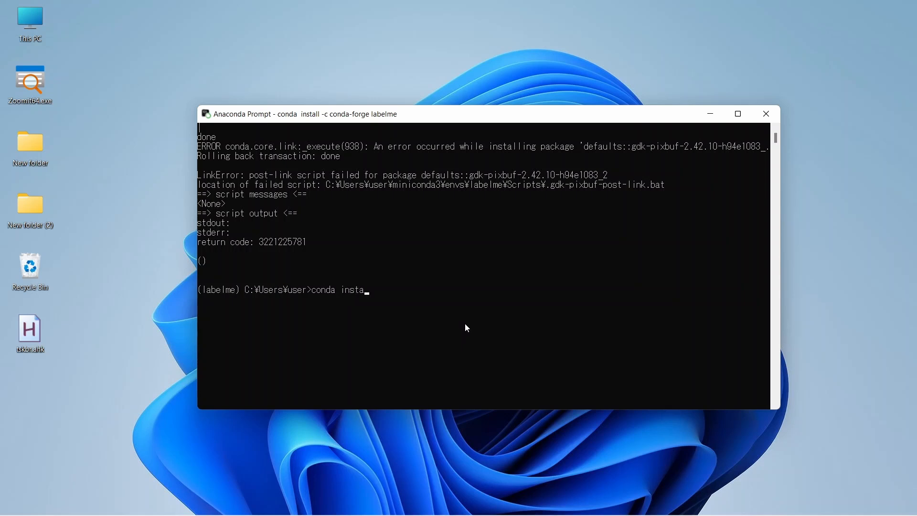
type("ll -")
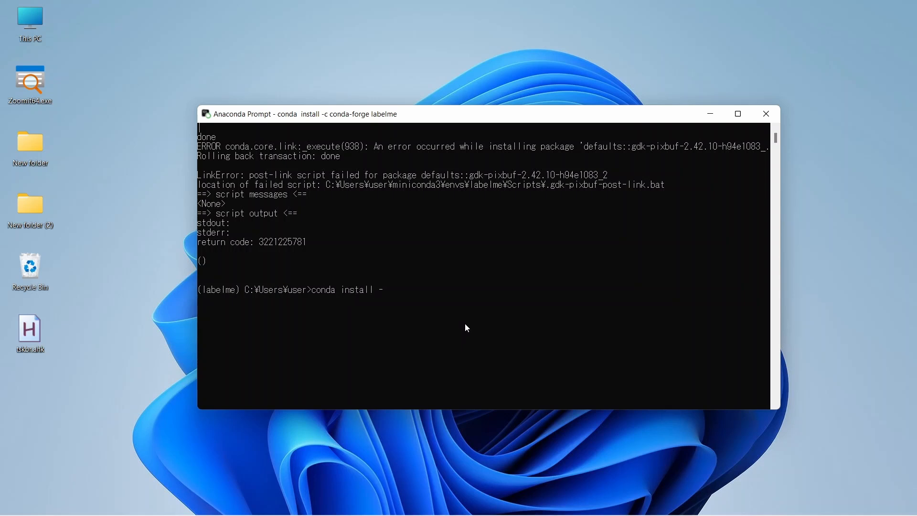
type("c con")
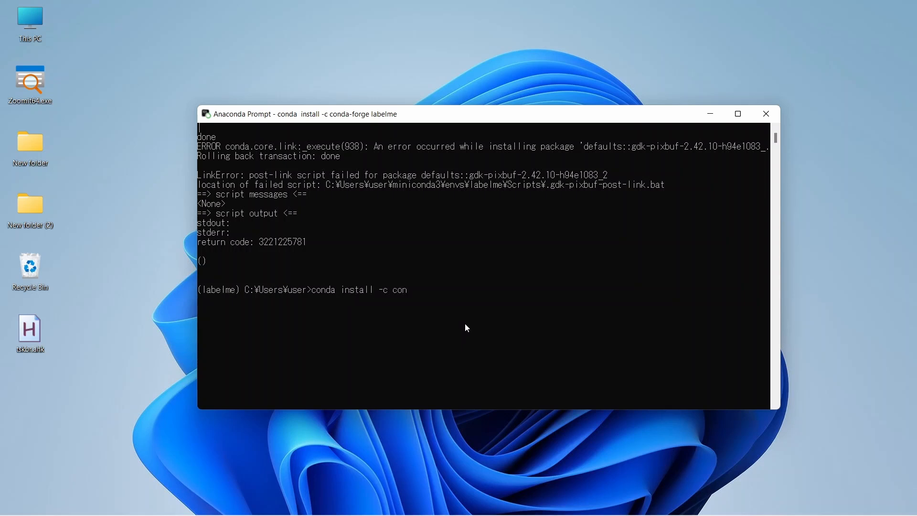
type("da")
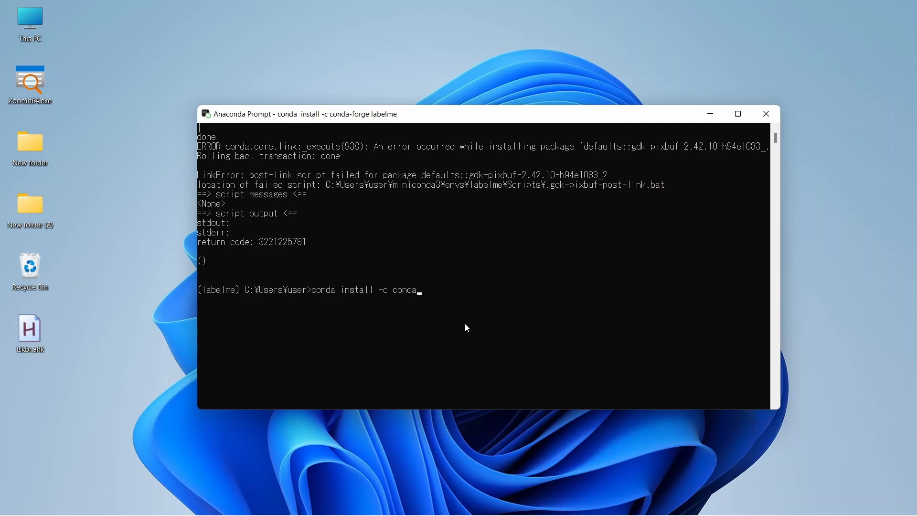
type("fore")
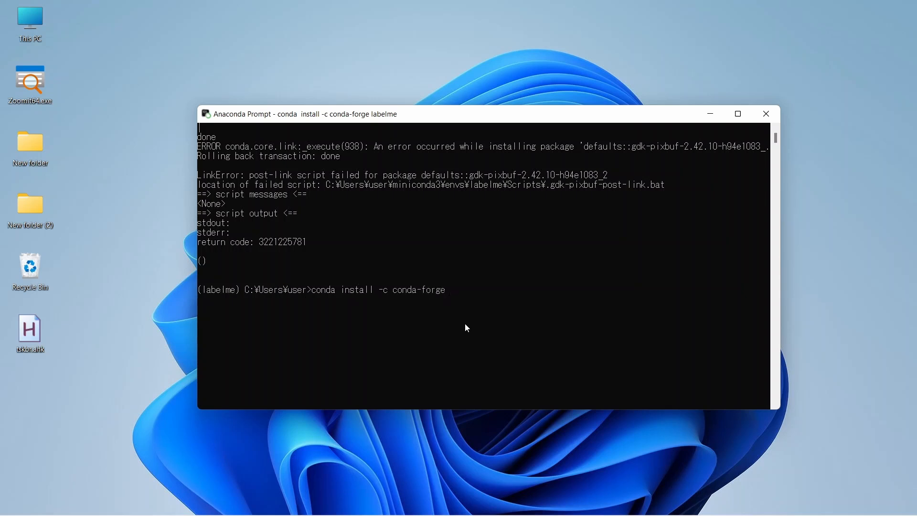
type("p")
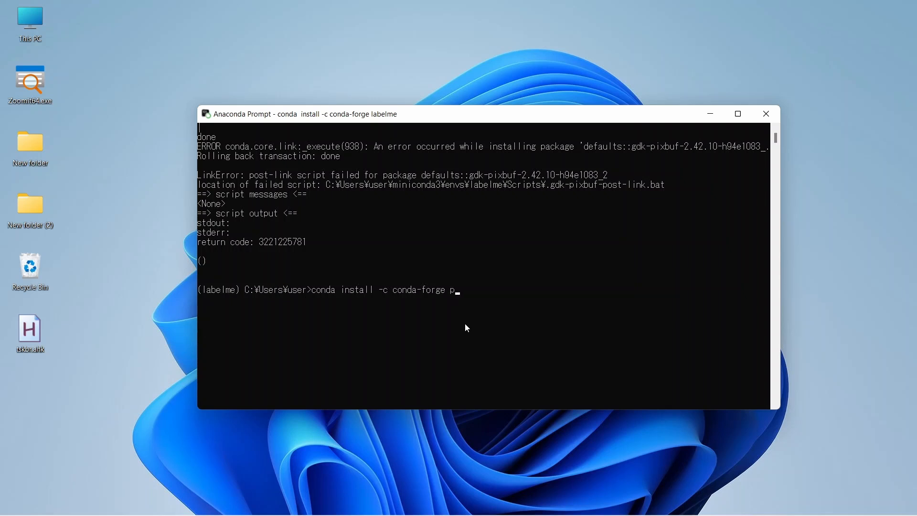
type("yqt")
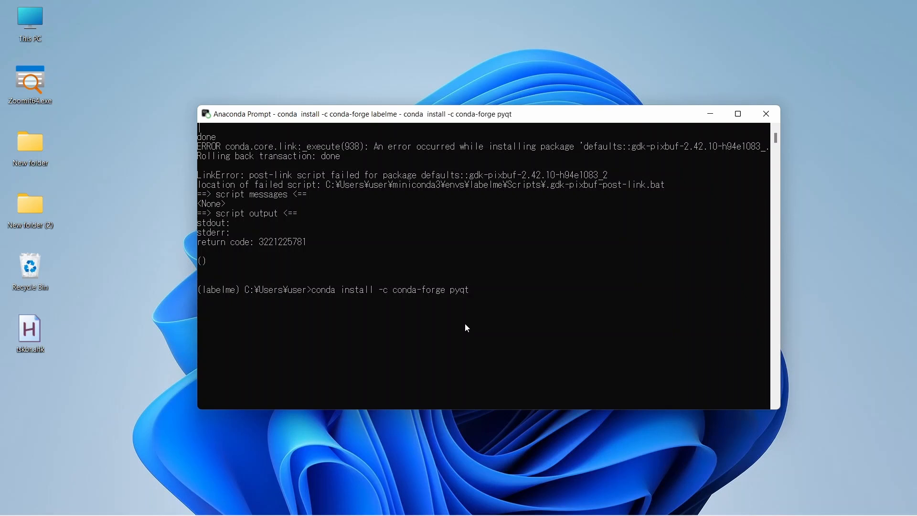
key("Return")
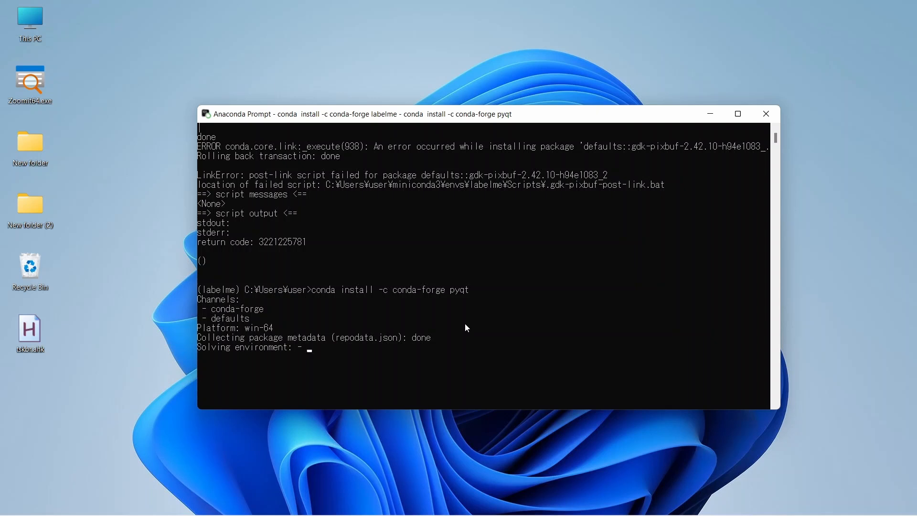
type("y]/n)? y")
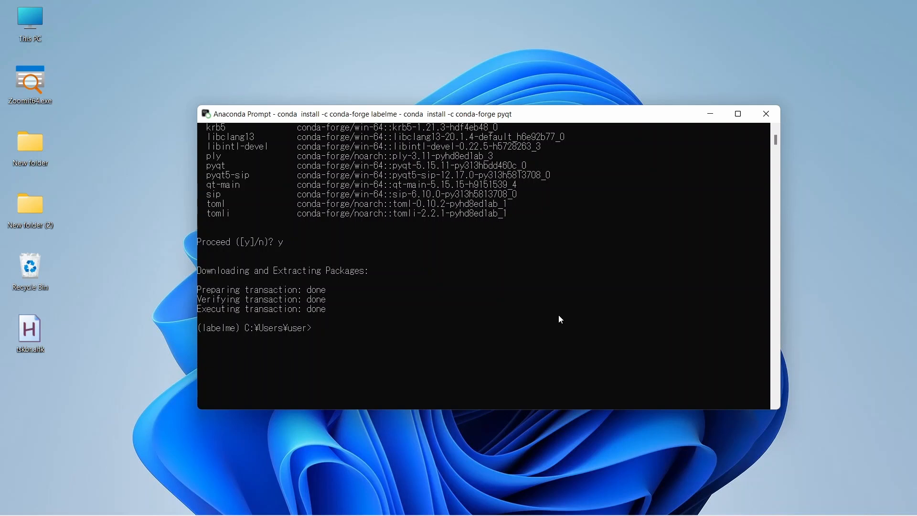
Launch labelme from the prompt to get its empty main window
type("lab")
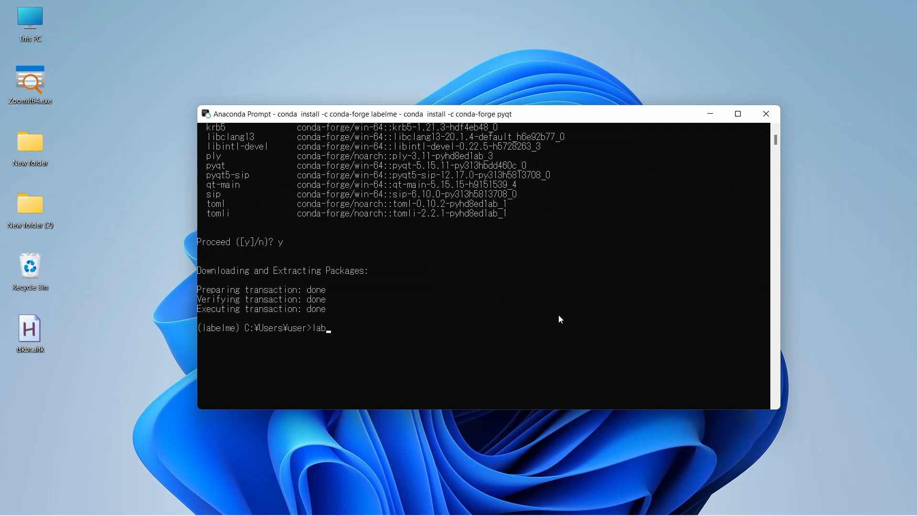
type("elme")
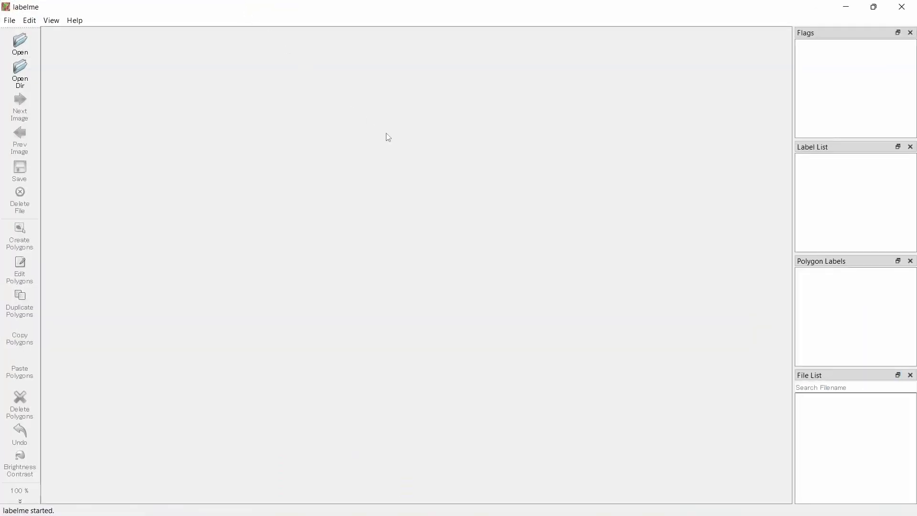
mouse_move(167, 86)
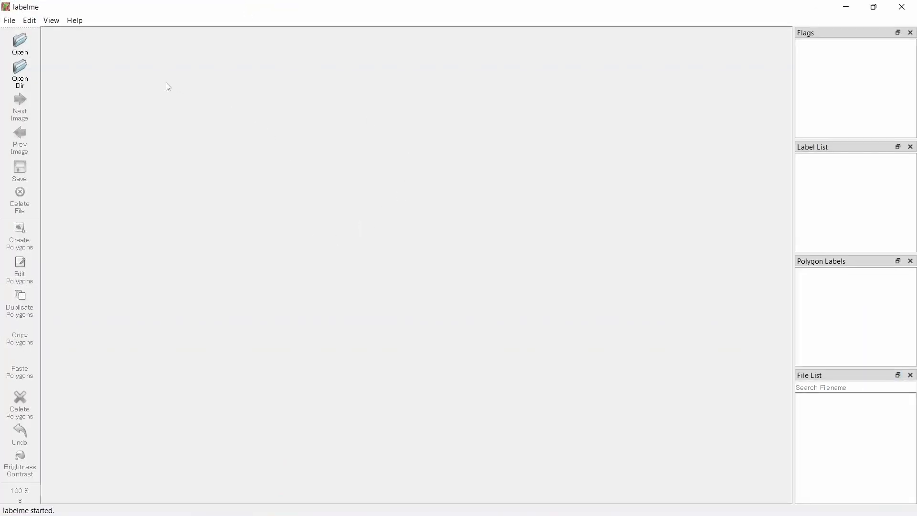
mouse_move(375, 25)
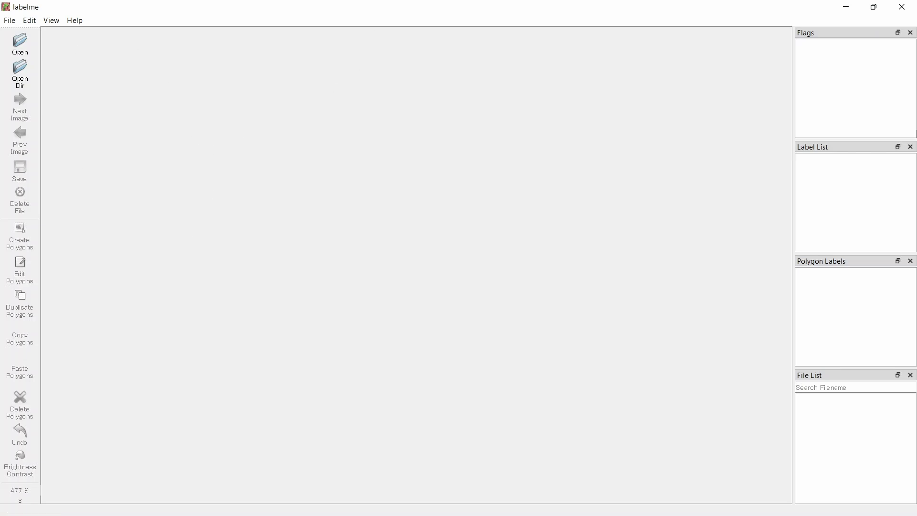
mouse_move(21, 42)
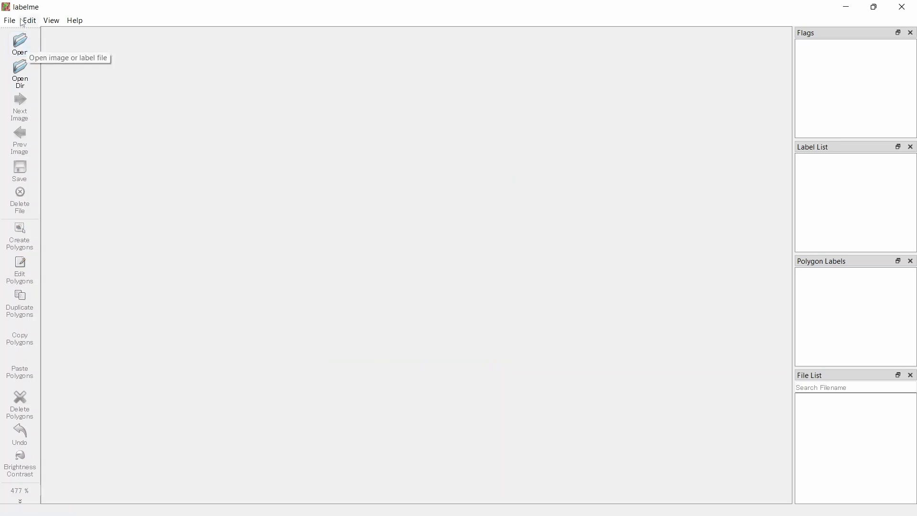
Open lb_1.png from the scenes folder in labelme
left_click(51, 20)
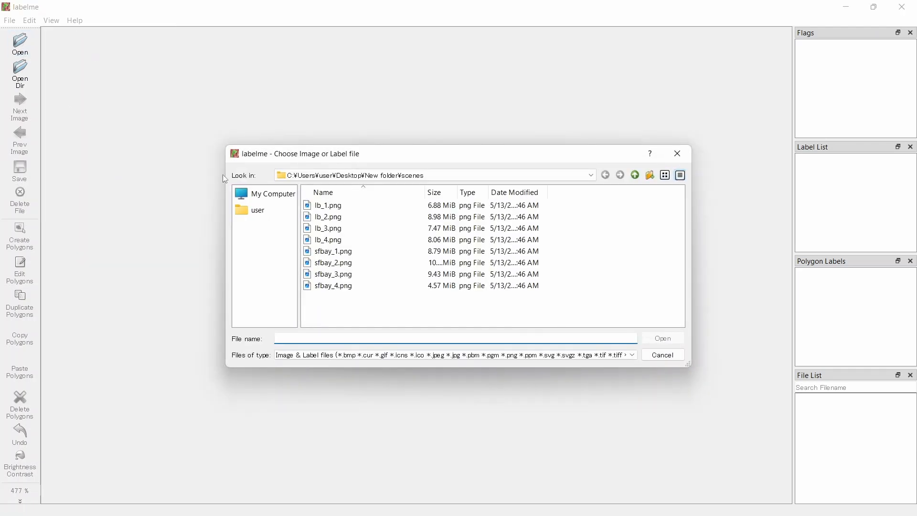
left_click(329, 216)
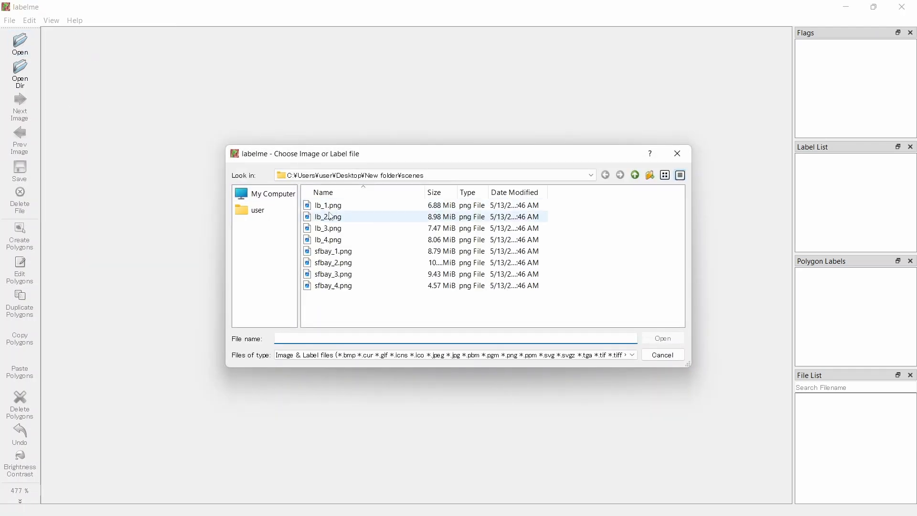
left_click(328, 205)
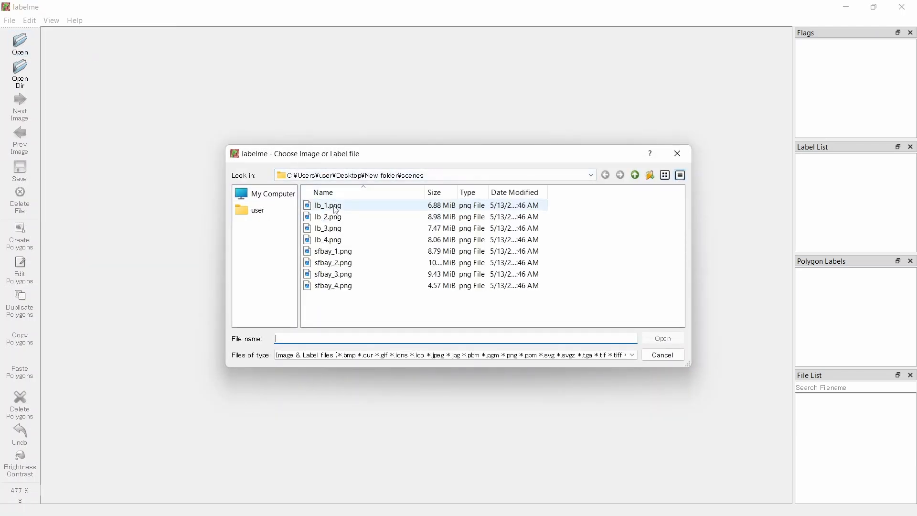
left_click(327, 205)
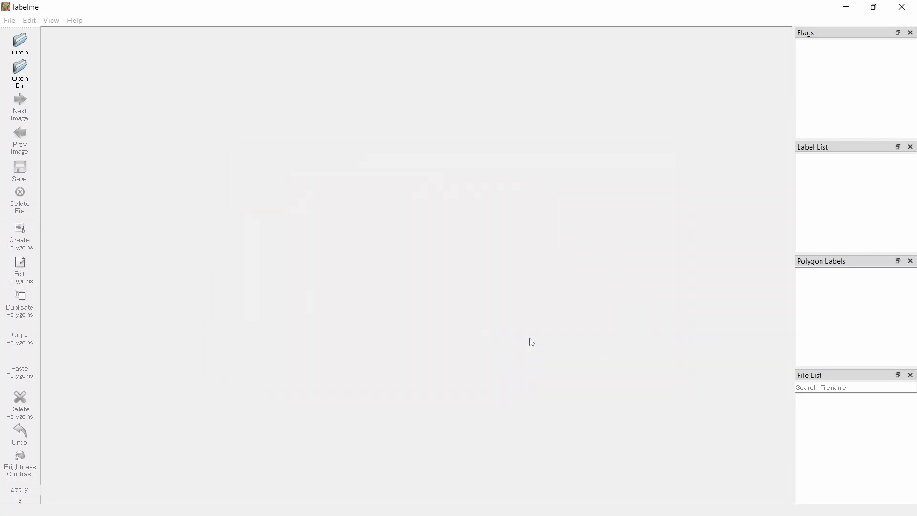
left_click(20, 41)
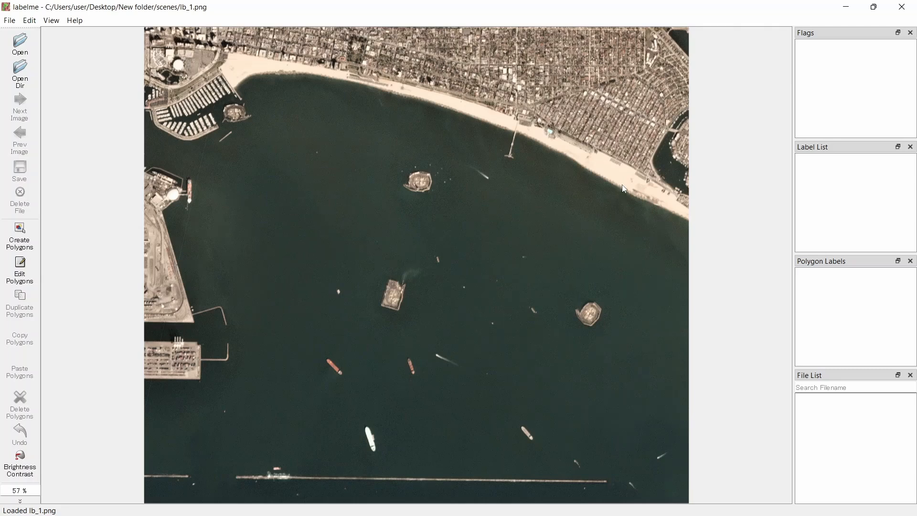
mouse_move(345, 422)
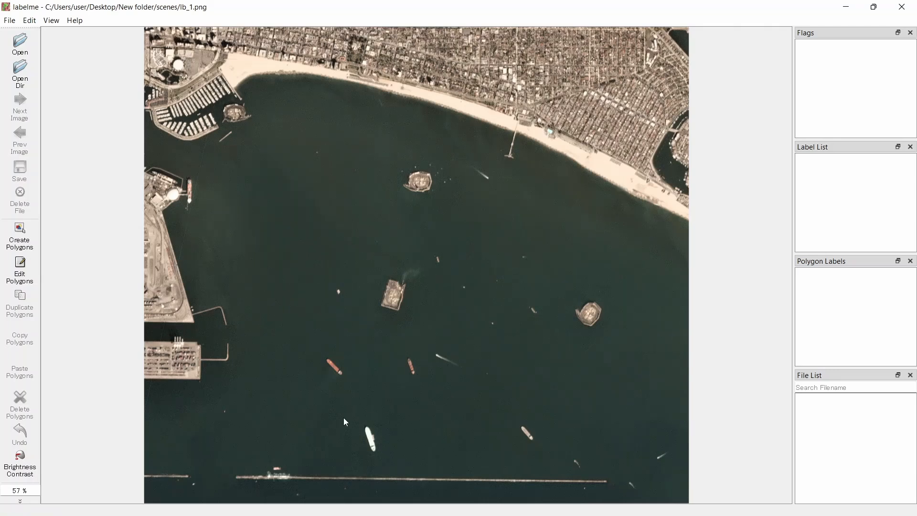
scroll("up", 3)
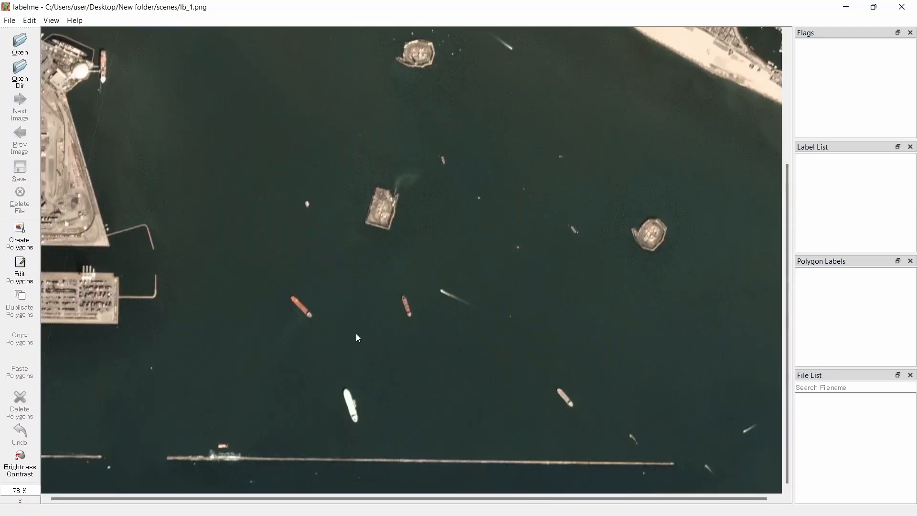
mouse_move(372, 310)
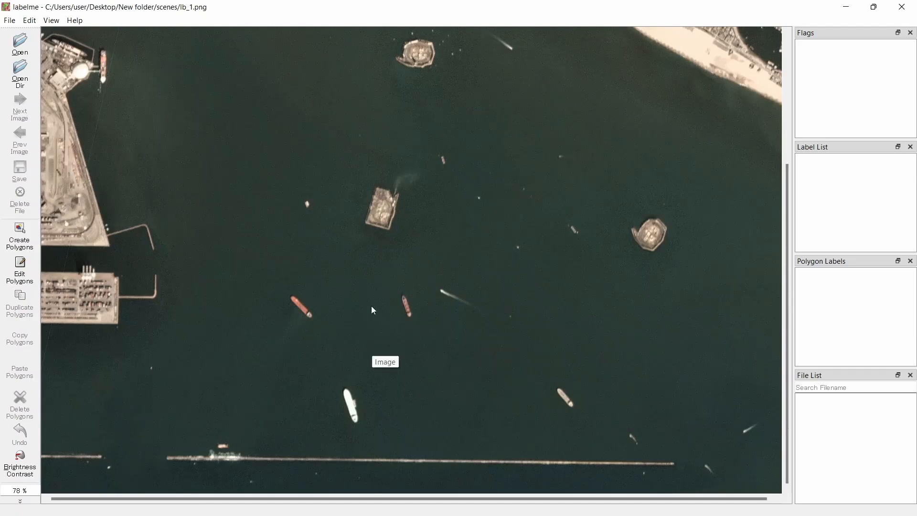
left_click(379, 321)
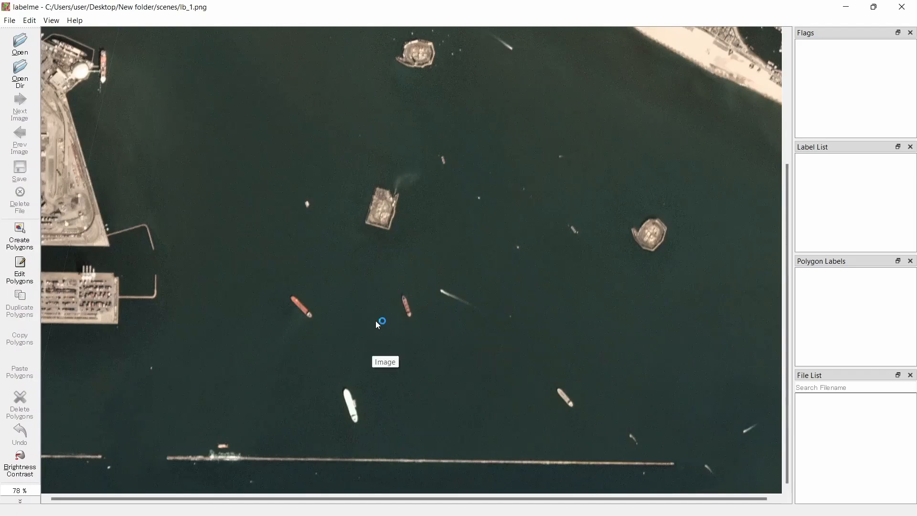
mouse_move(415, 324)
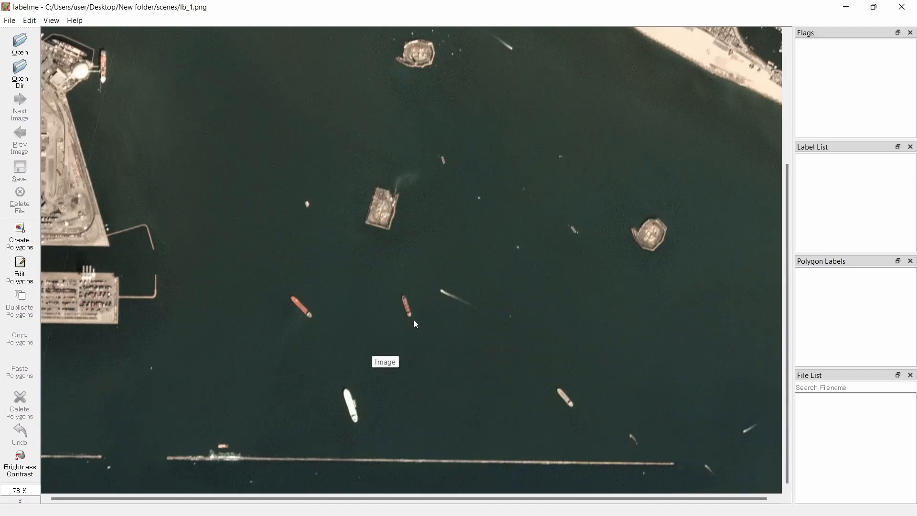
scroll("down", 3)
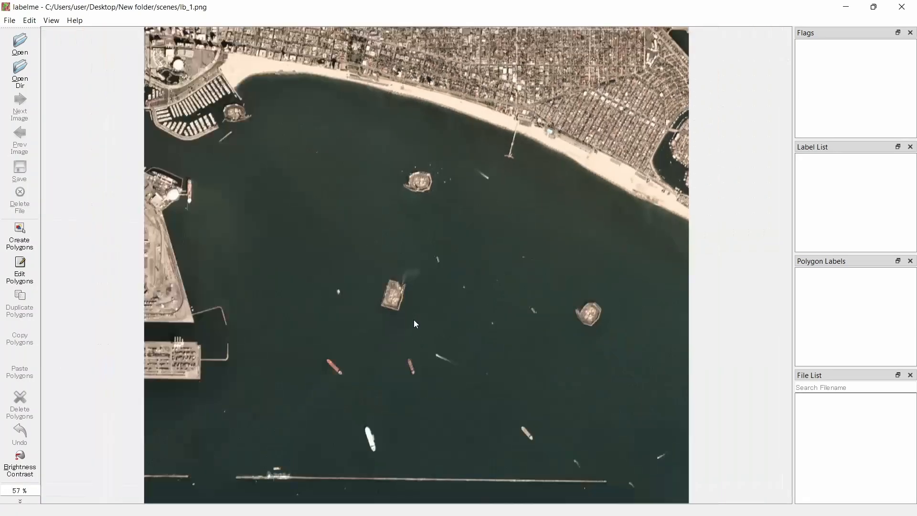
scroll("up", 3)
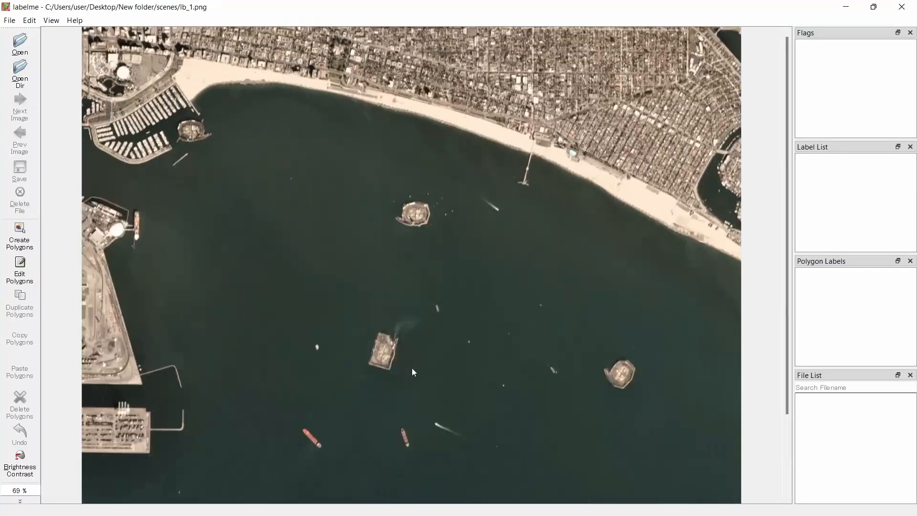
scroll("down", 3)
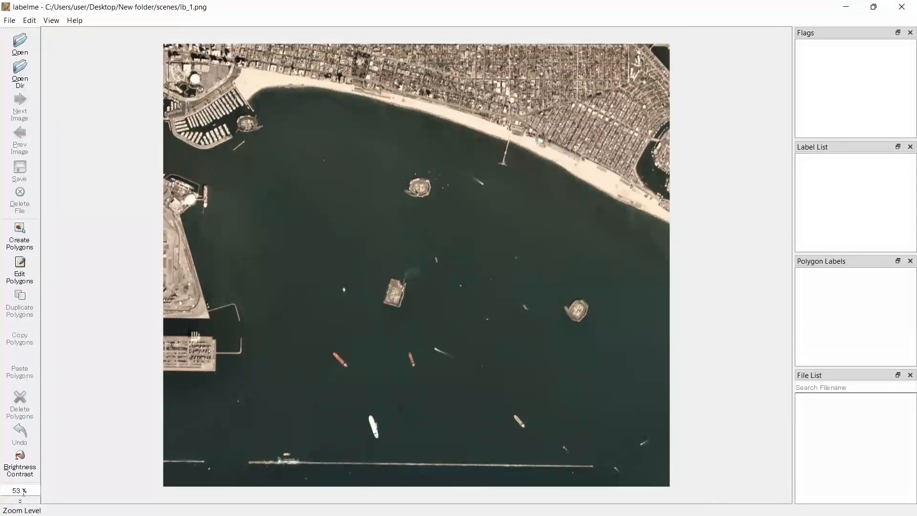
Zoom lb_1.png to 100% and scroll over the lower ships and bay
left_click(19, 462)
type("100")
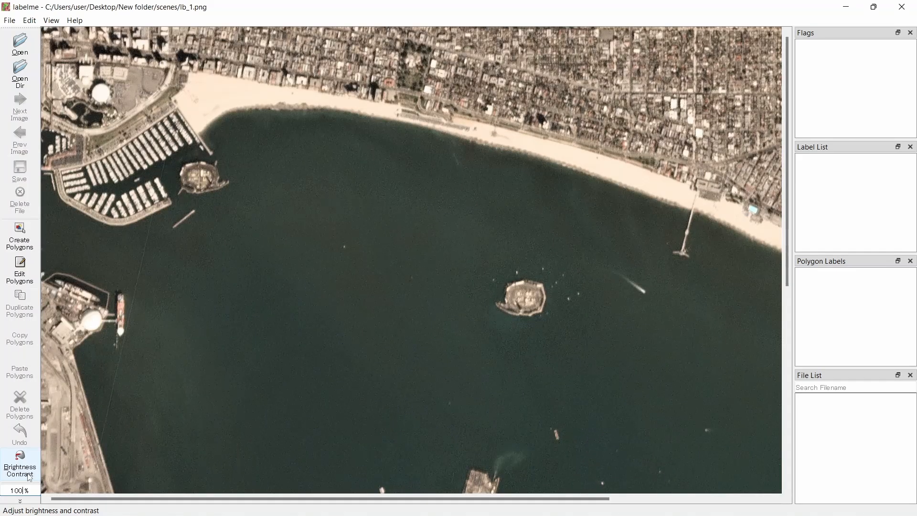
mouse_move(341, 394)
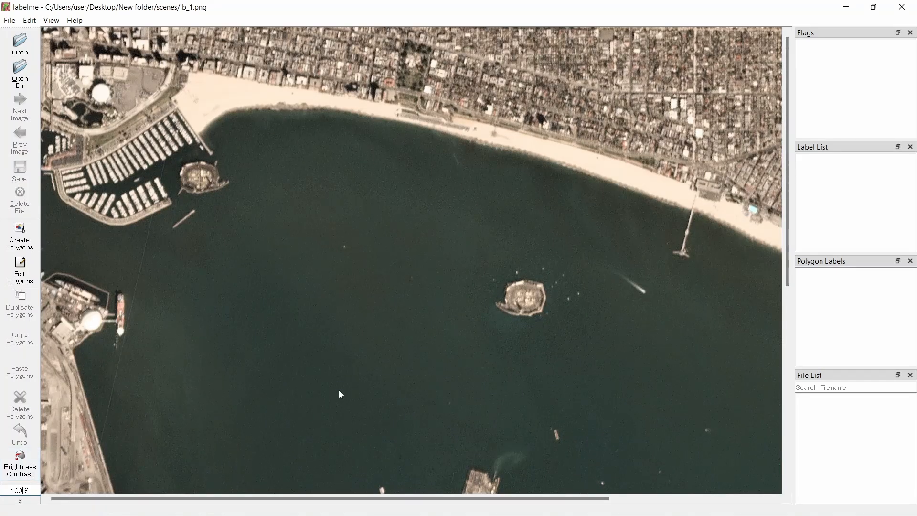
mouse_move(602, 269)
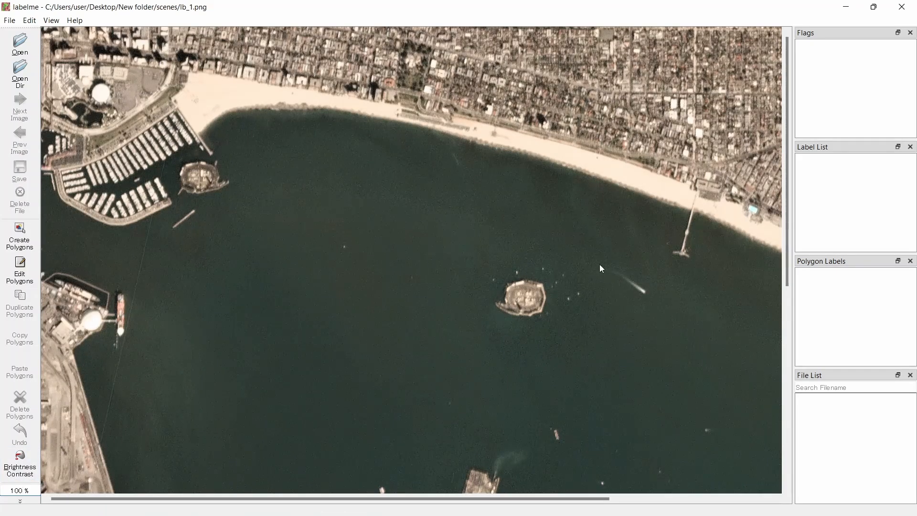
scroll("down", 3)
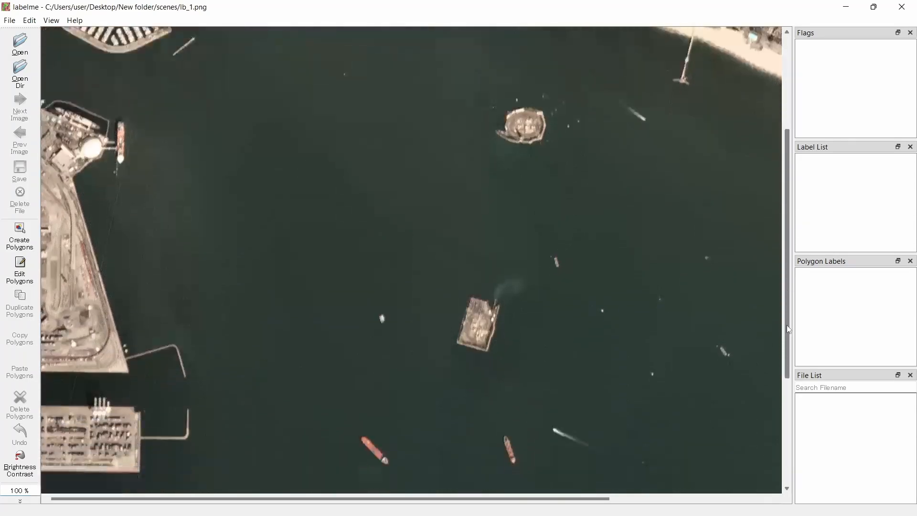
scroll("down", 3)
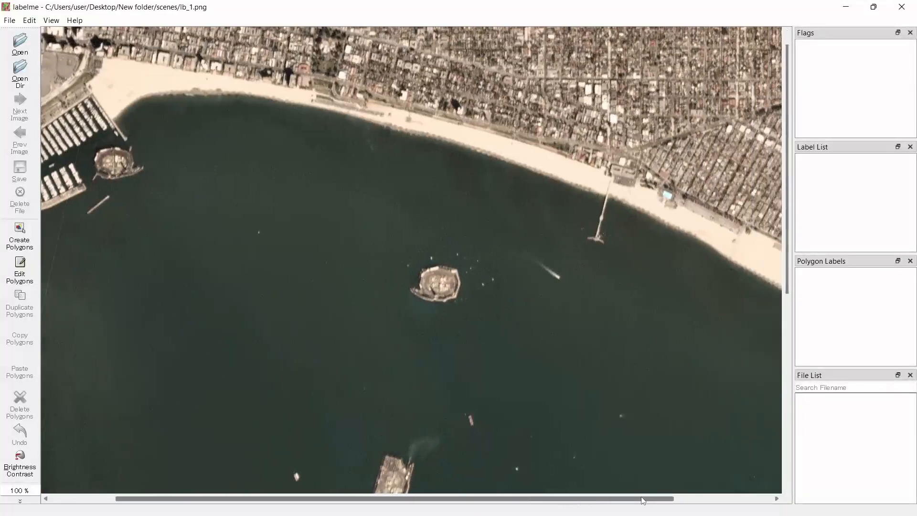
scroll("left", 3)
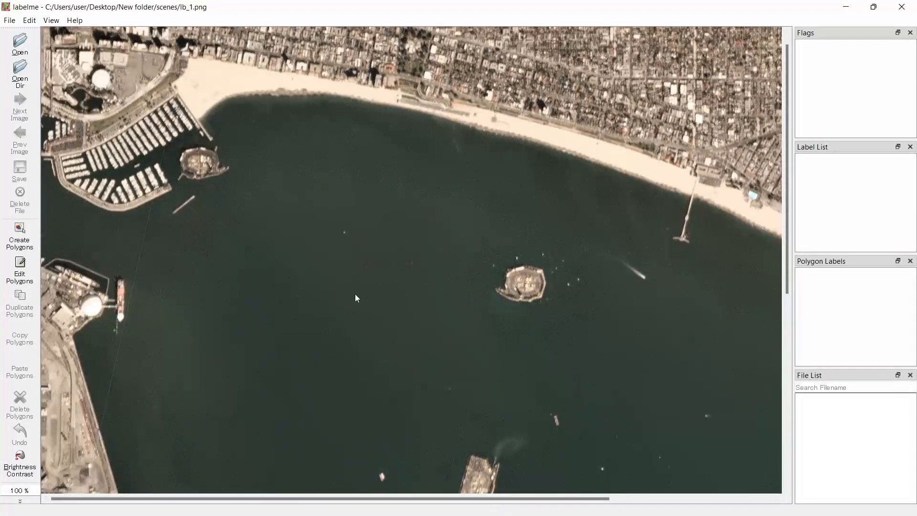
mouse_move(503, 297)
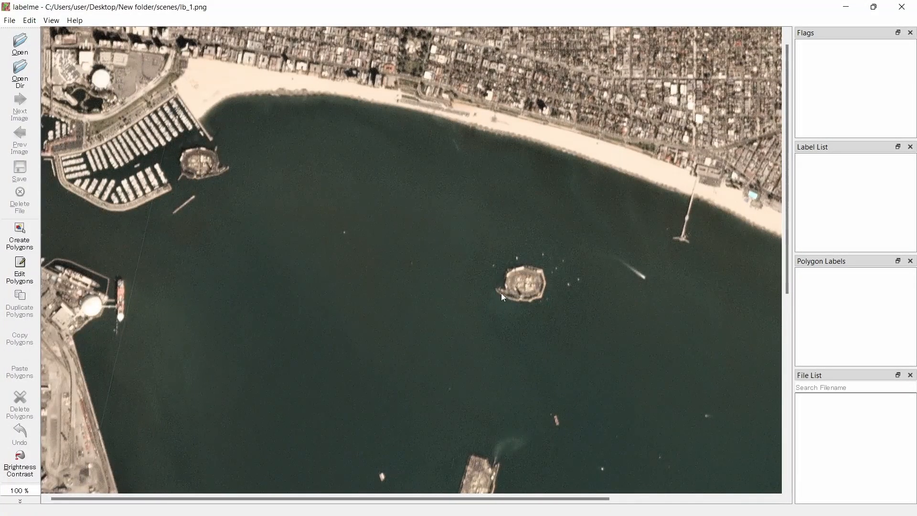
scroll("down", 3)
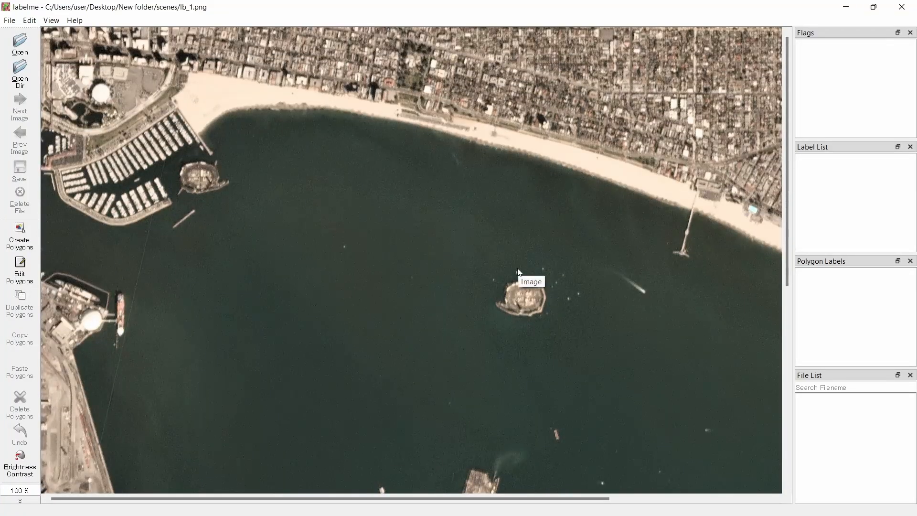
mouse_move(506, 271)
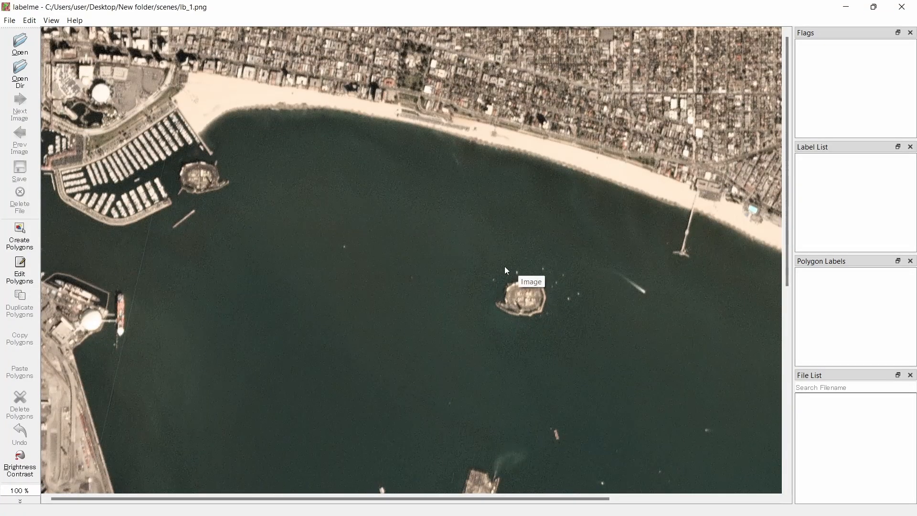
mouse_move(501, 224)
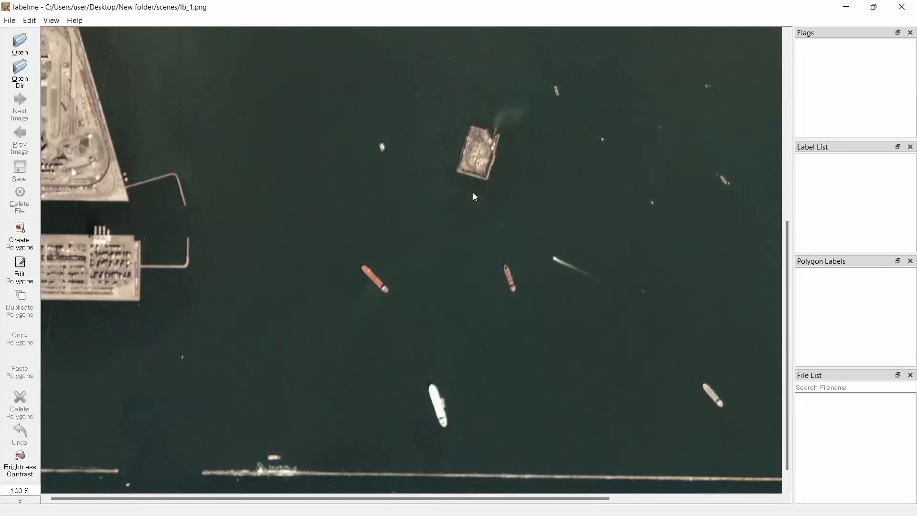
mouse_move(463, 198)
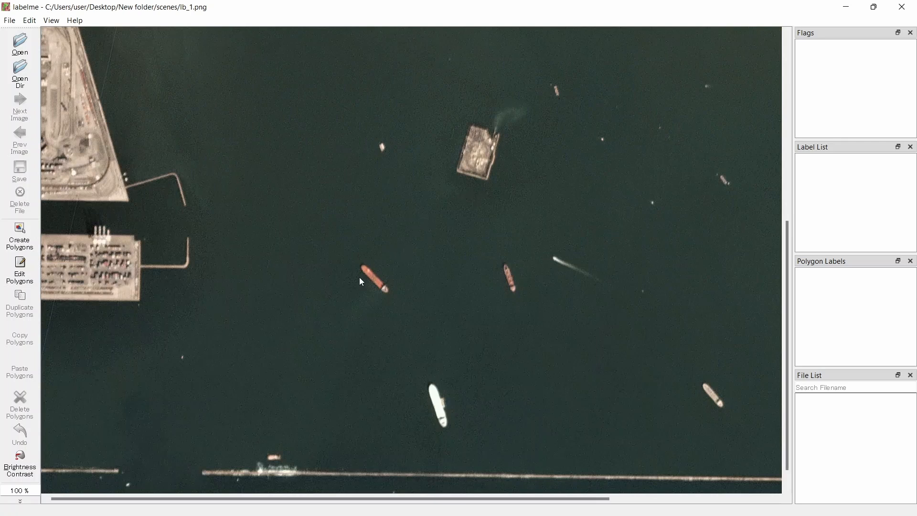
Draw a polygon around the central red ship and label it 'ship'
left_click(20, 239)
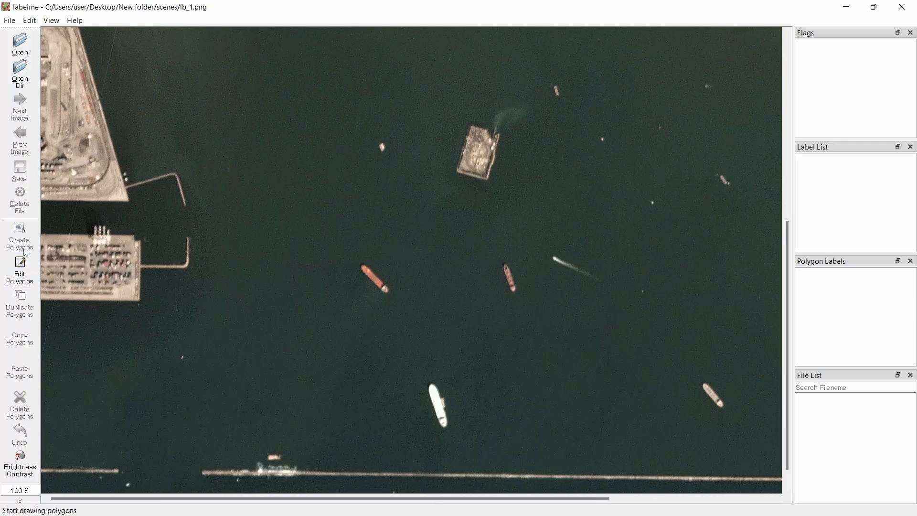
mouse_move(379, 292)
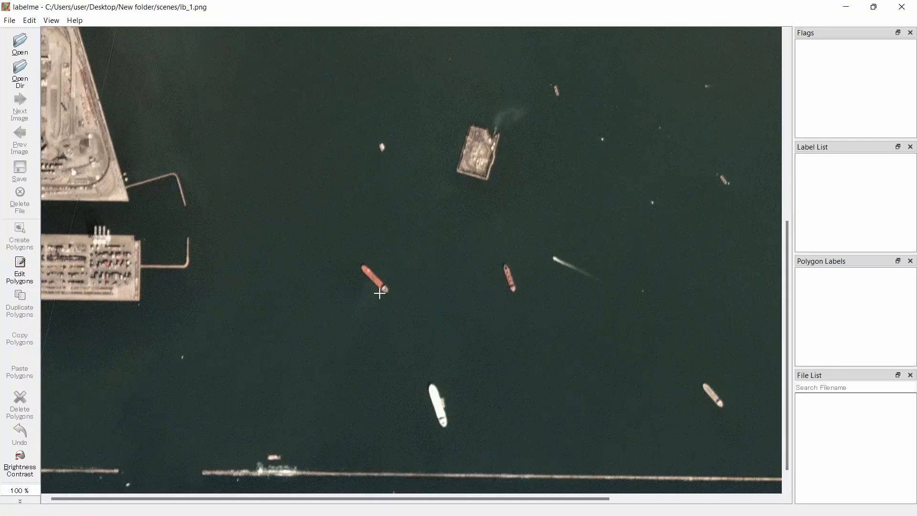
scroll("up", 3)
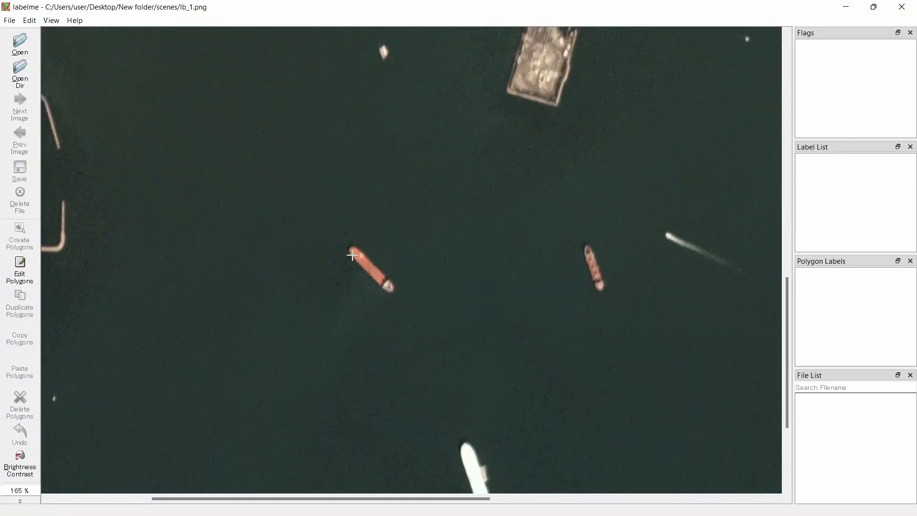
left_click(358, 264)
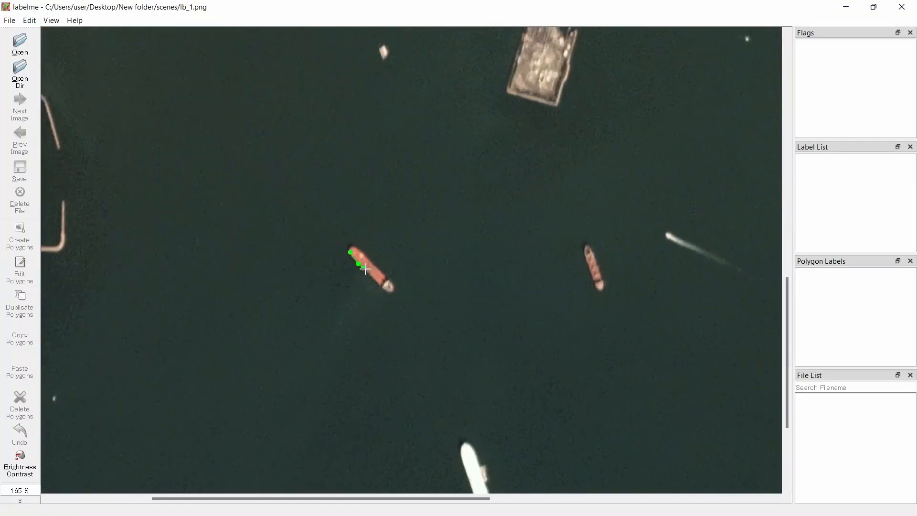
left_click(392, 291)
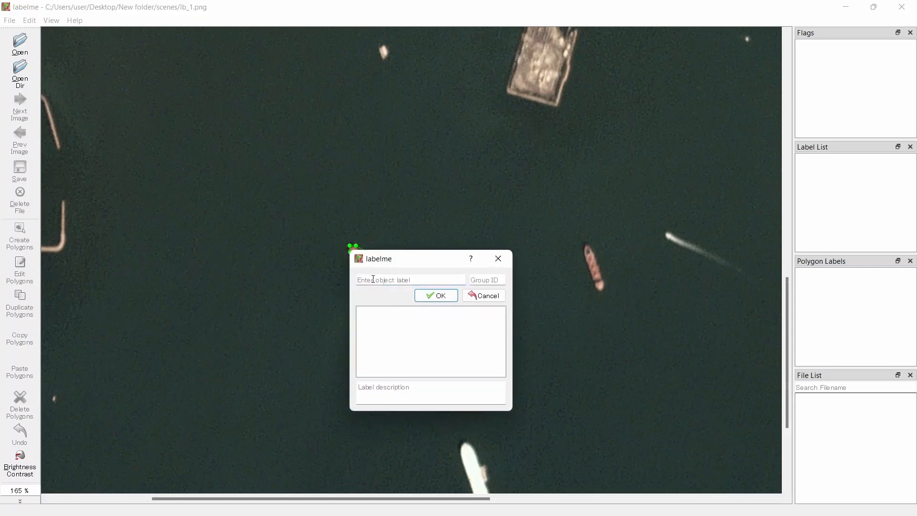
type("shi")
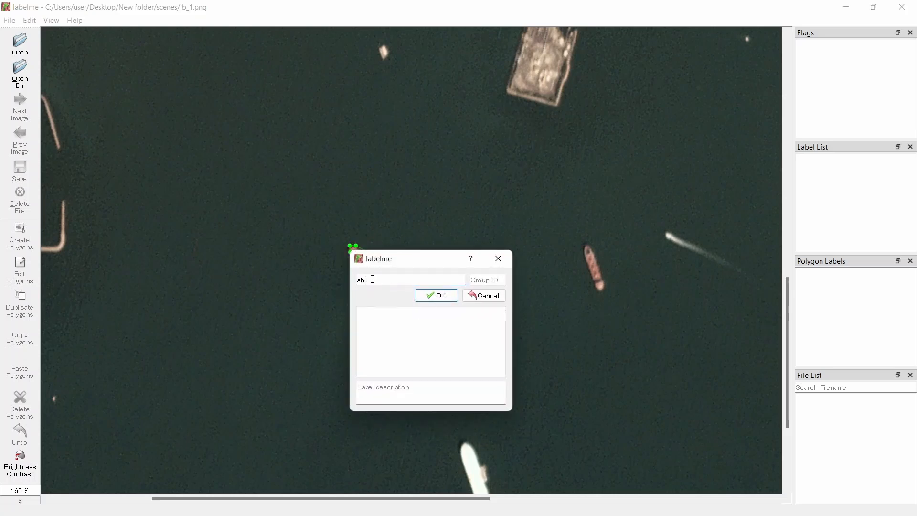
type("p")
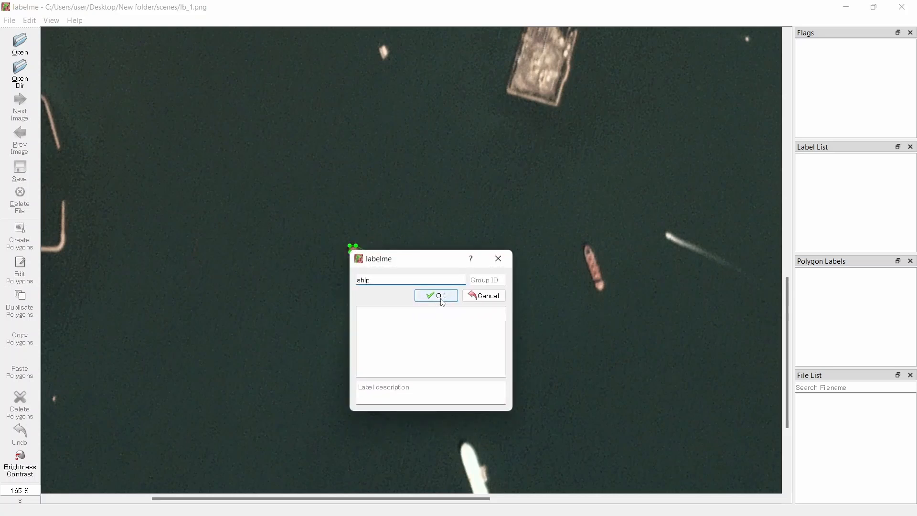
left_click(435, 295)
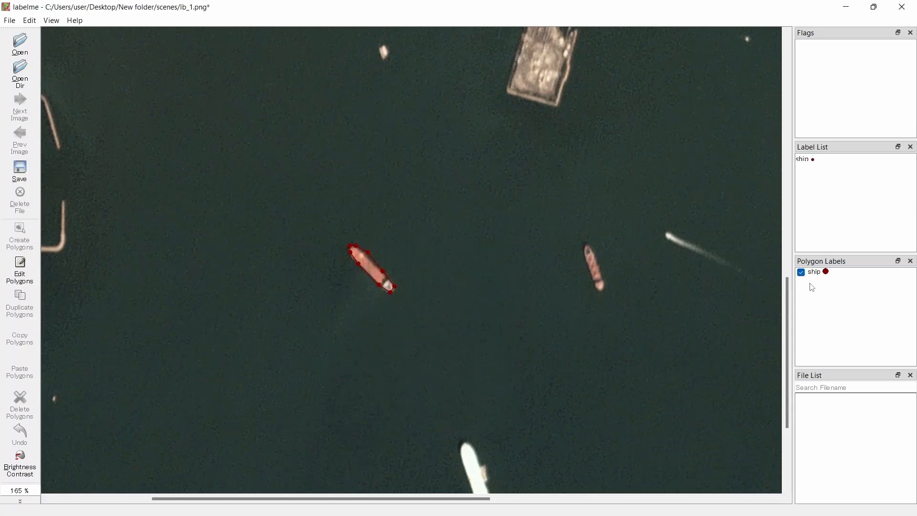
mouse_move(813, 277)
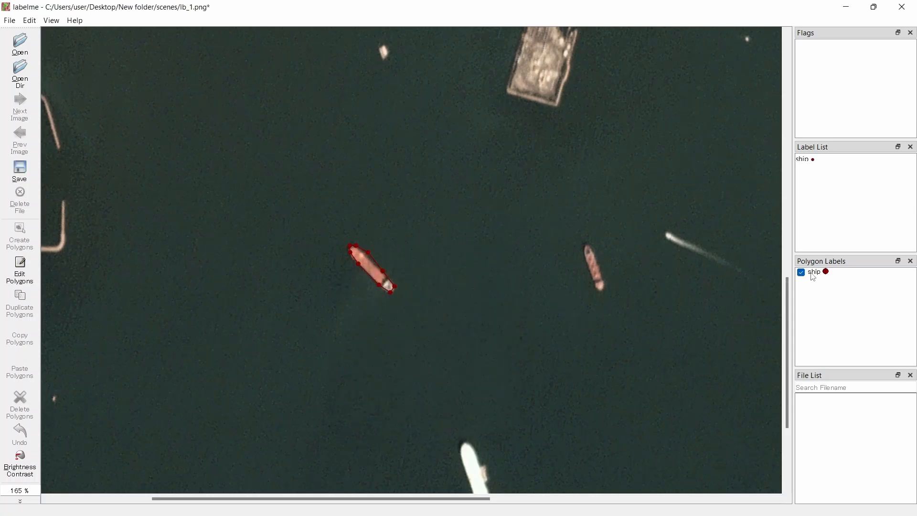
mouse_move(596, 321)
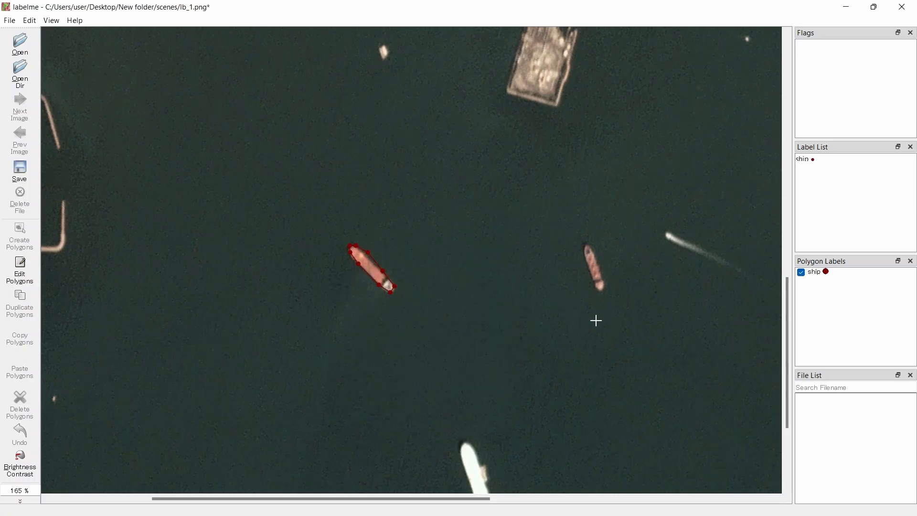
mouse_move(508, 239)
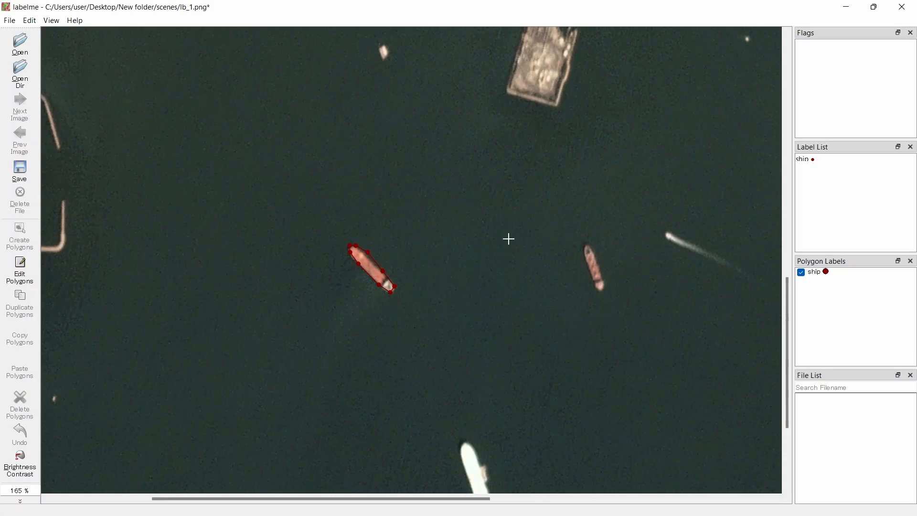
Outline the large white ship with a polygon and label it 'ship'
scroll("down", 3)
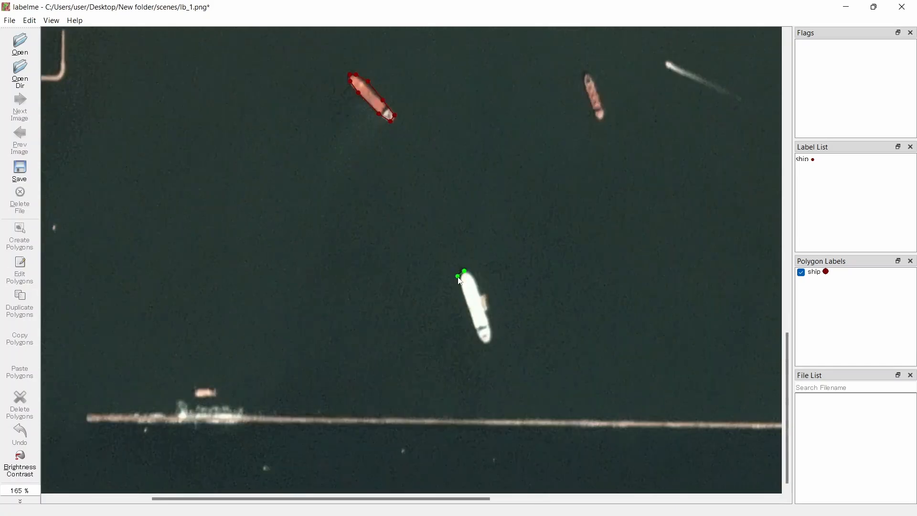
left_click(471, 323)
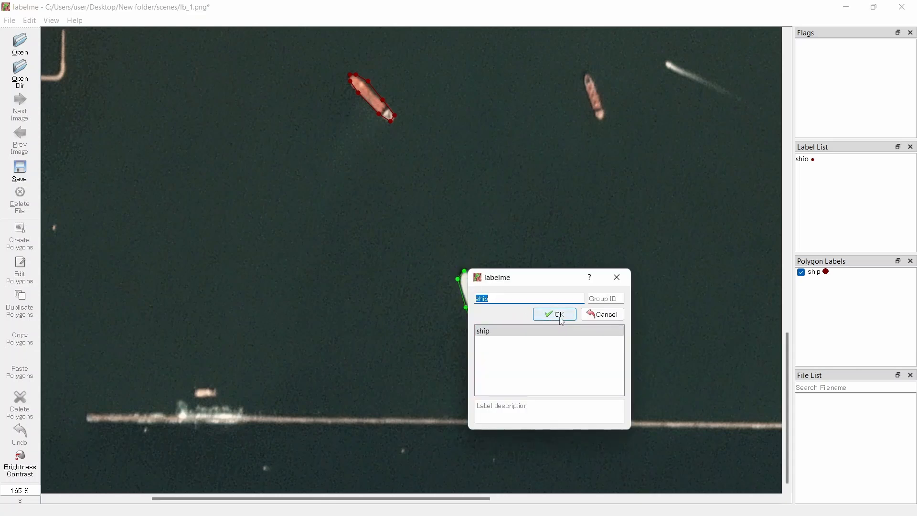
left_click(553, 314)
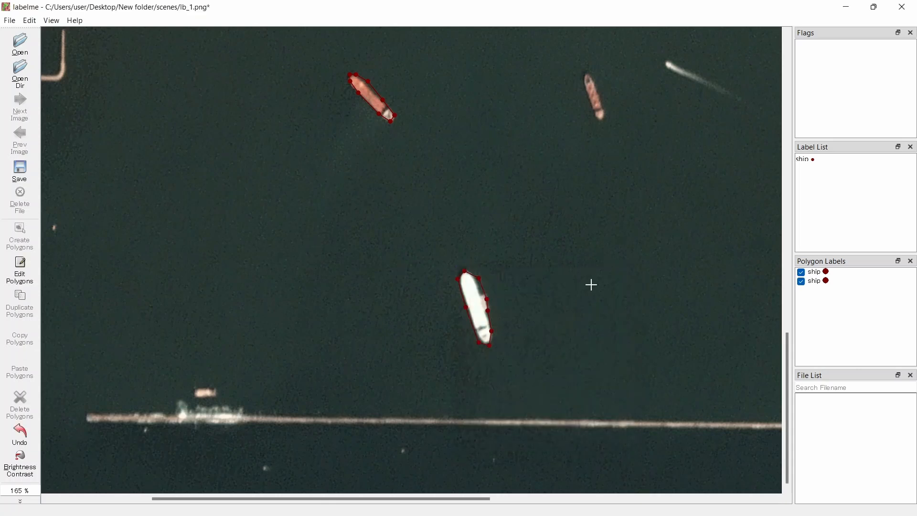
mouse_move(442, 219)
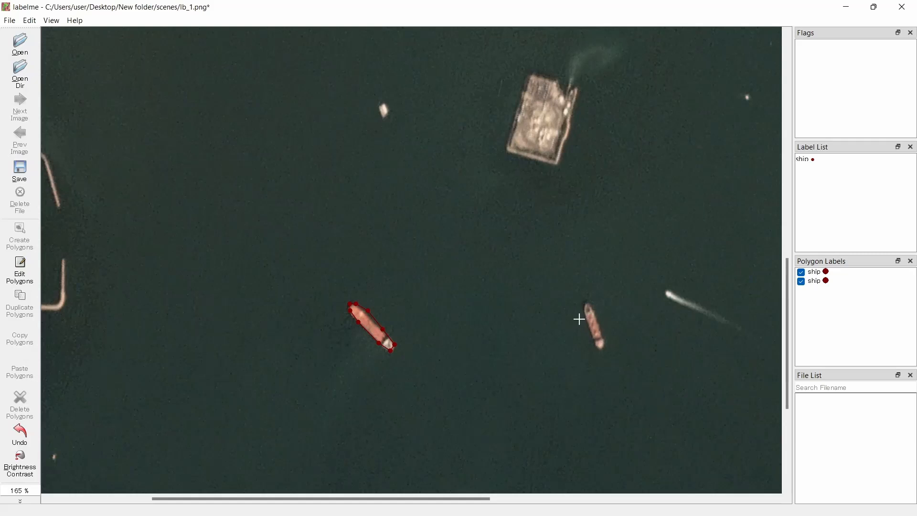
mouse_move(572, 307)
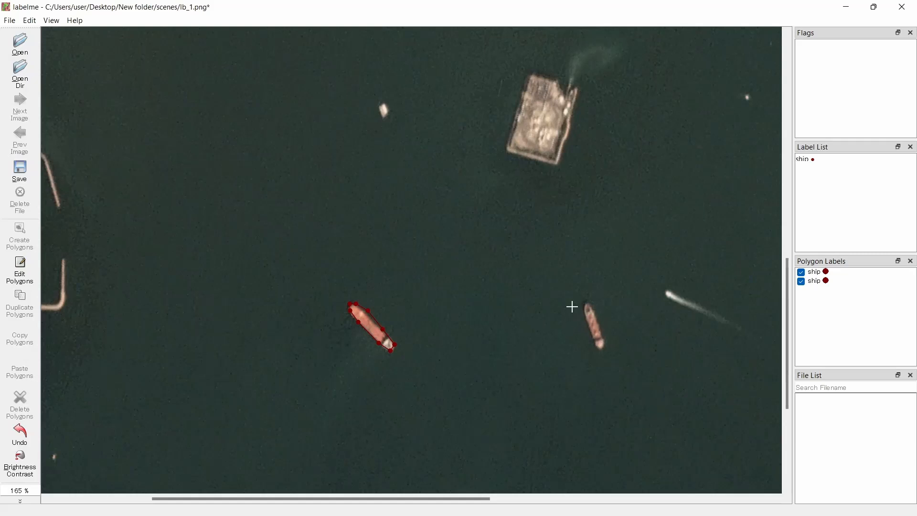
mouse_move(572, 256)
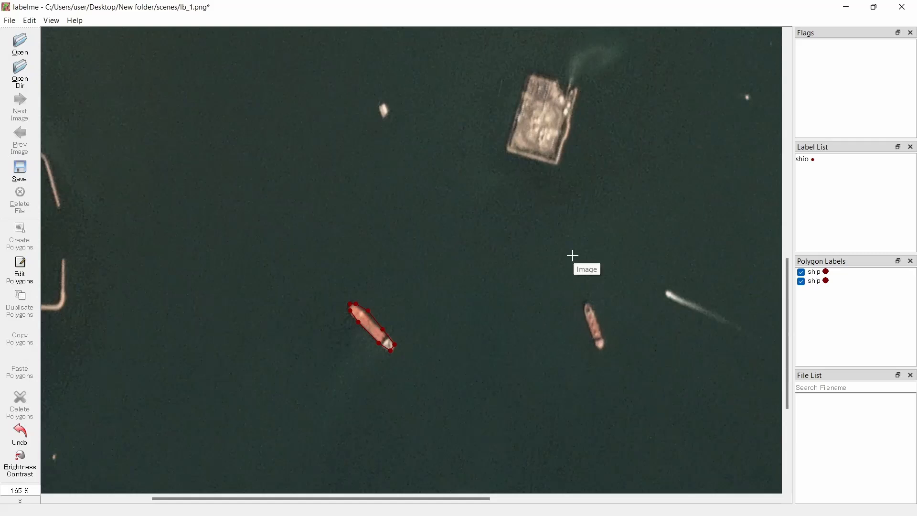
mouse_move(490, 207)
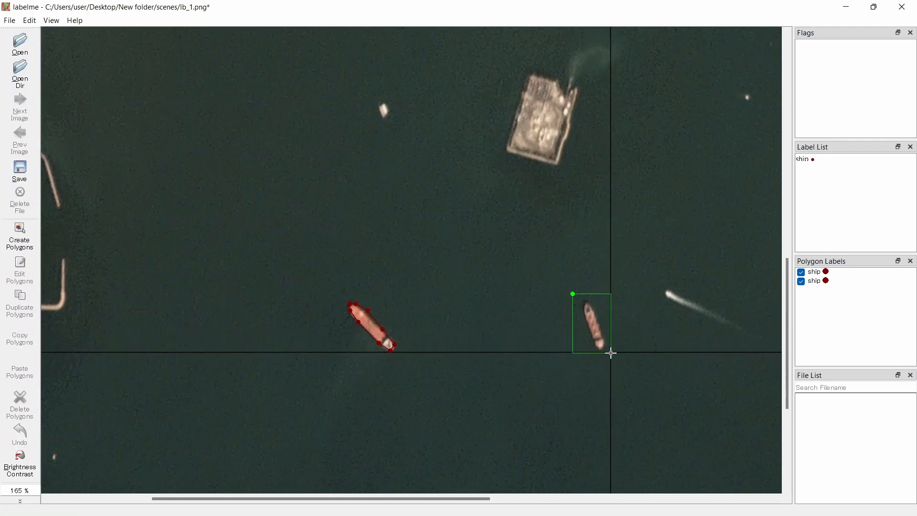
Box the small reddish ship, label it 'ship', then zoom out
left_click(611, 353)
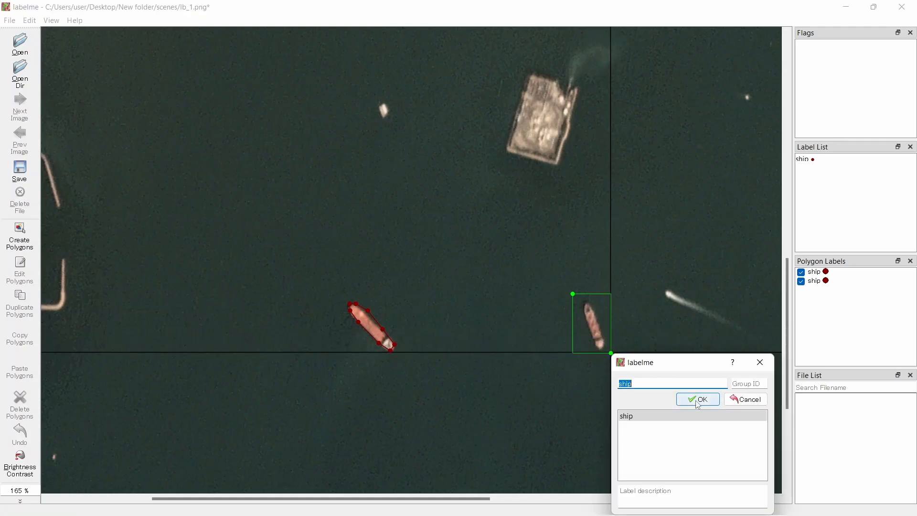
left_click(698, 399)
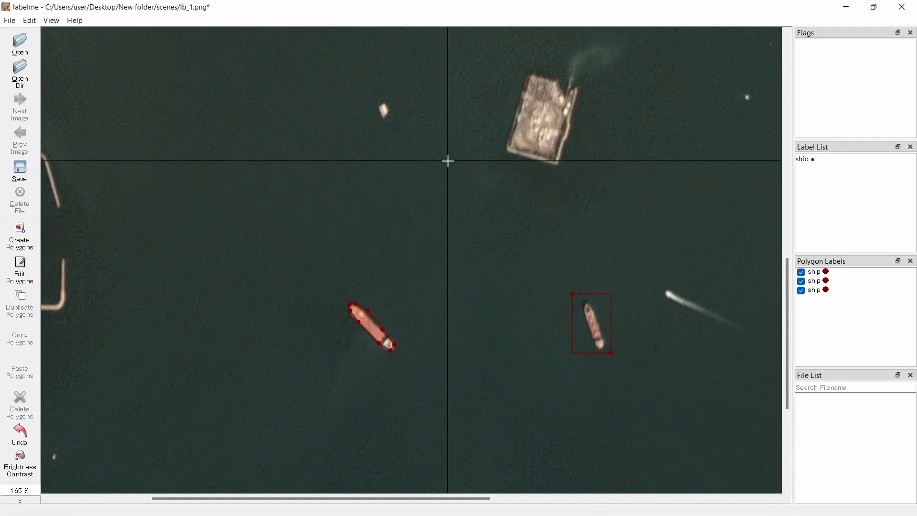
scroll("down", 3)
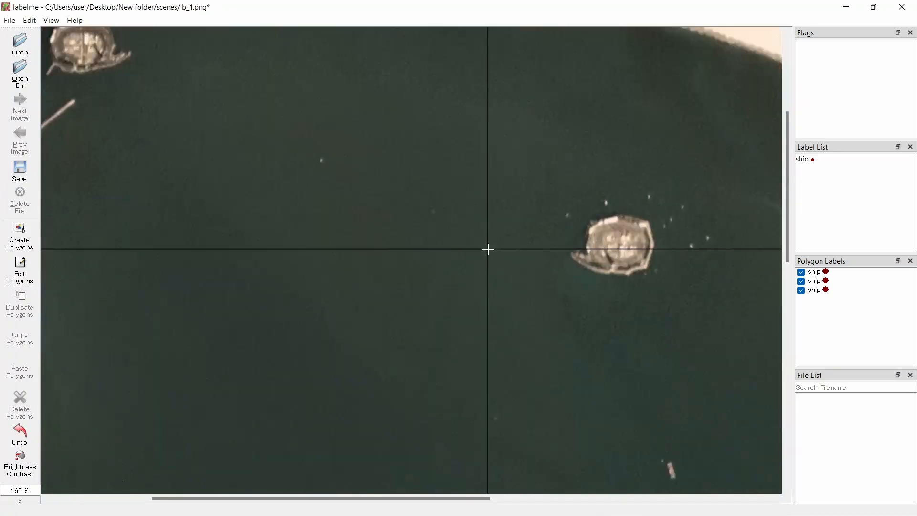
scroll("down", 3)
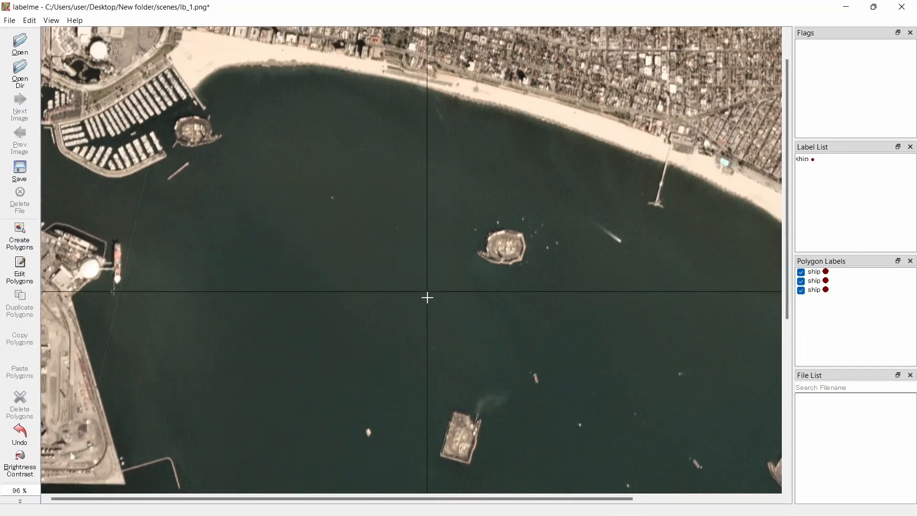
scroll("down", 3)
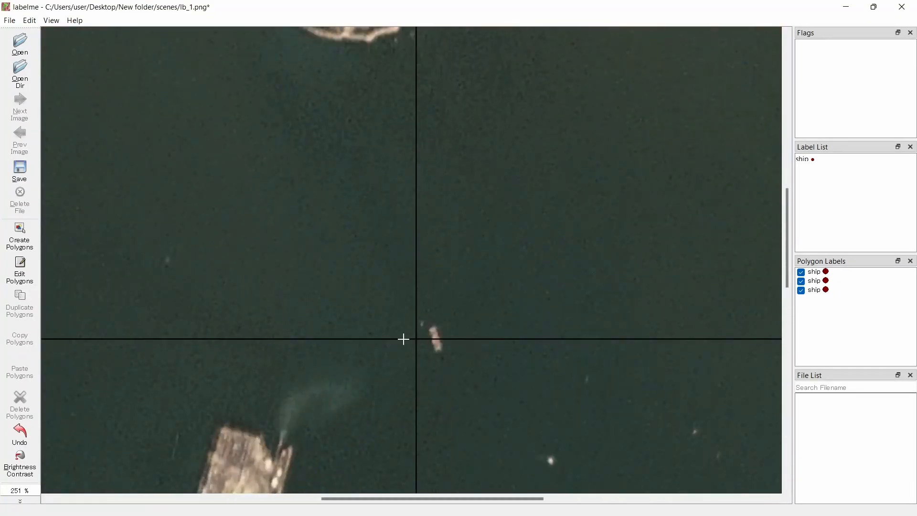
Switch to circle mode, discard the oversized circle, and circle the tiny ship as 'ship'
right_click(403, 339)
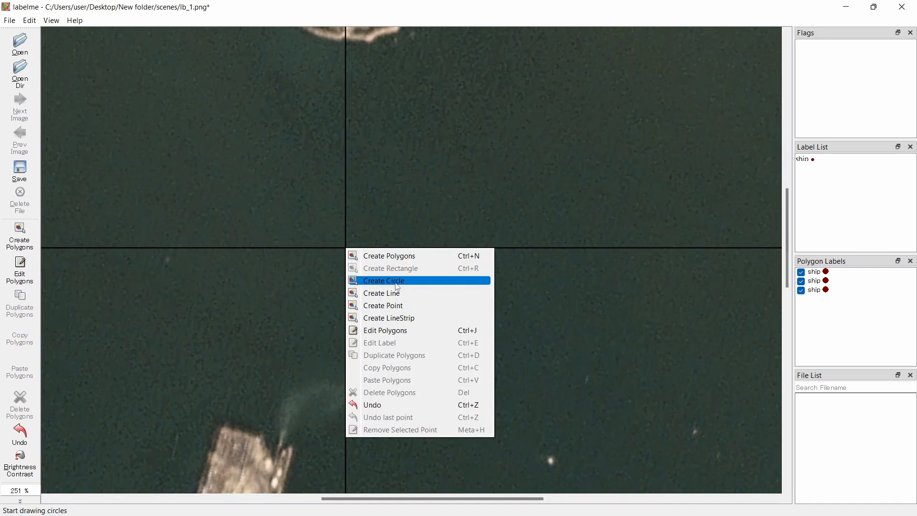
left_click(383, 281)
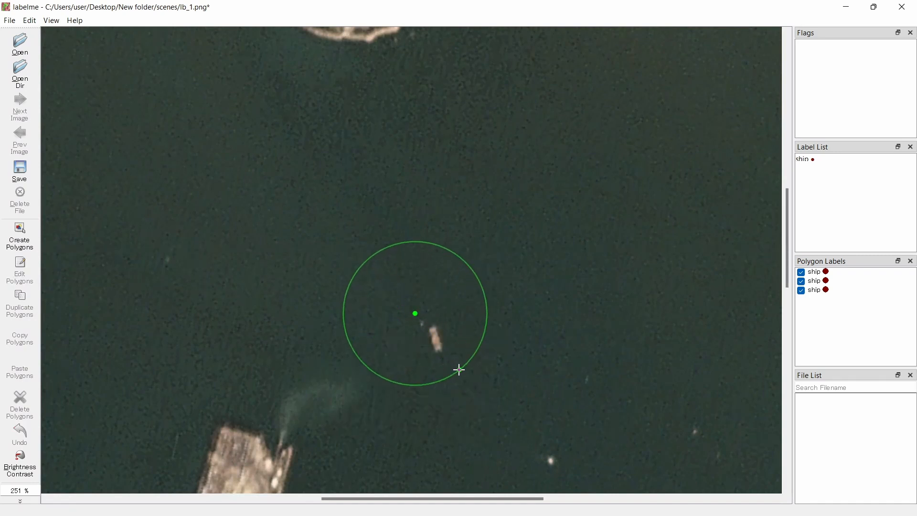
mouse_move(443, 359)
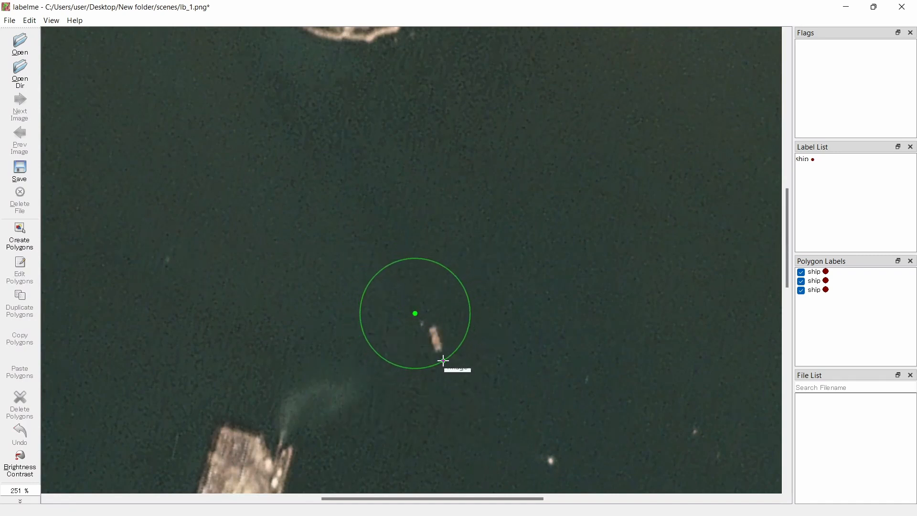
left_click(443, 360)
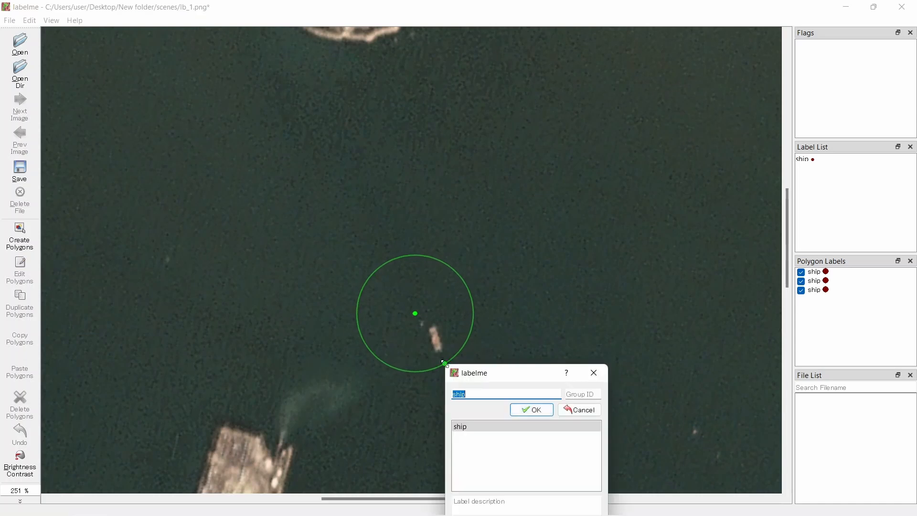
left_click(531, 410)
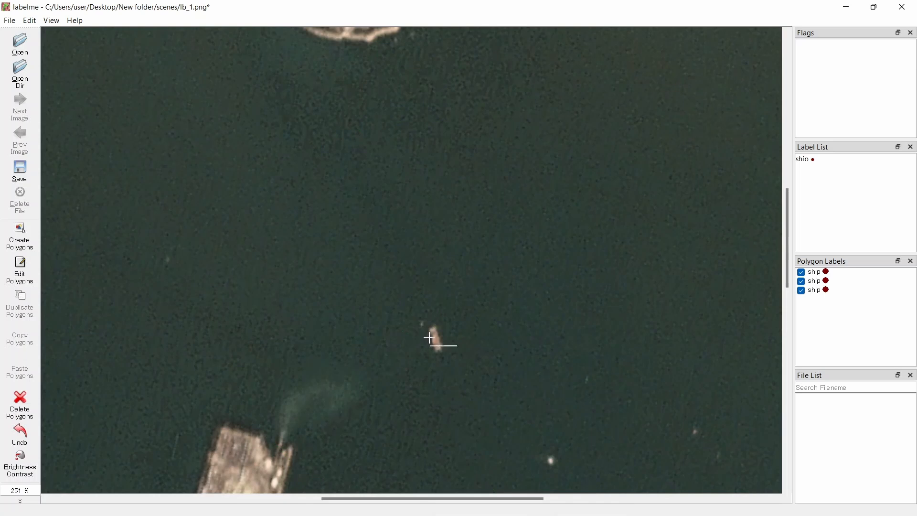
mouse_move(429, 337)
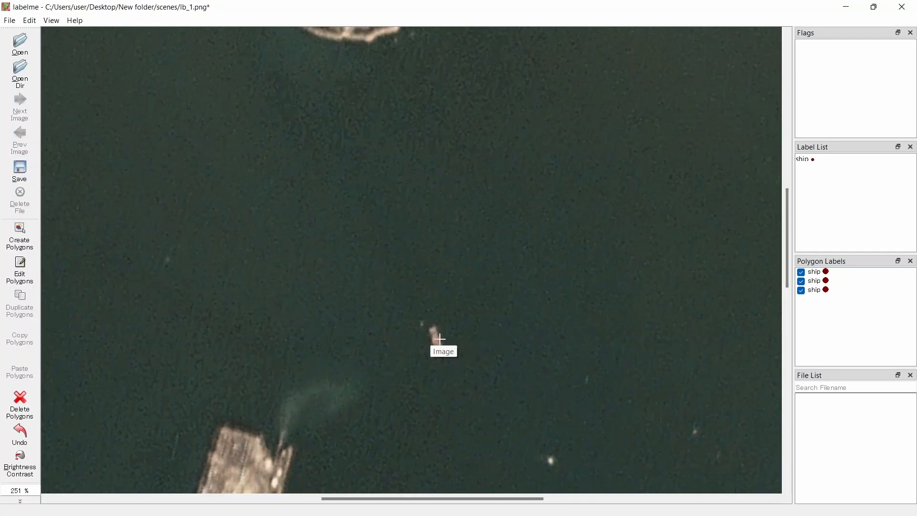
mouse_move(440, 350)
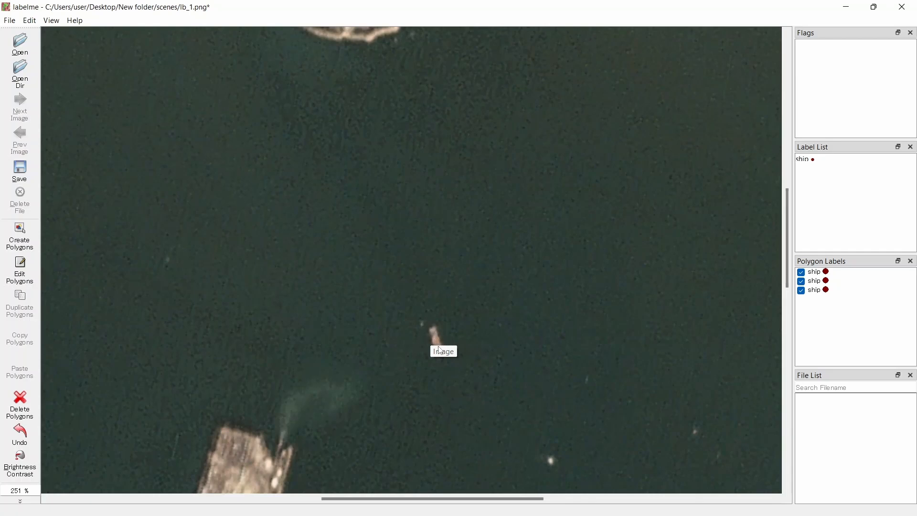
left_click(436, 341)
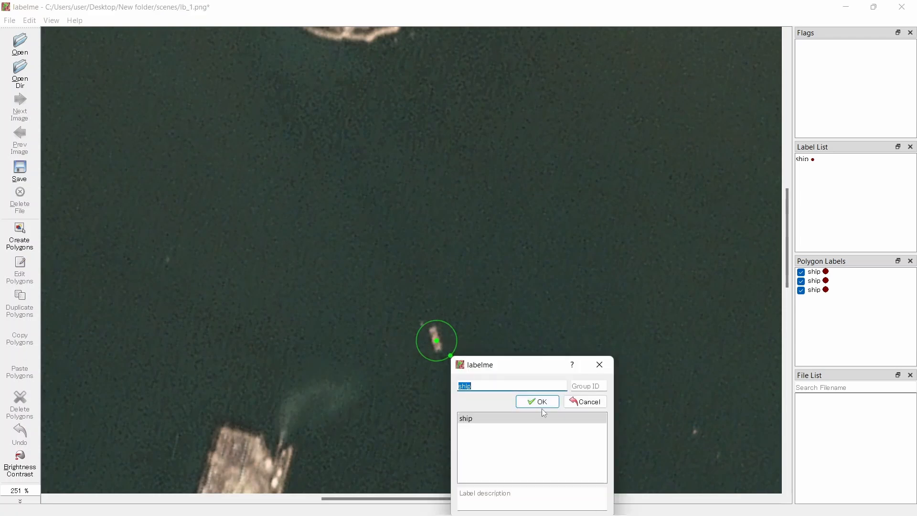
left_click(536, 402)
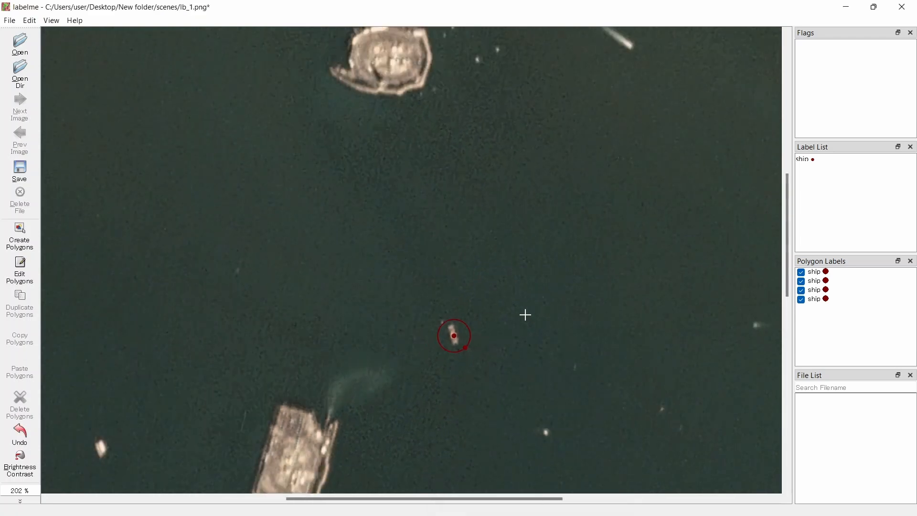
scroll("down", 3)
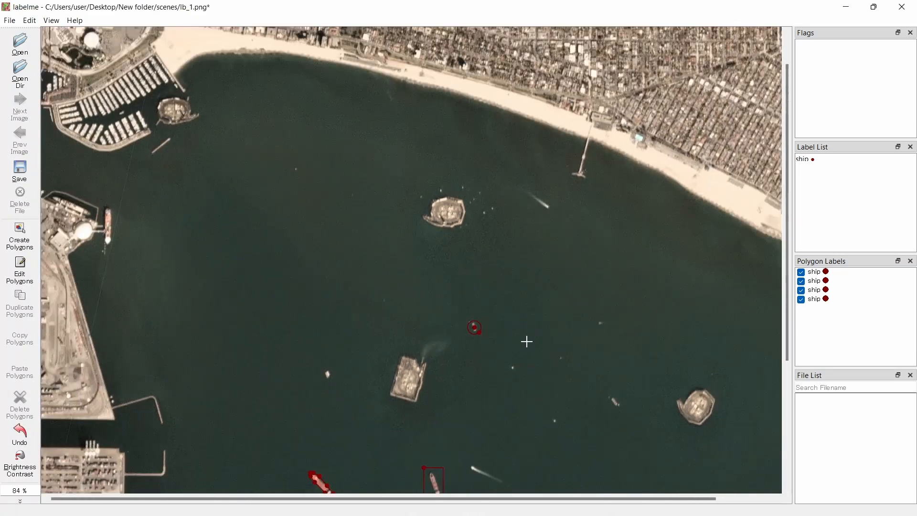
Switch to Edit Polygons mode, select the left ship polygon and zoom in on it
scroll("down", 3)
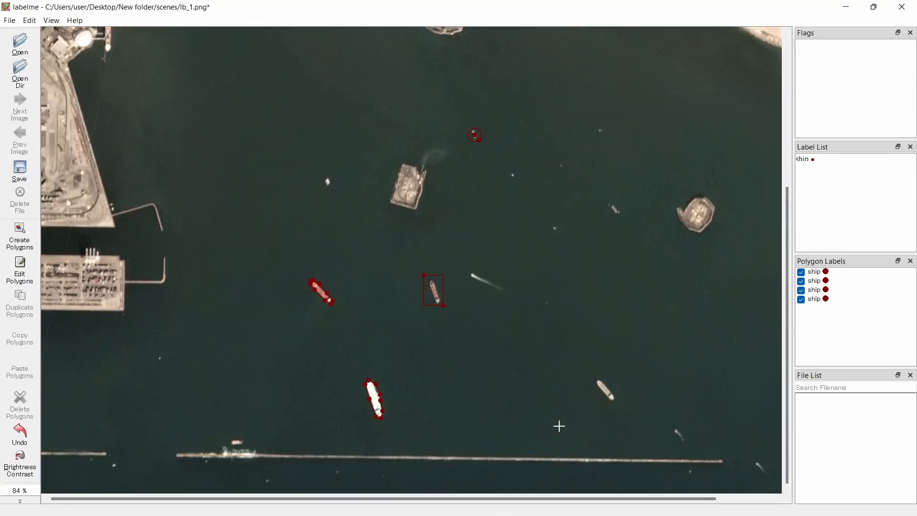
right_click(558, 426)
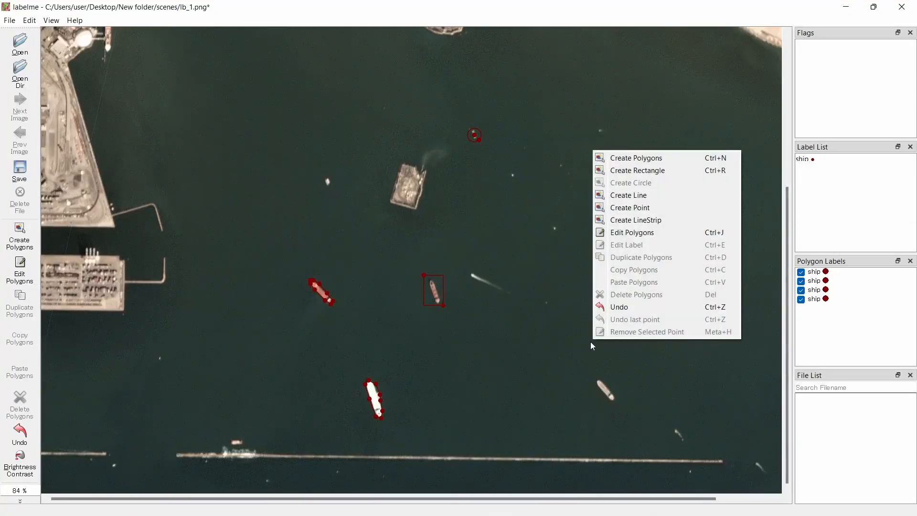
mouse_move(628, 195)
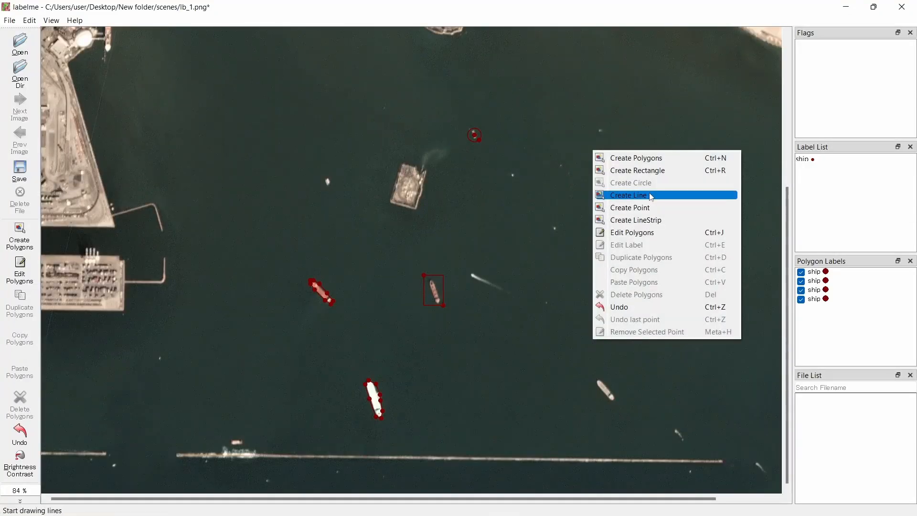
mouse_move(636, 219)
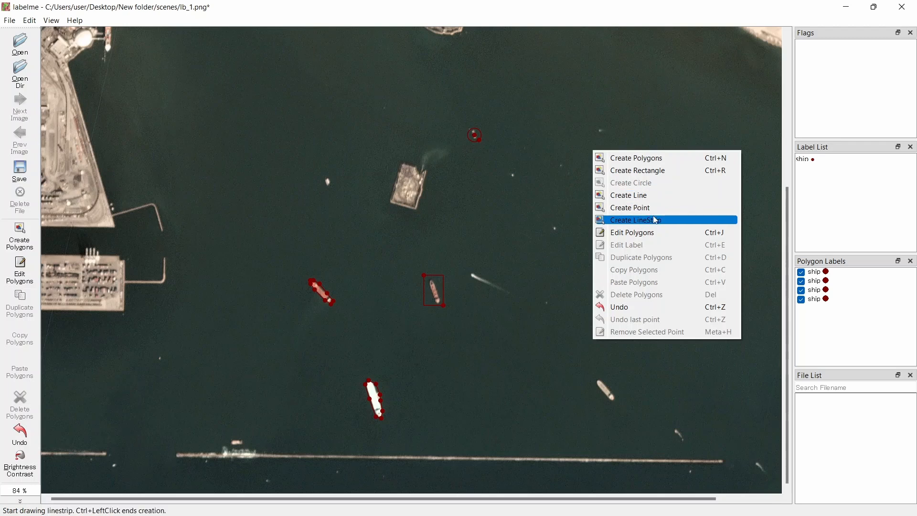
mouse_move(593, 240)
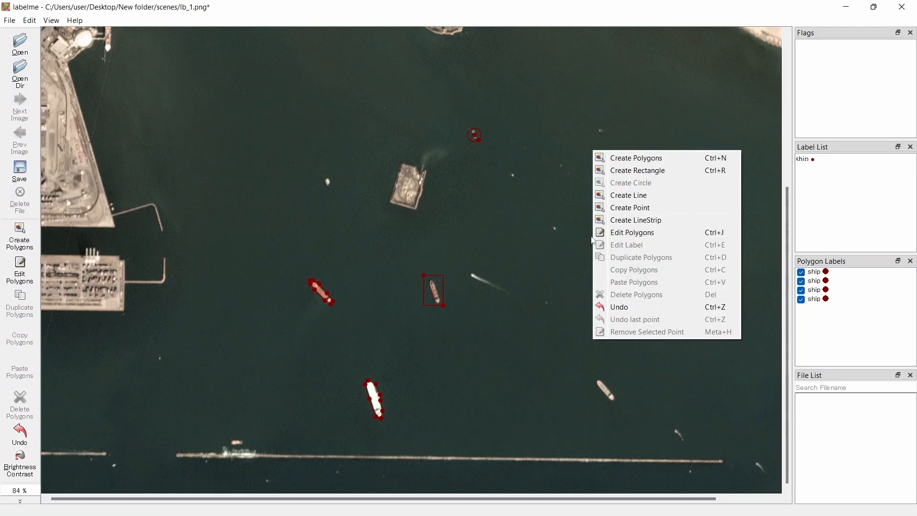
mouse_move(643, 232)
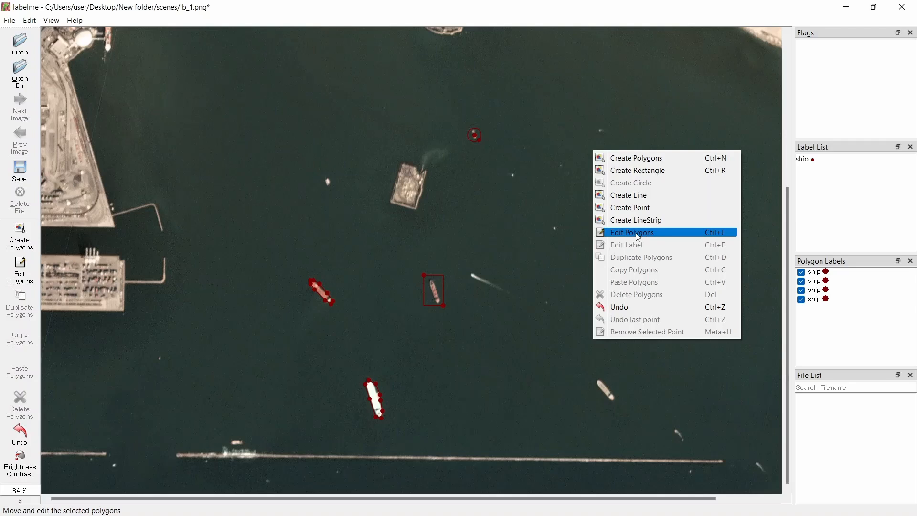
left_click(631, 232)
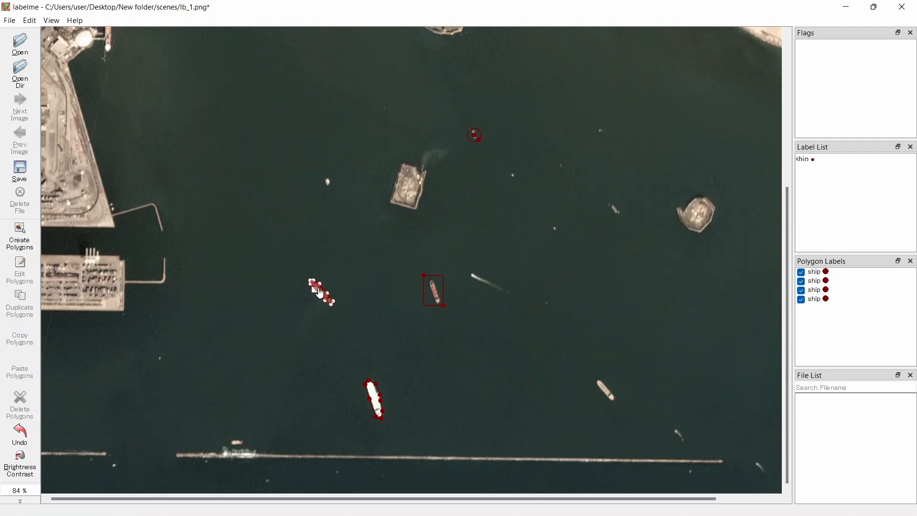
left_click(319, 298)
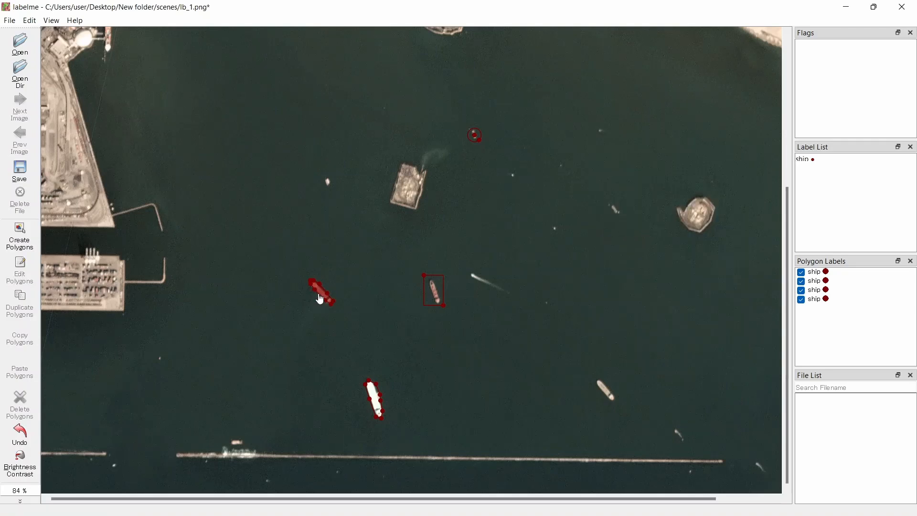
scroll("up", 3)
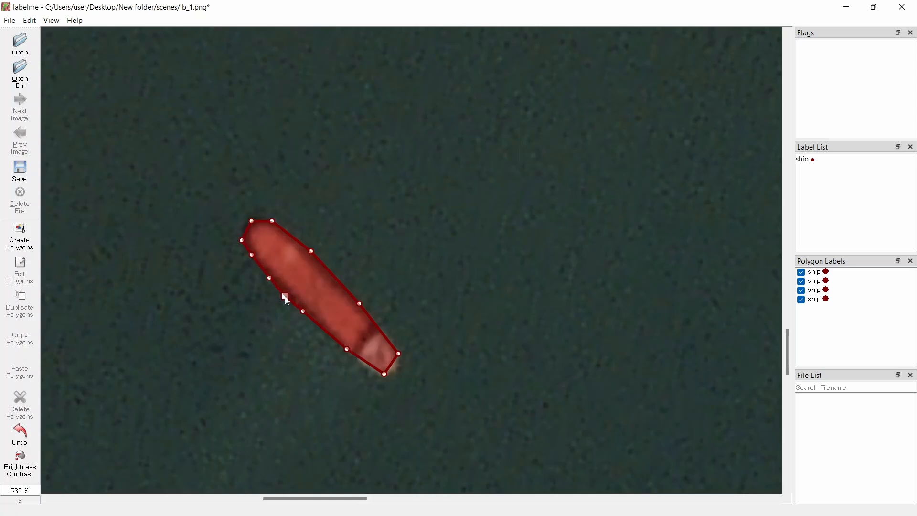
scroll("down", 3)
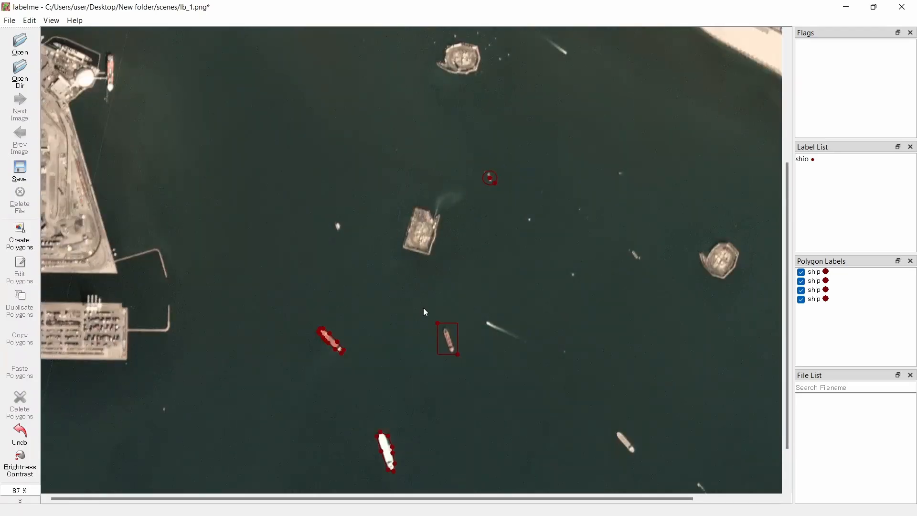
Save lb_1's four ship annotations under the name lb_1.json
scroll("down", 3)
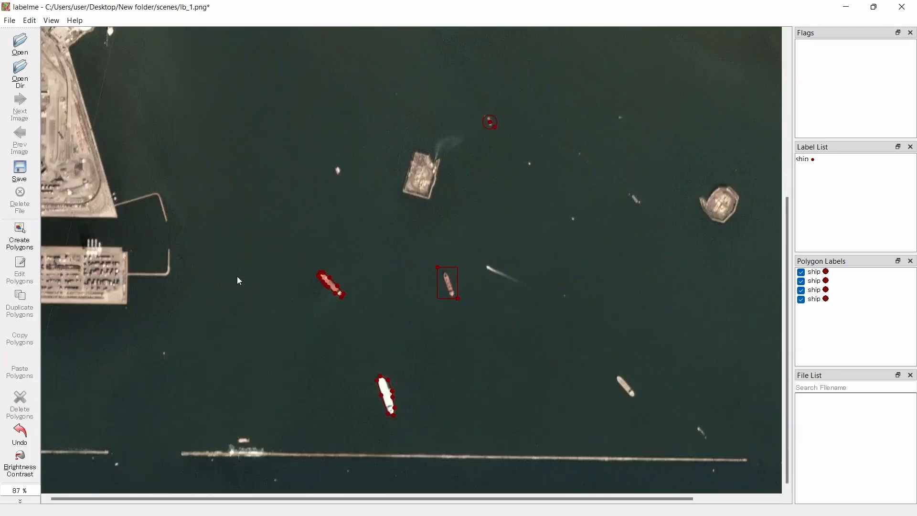
left_click(19, 236)
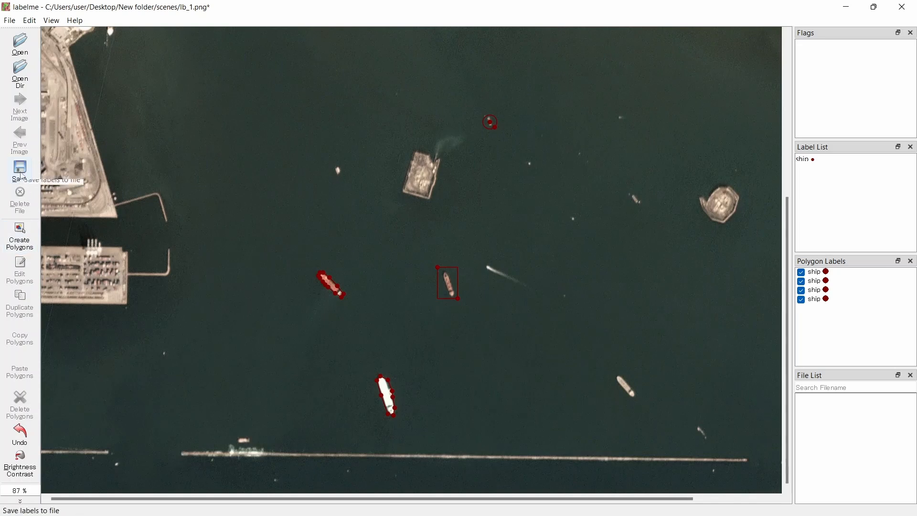
left_click(19, 172)
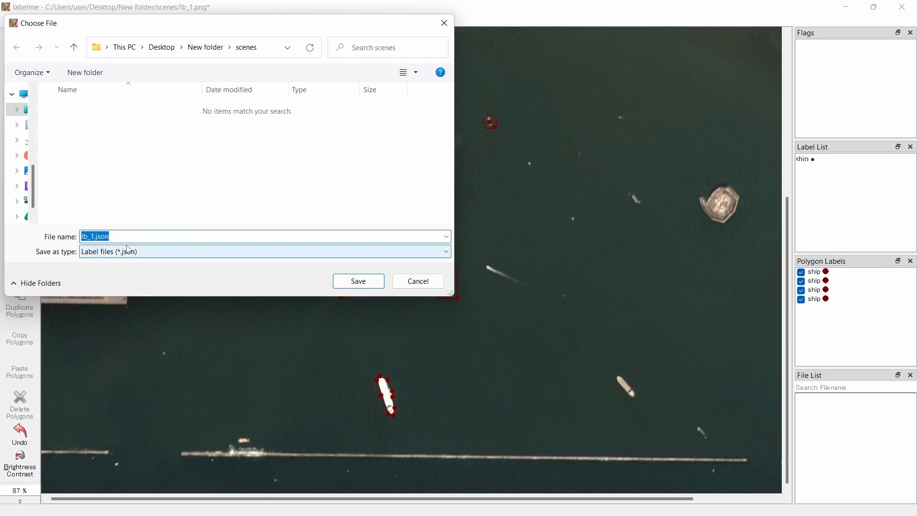
left_click(94, 237)
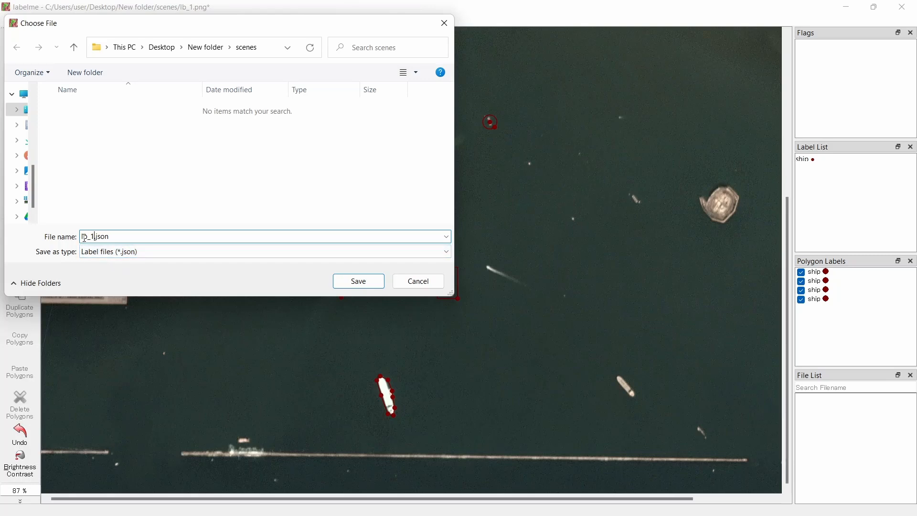
mouse_move(372, 281)
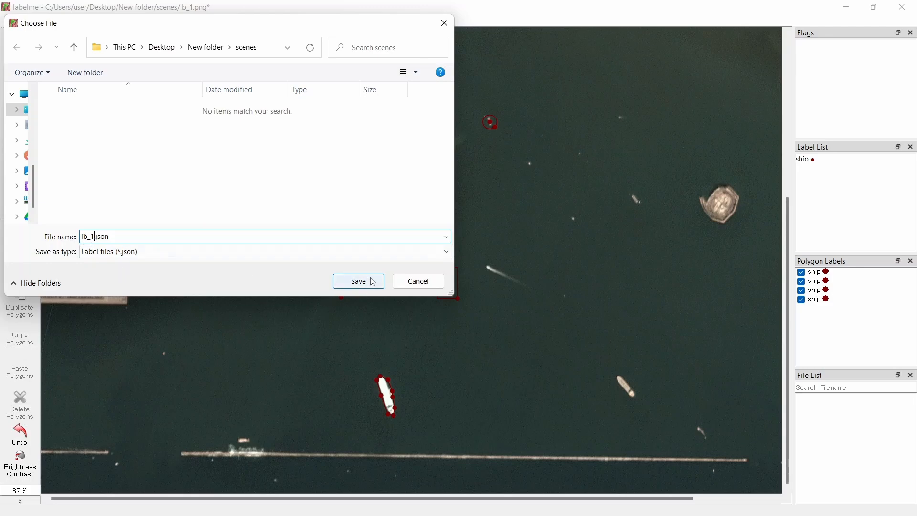
left_click(358, 282)
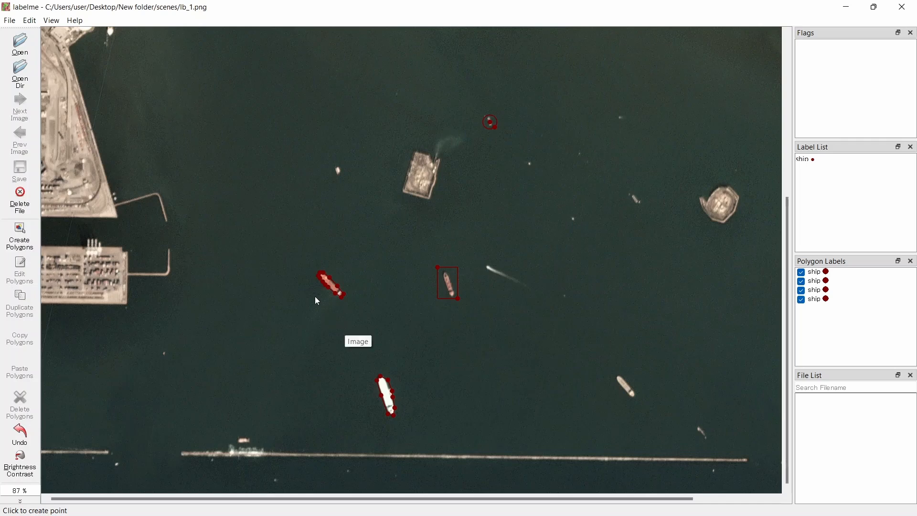
mouse_move(253, 294)
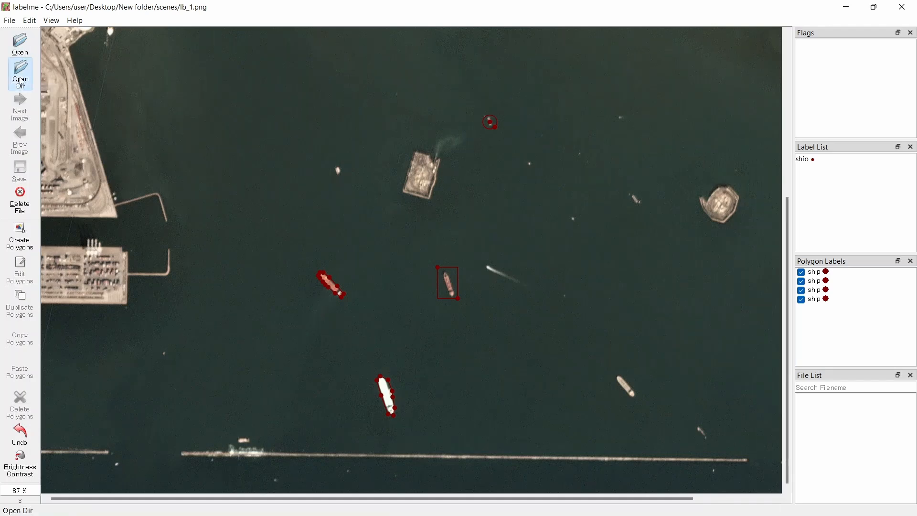
Open the scenes folder as the image directory
left_click(19, 75)
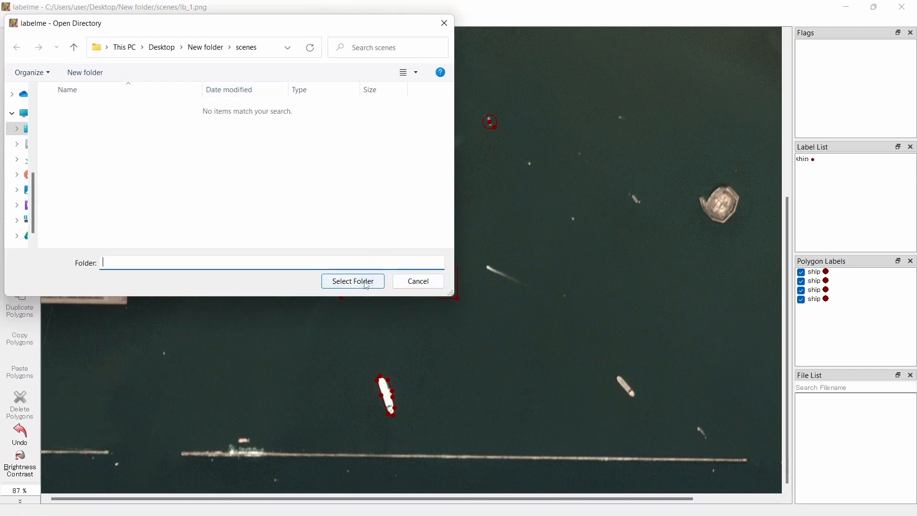
left_click(352, 281)
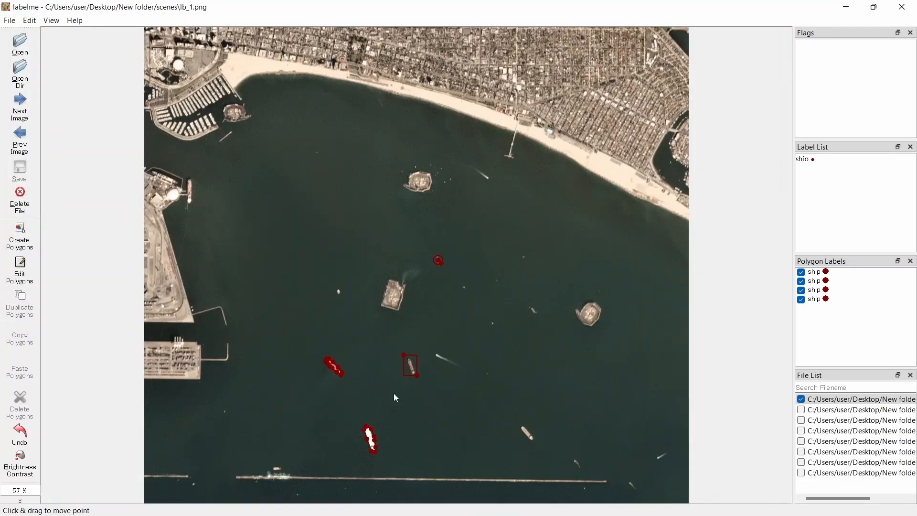
mouse_move(833, 441)
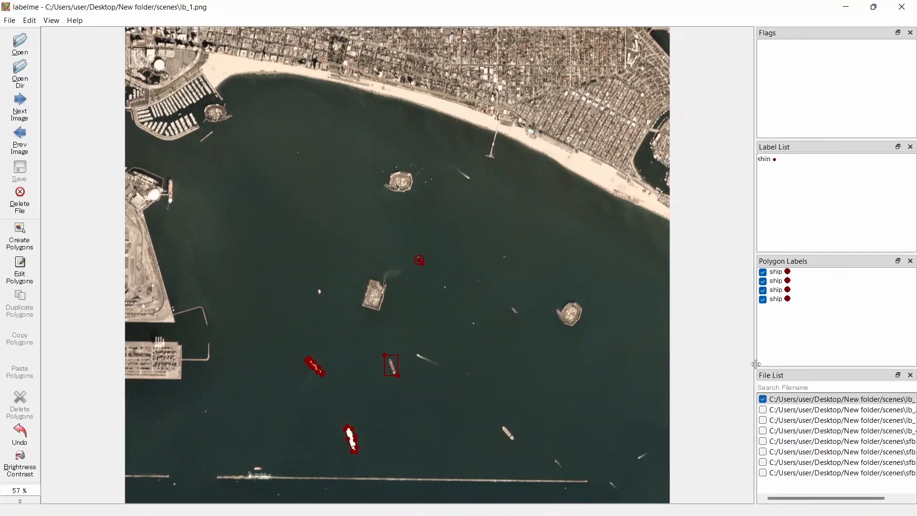
mouse_move(722, 382)
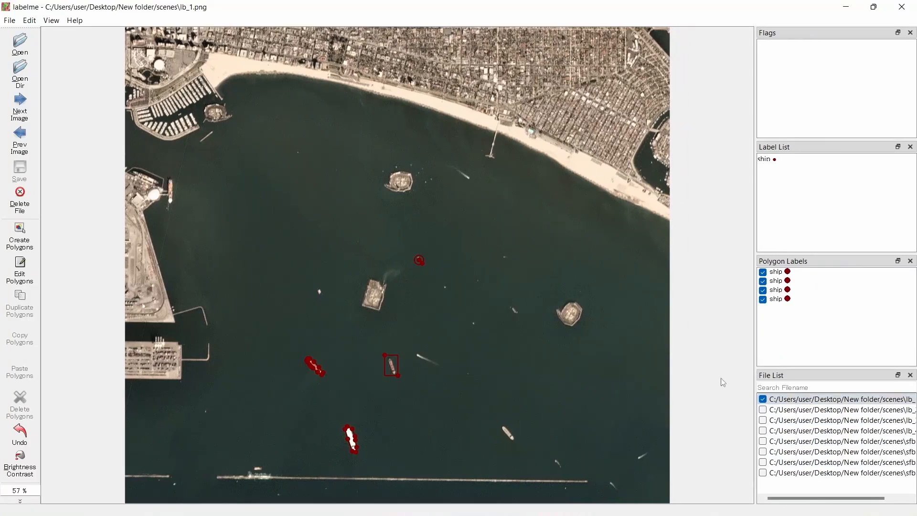
mouse_move(301, 346)
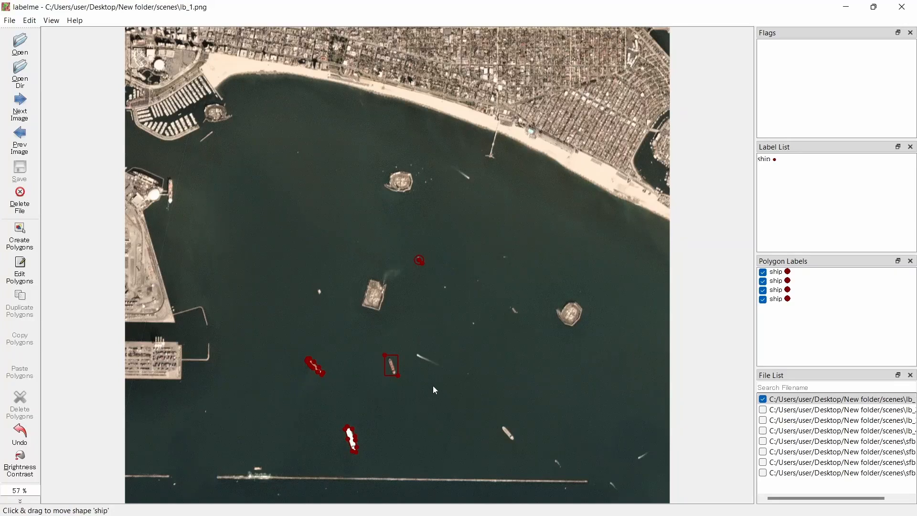
mouse_move(19, 107)
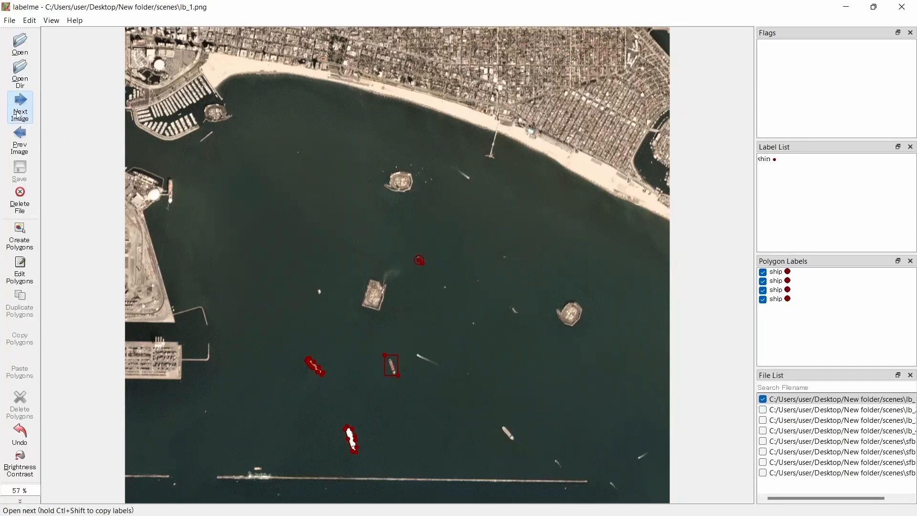
Advance to lb_2 and outline the first ship as a 'ship' polygon
left_click(19, 111)
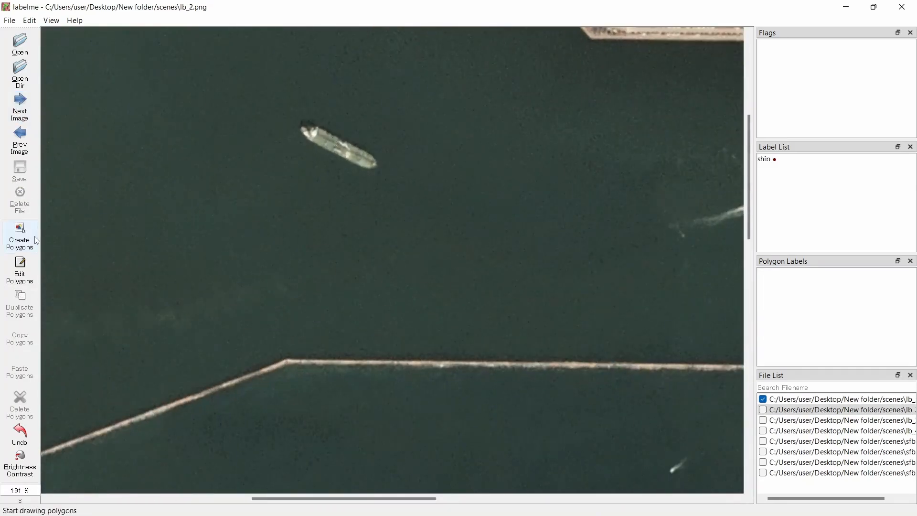
left_click(298, 126)
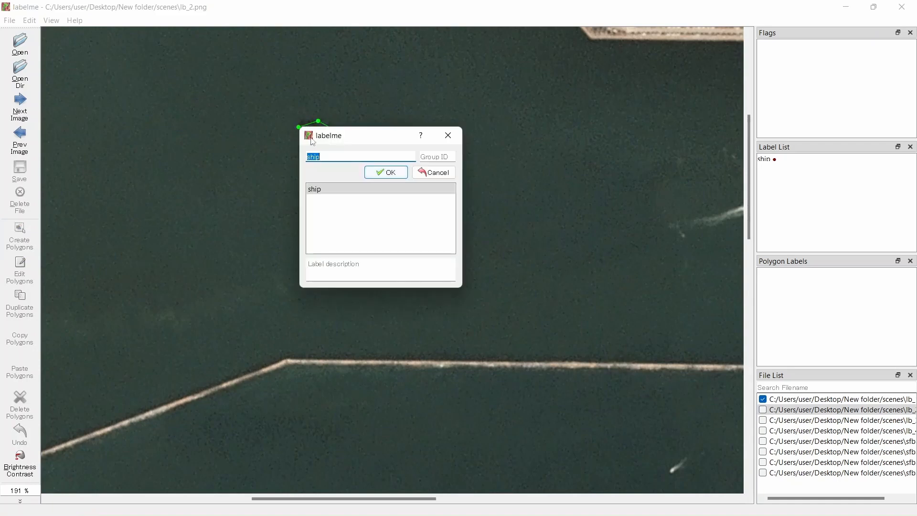
left_click(385, 172)
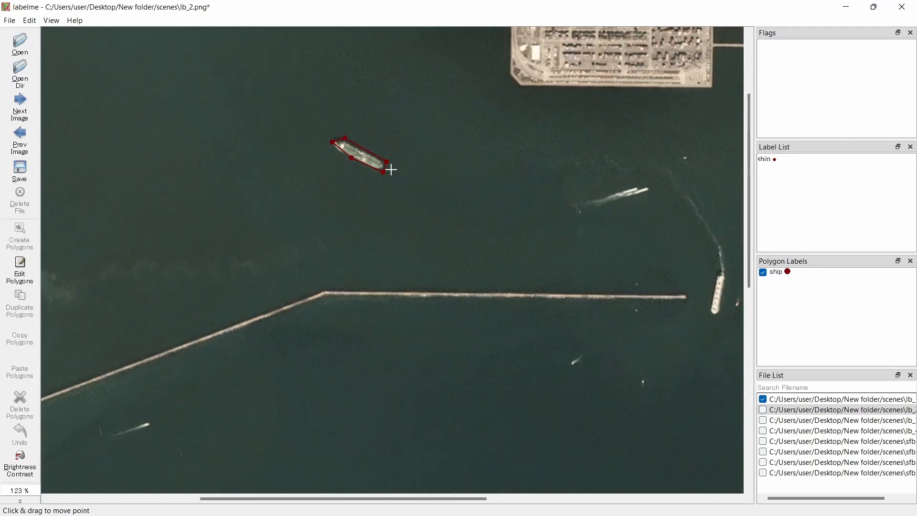
scroll("up", 3)
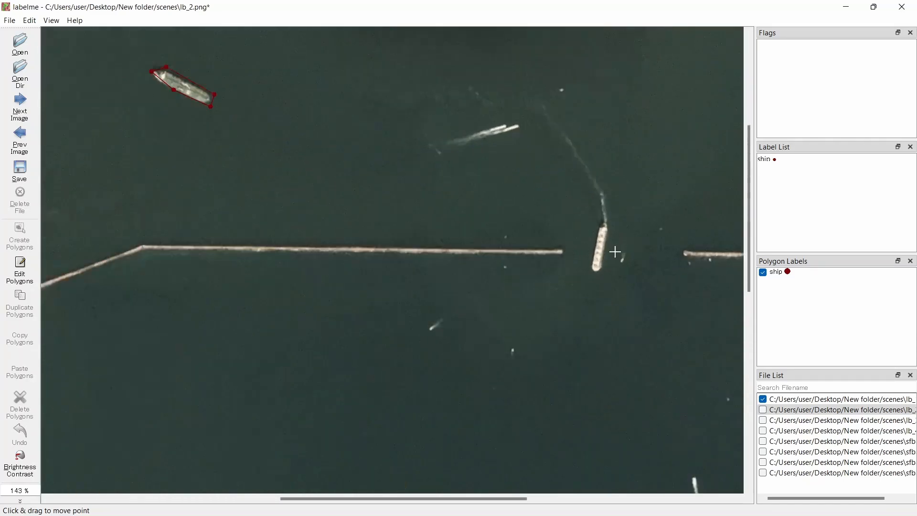
scroll("up", 3)
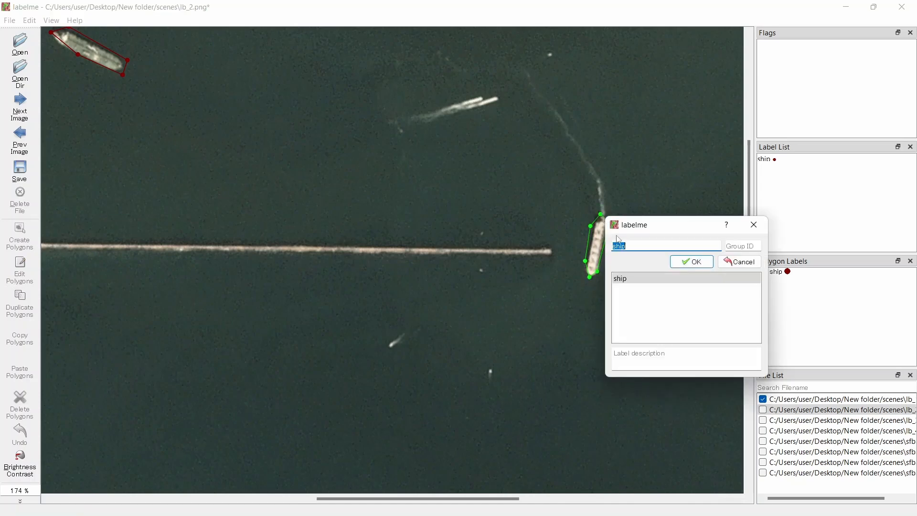
Label the second and third ship outlines, then save as lb_2.json
left_click(692, 262)
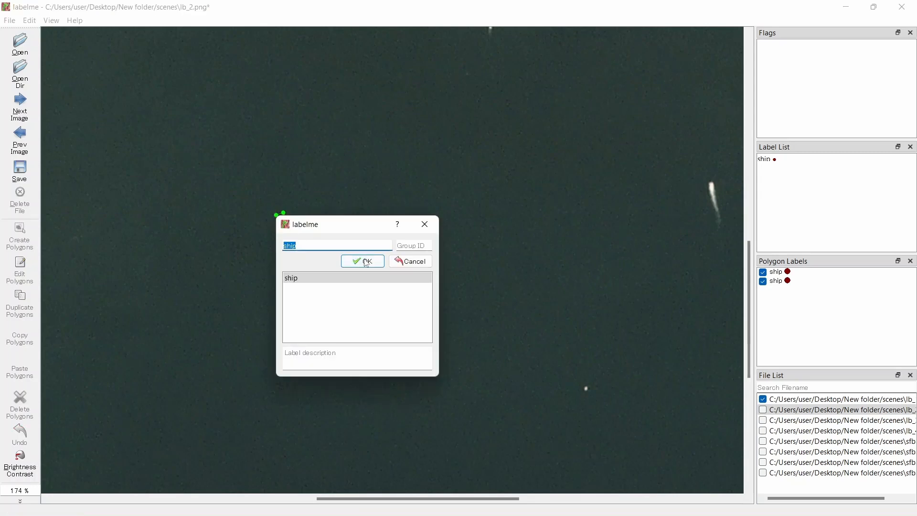
left_click(362, 261)
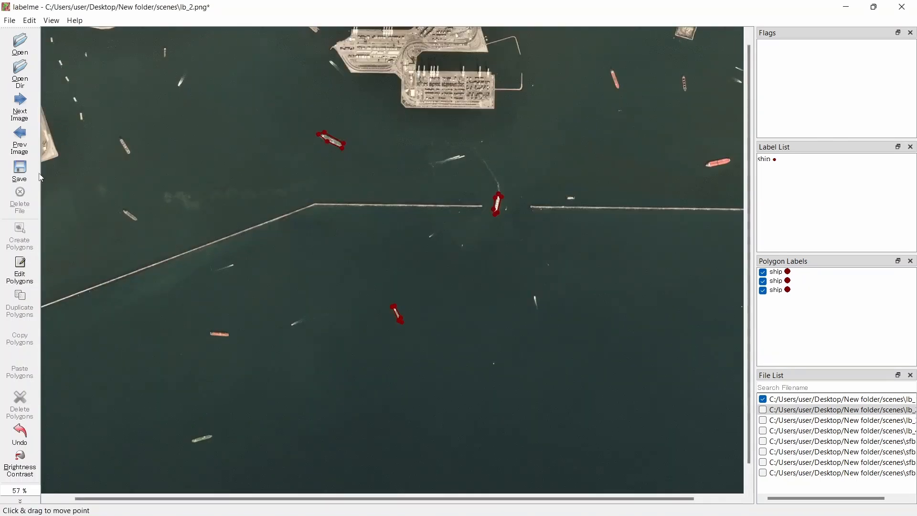
left_click(19, 171)
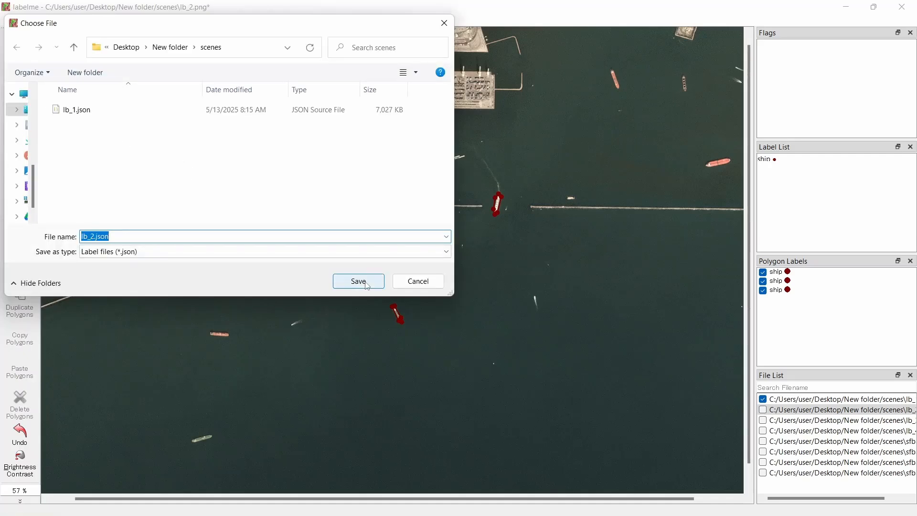
left_click(358, 281)
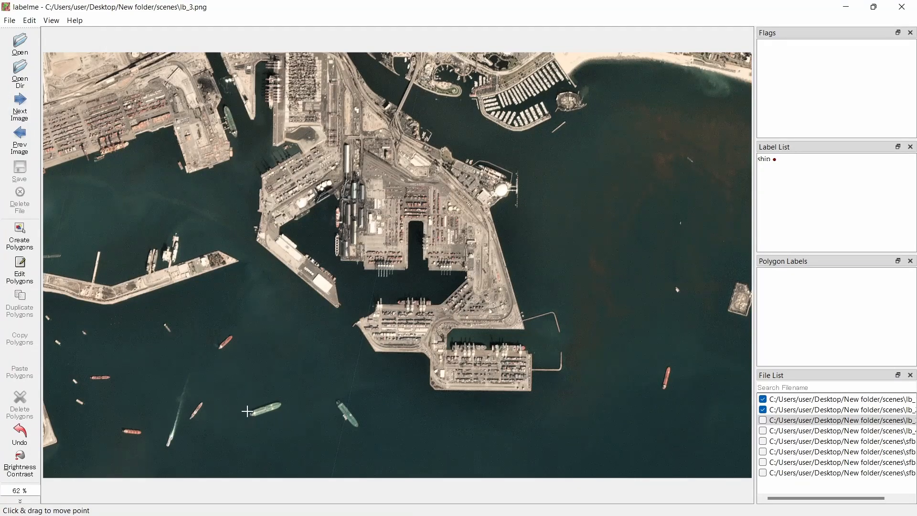
Outline the bottom-left ship and a second ship, labelling both 'ship'
left_click(250, 411)
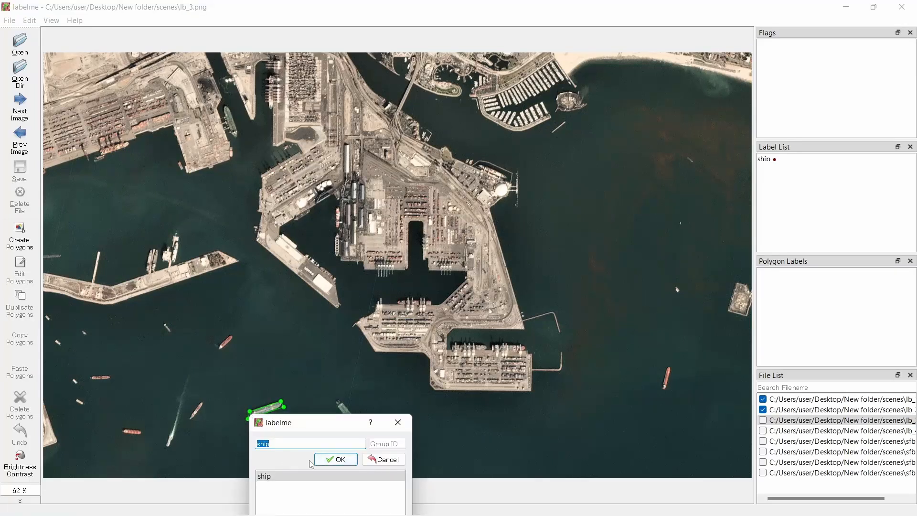
left_click(335, 459)
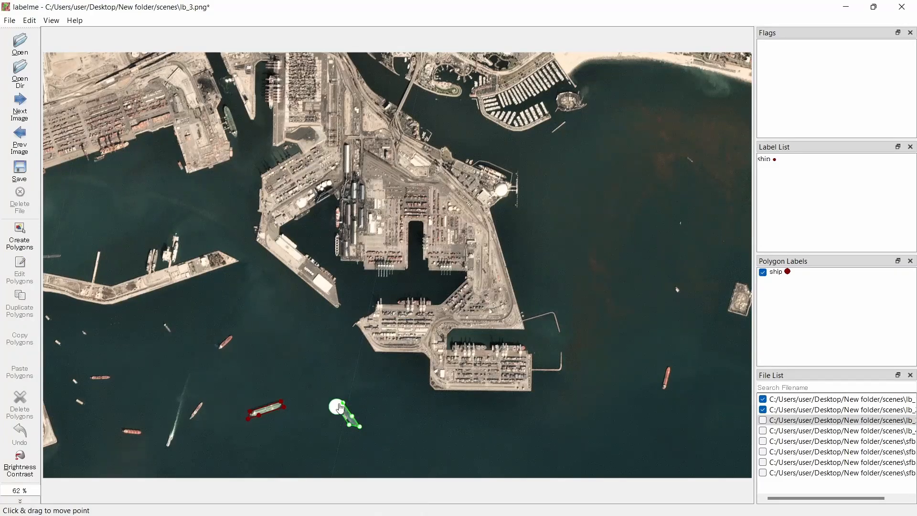
left_click(342, 406)
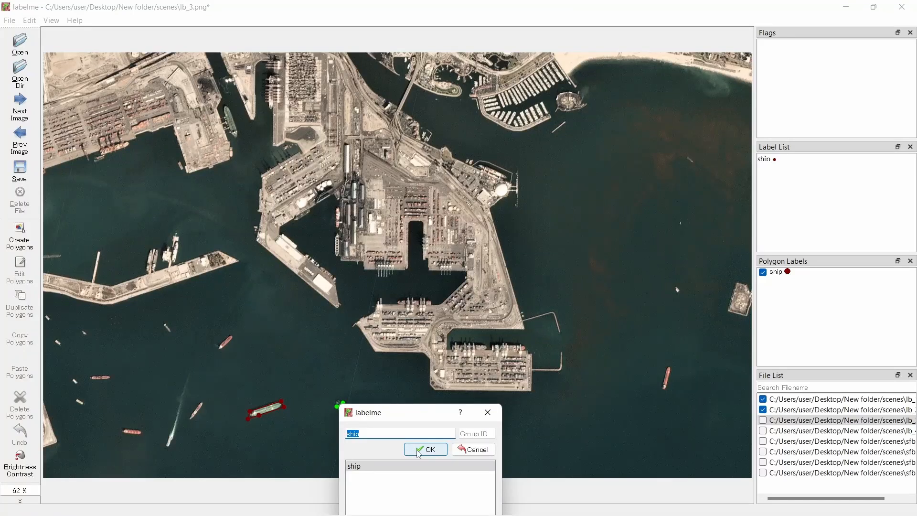
left_click(427, 449)
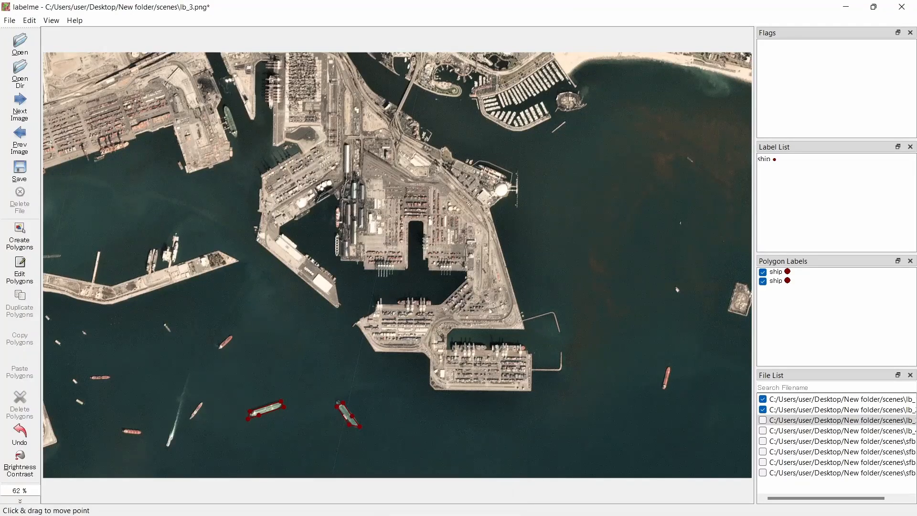
mouse_move(20, 111)
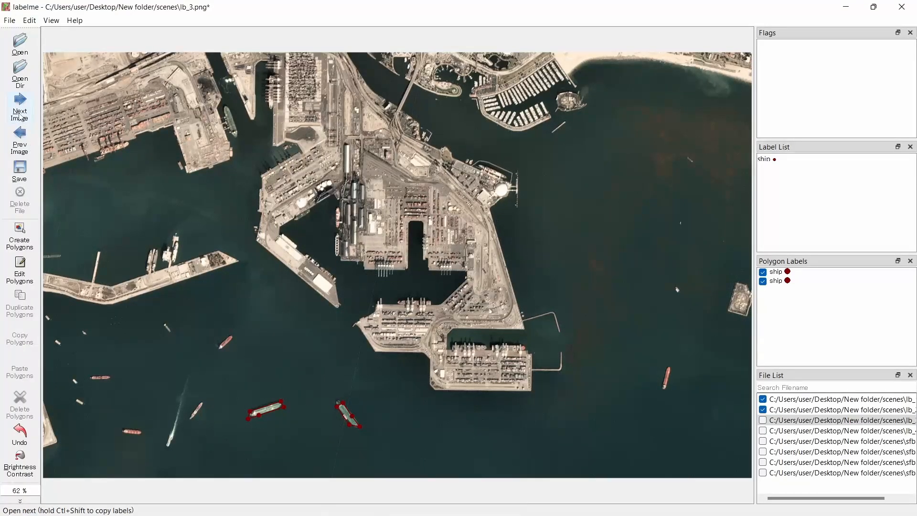
Save the annotations as lb_3.json while moving to the next image, lb_4
left_click(19, 110)
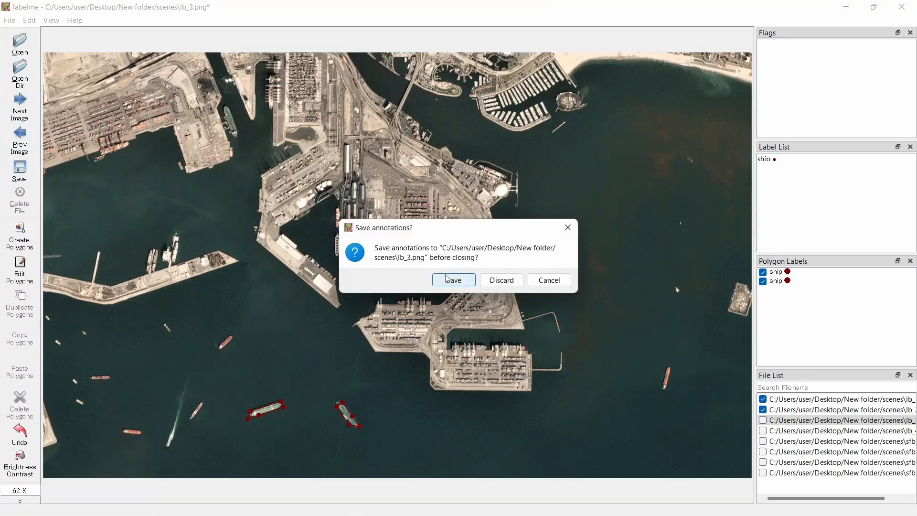
left_click(454, 280)
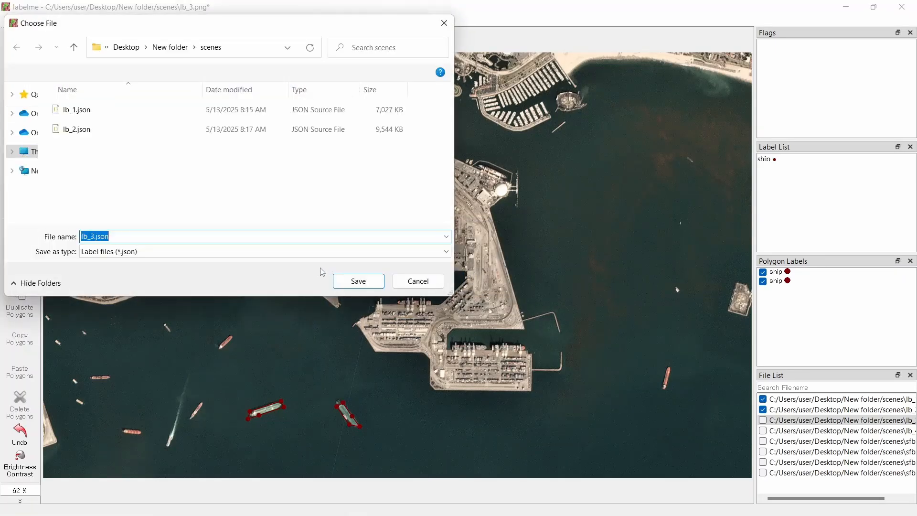
left_click(358, 281)
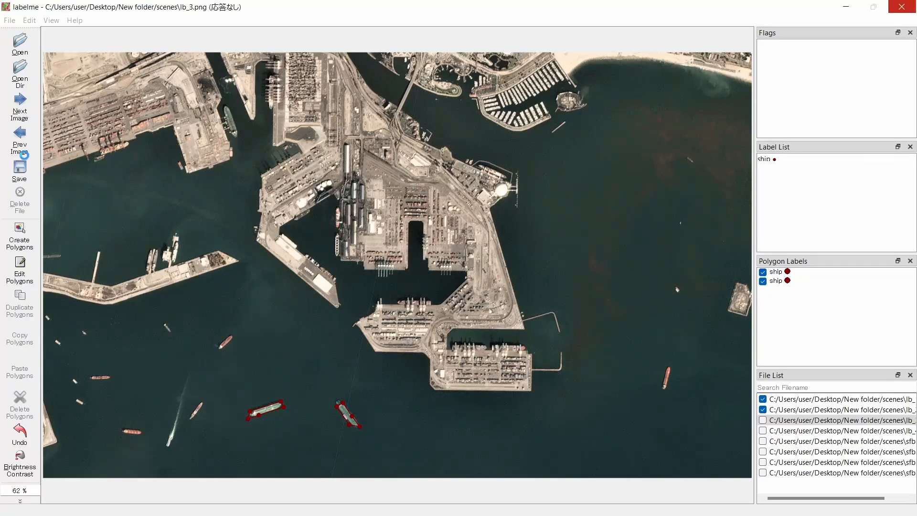
left_click(20, 114)
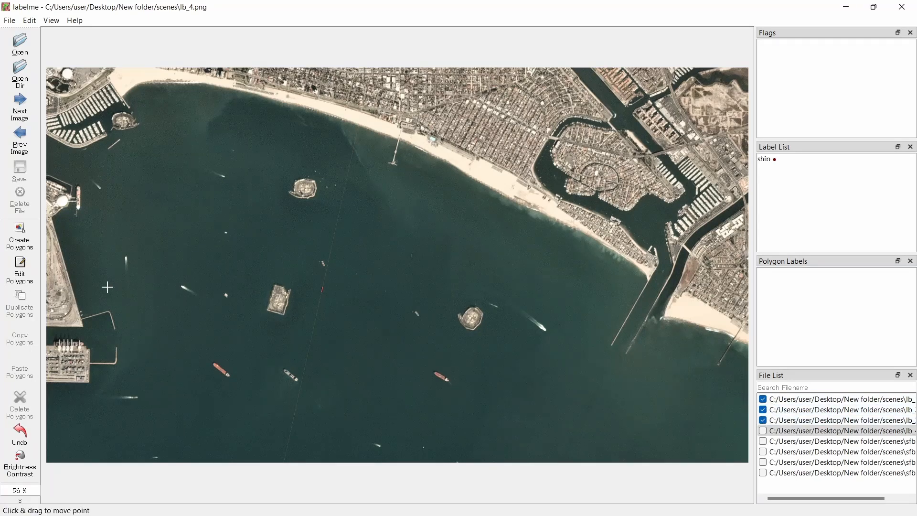
mouse_move(61, 243)
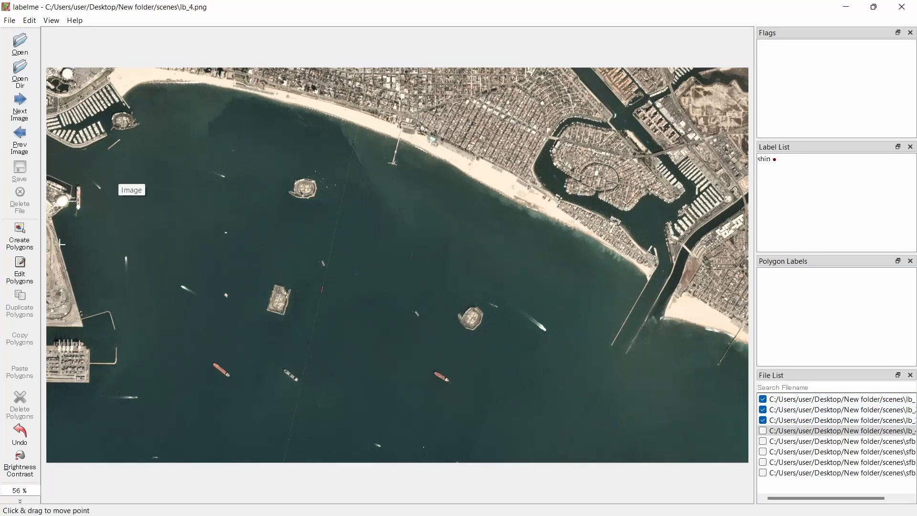
mouse_move(20, 173)
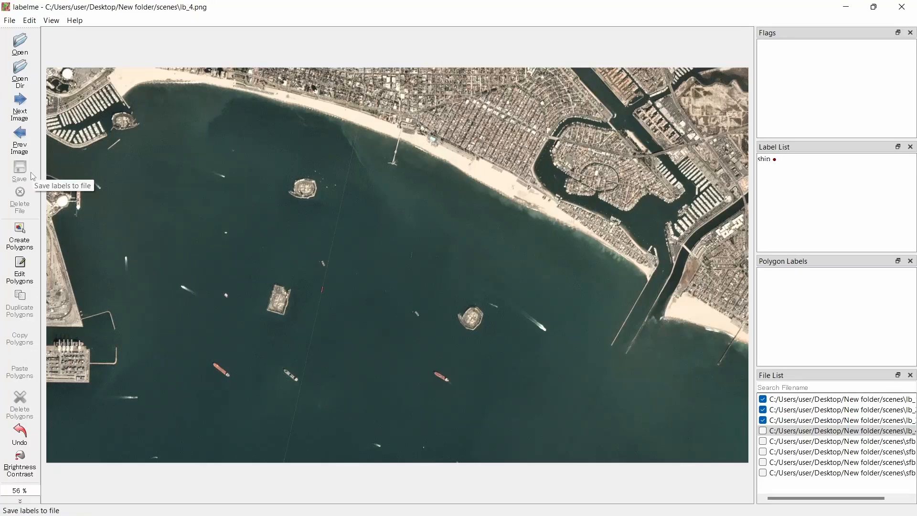
mouse_move(118, 178)
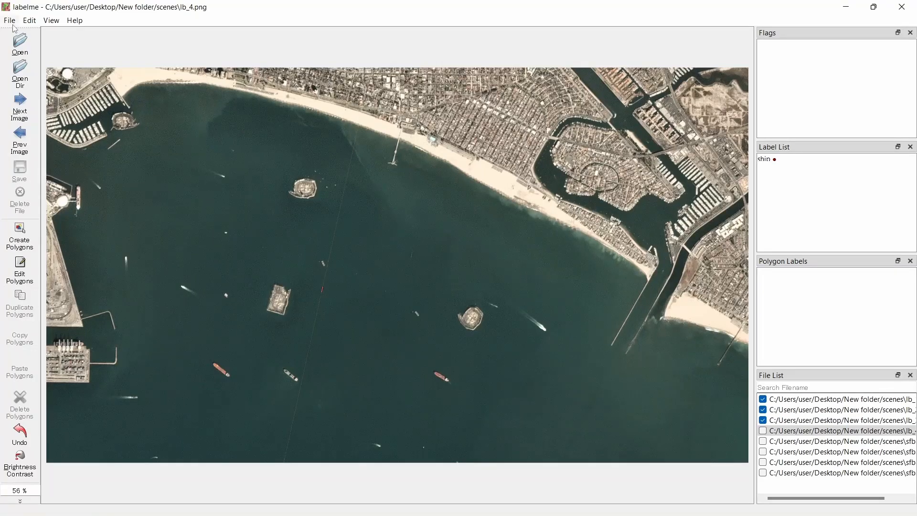
left_click(10, 20)
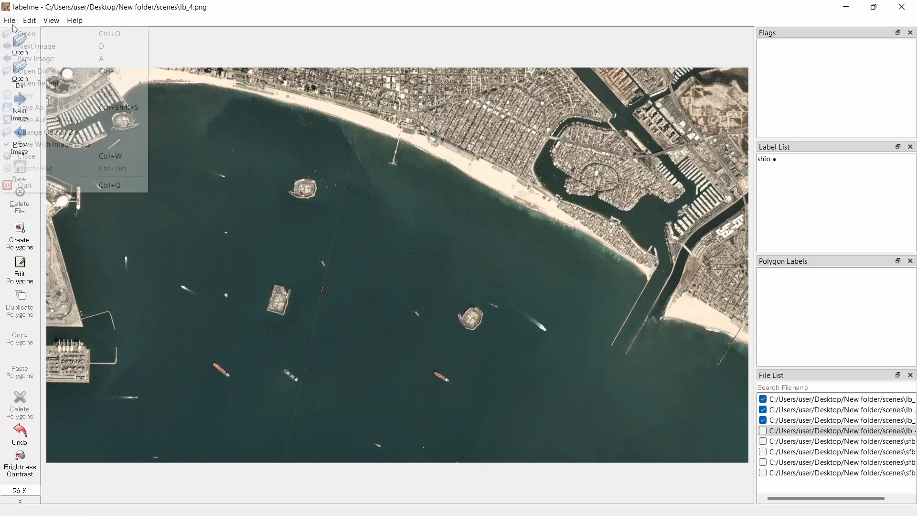
mouse_move(53, 119)
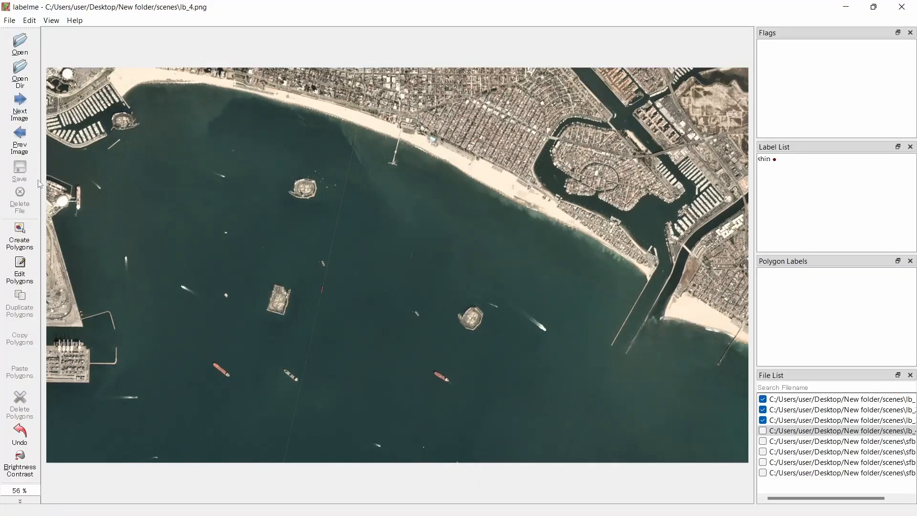
mouse_move(237, 391)
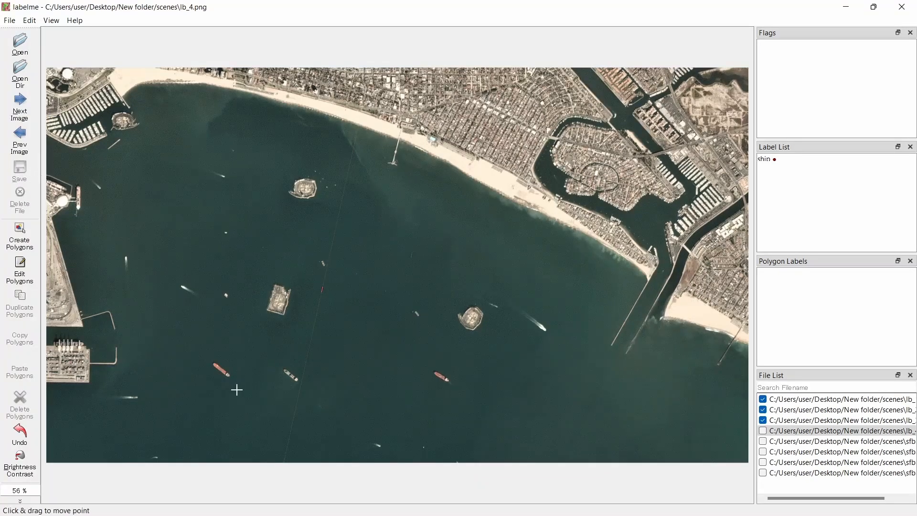
Zoom in and outline the lower-left ships on lb_4, confirming each as 'ship'
scroll("up", 3)
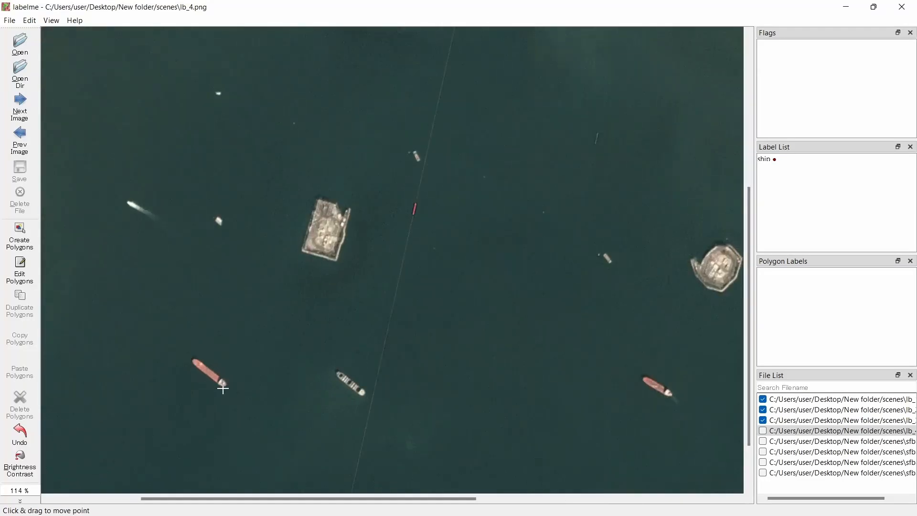
left_click(208, 375)
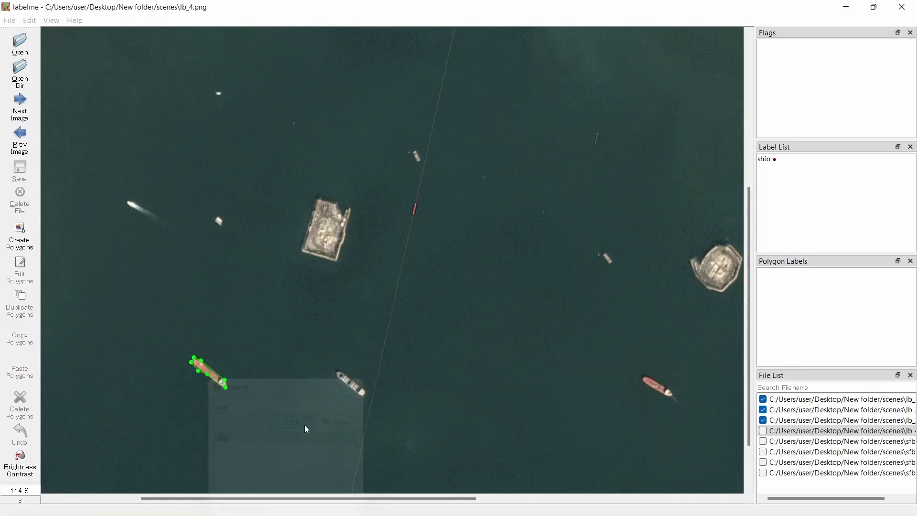
left_click(291, 423)
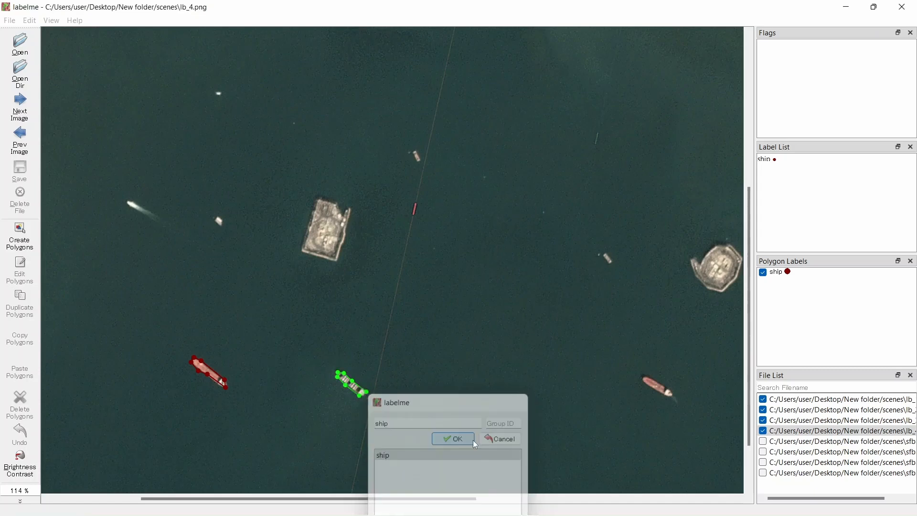
left_click(454, 439)
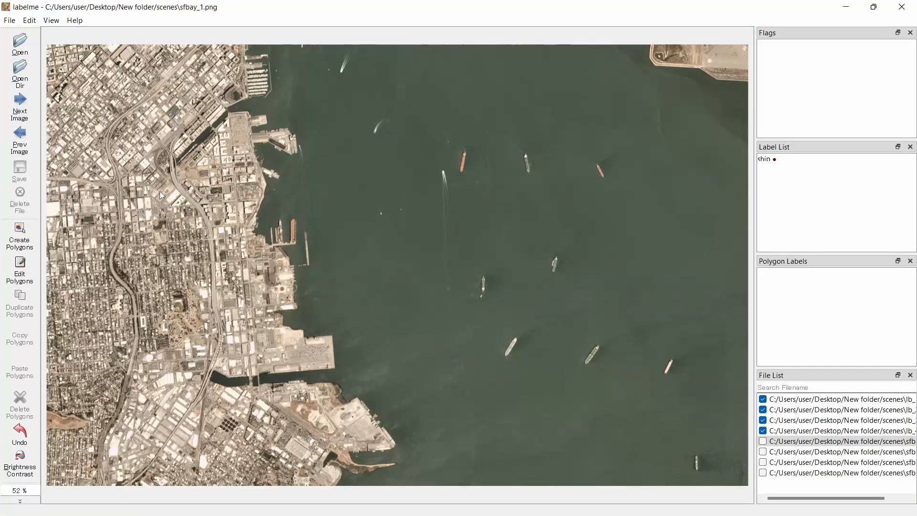
Select lb_2.png from the file list and zoom around its three ship polygons
left_click(763, 431)
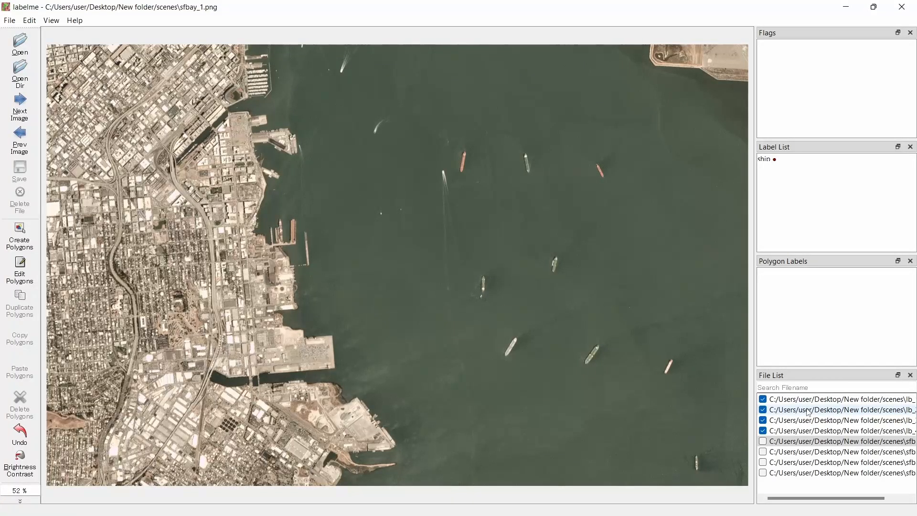
left_click(836, 409)
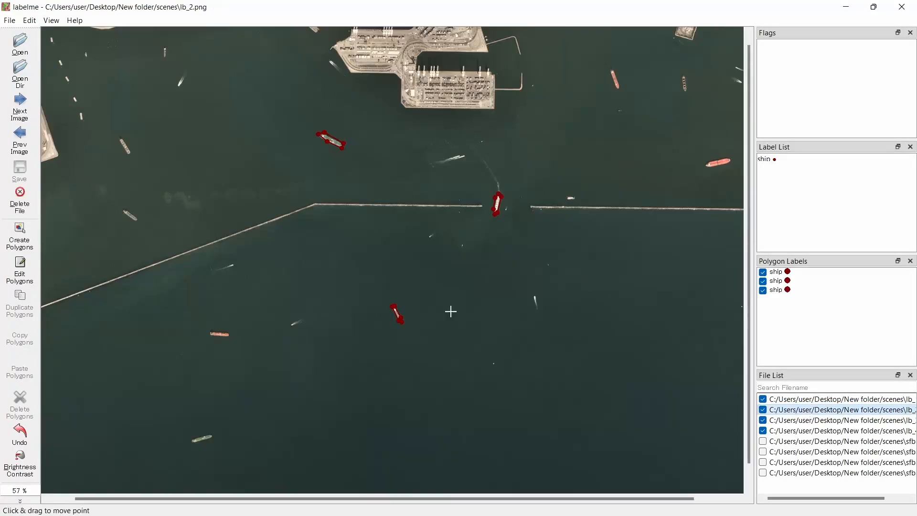
left_click(19, 269)
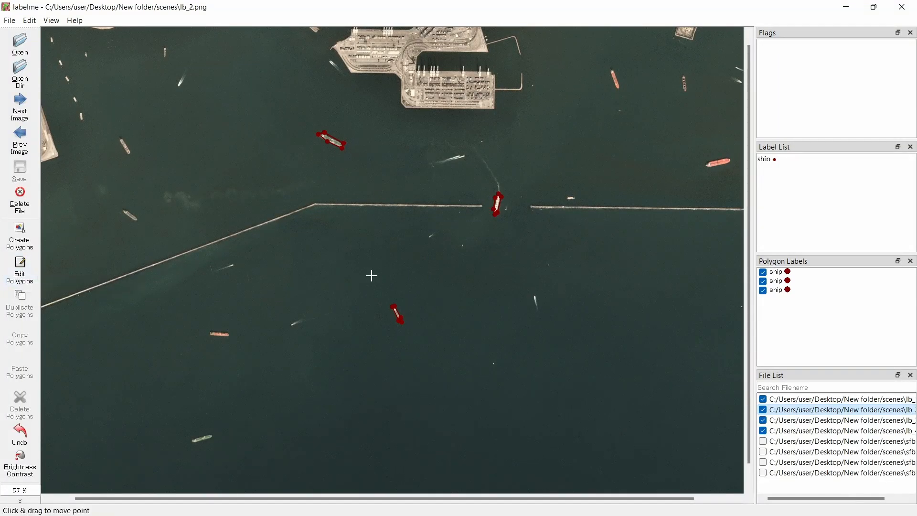
scroll("up", 3)
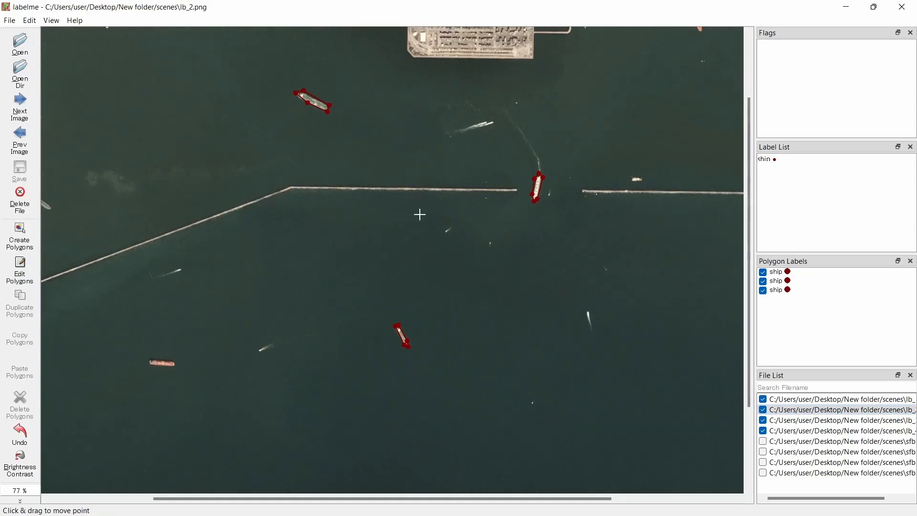
scroll("down", 3)
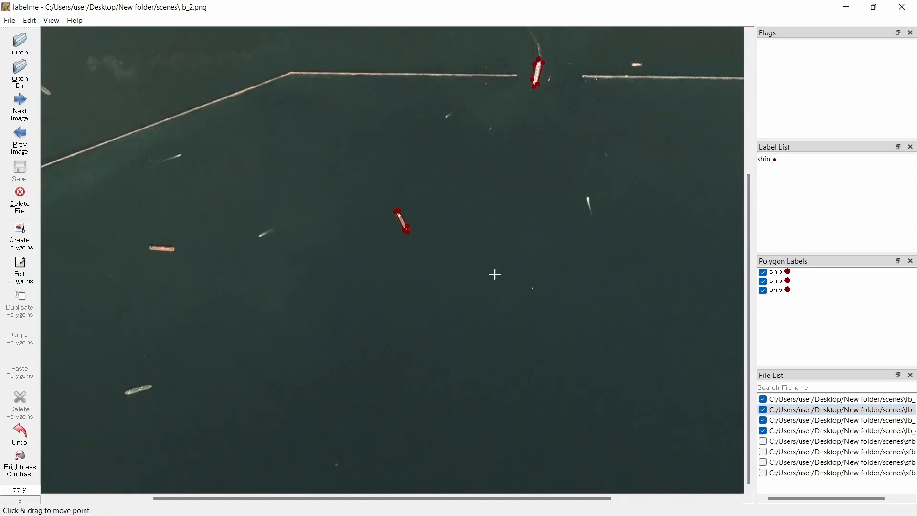
mouse_move(369, 224)
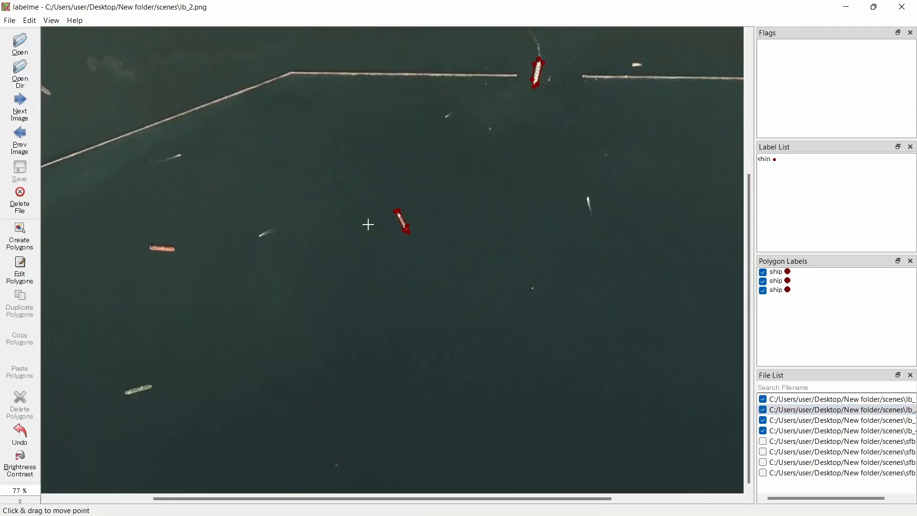
mouse_move(386, 204)
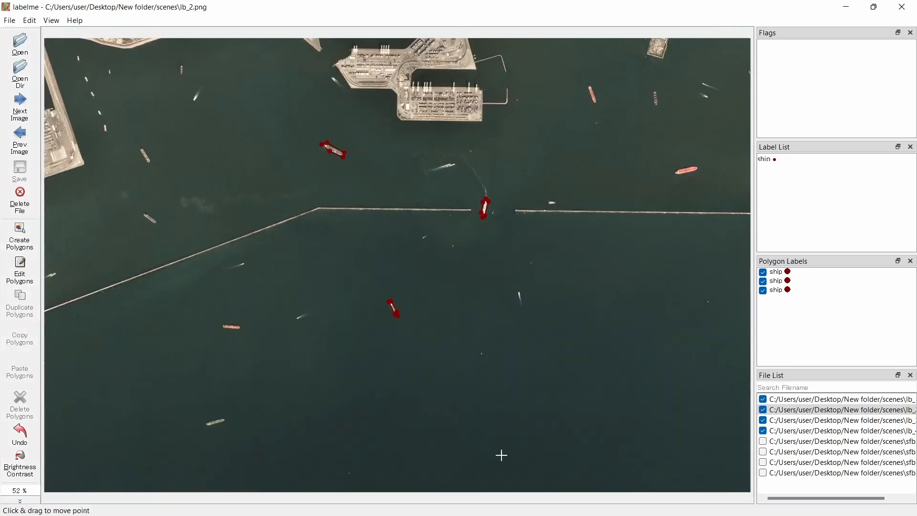
mouse_move(508, 268)
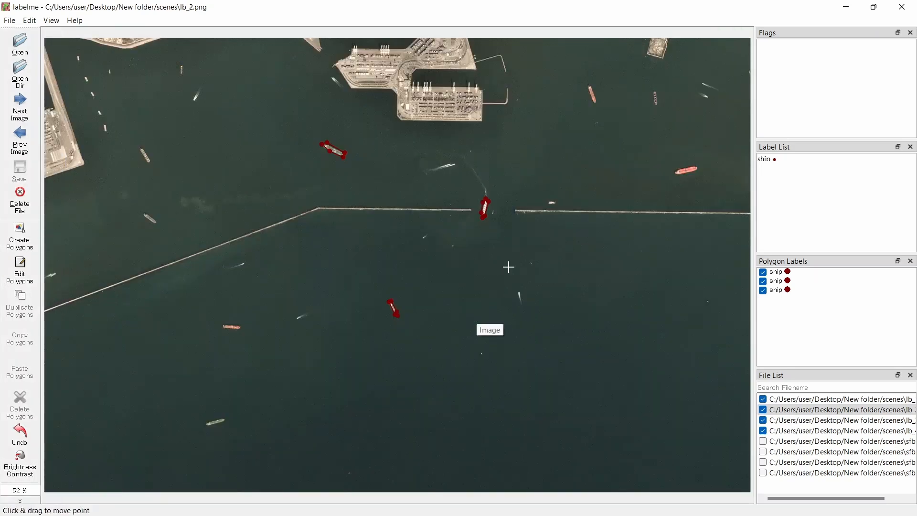
mouse_move(448, 318)
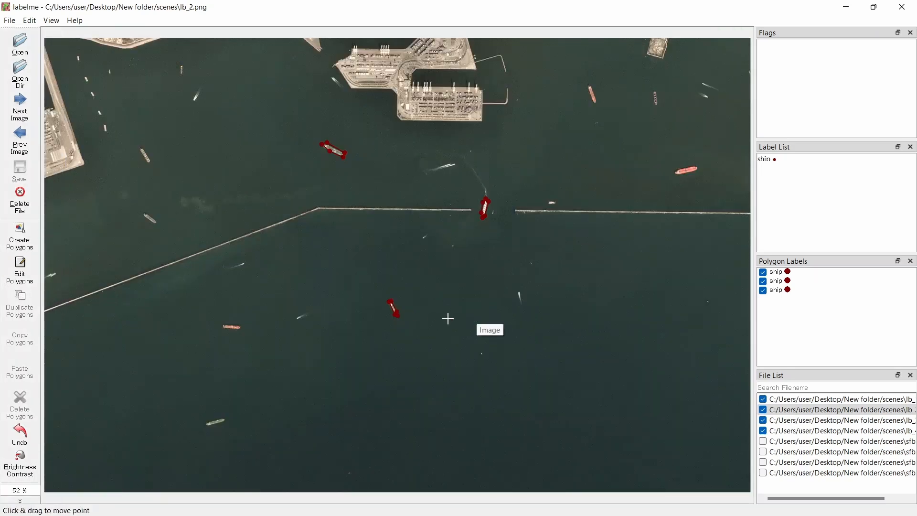